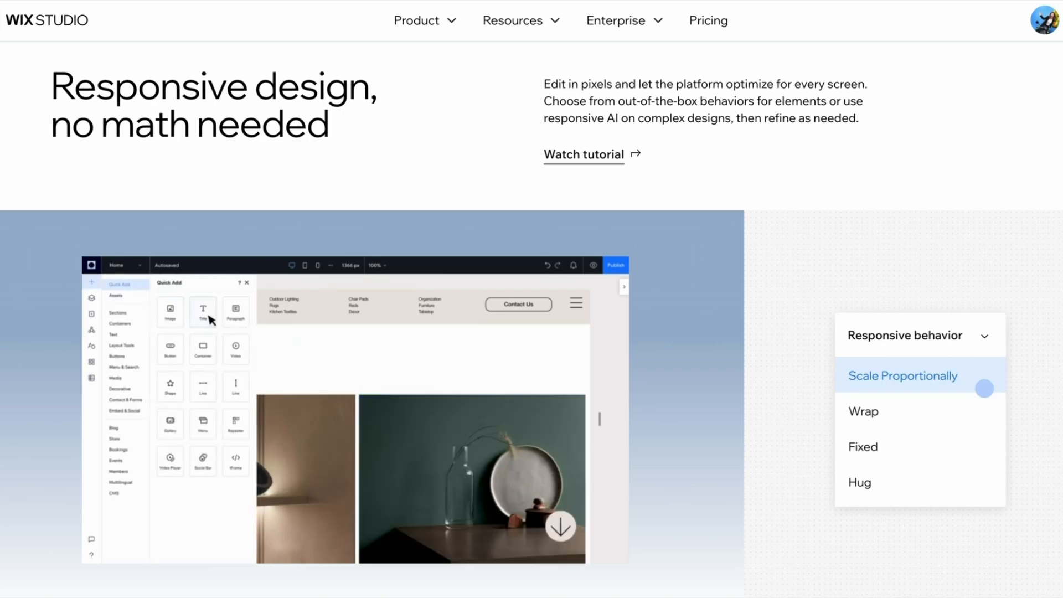
# Step: Go from the Wix Studio marketing page to the responsive template gallery
pyautogui.click(201, 313)
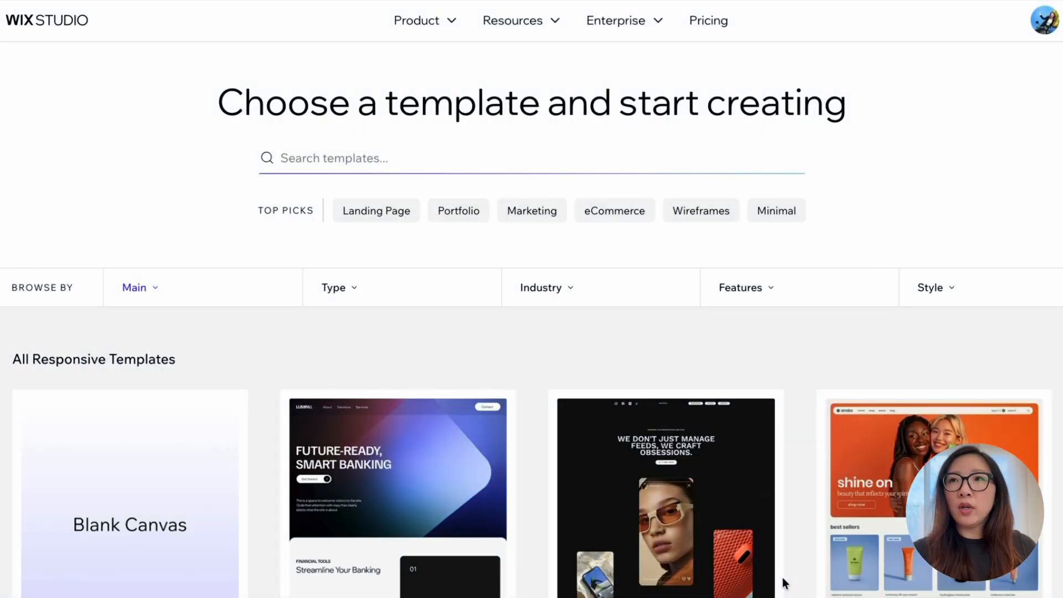
pyautogui.moveTo(787, 482)
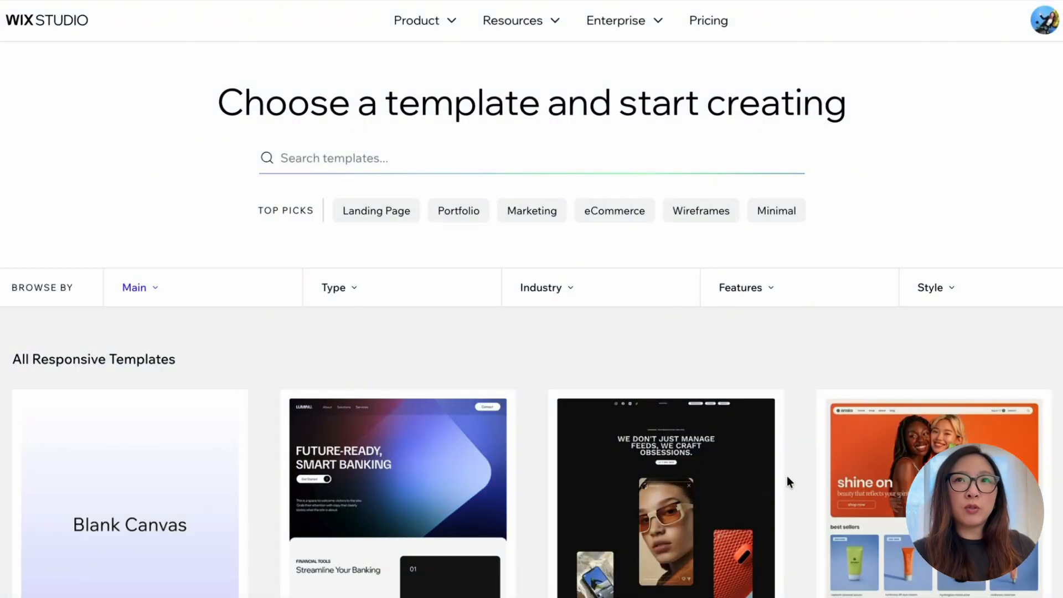
pyautogui.moveTo(990, 364)
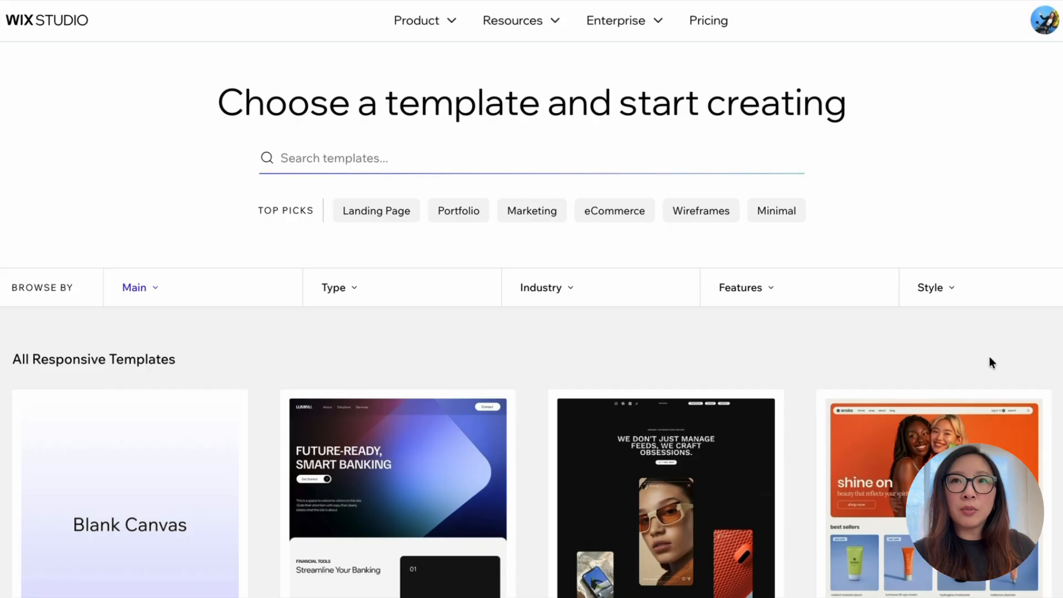
pyautogui.scroll(-3)
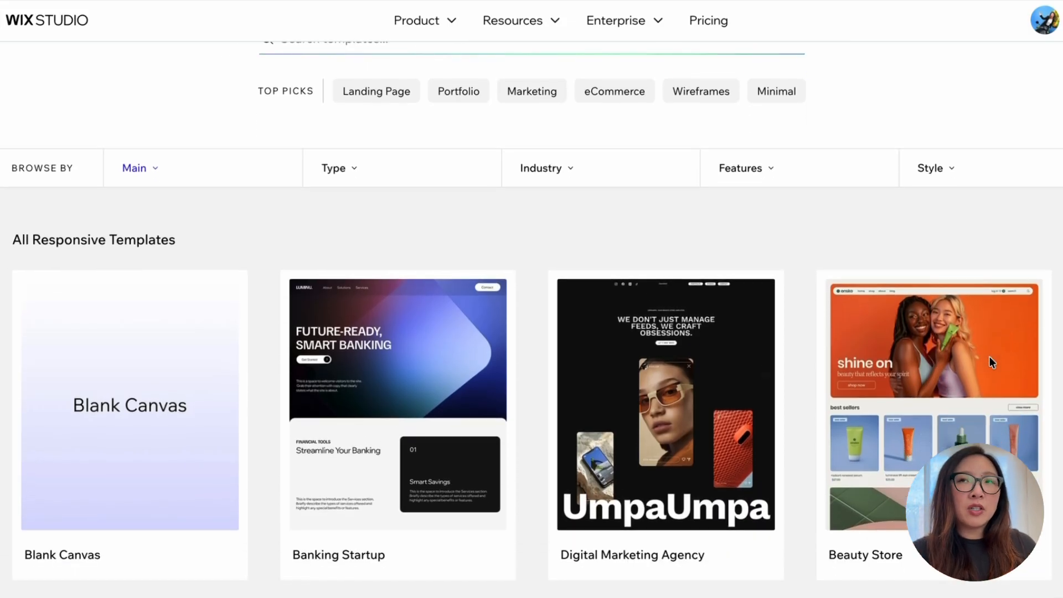
pyautogui.scroll(-3)
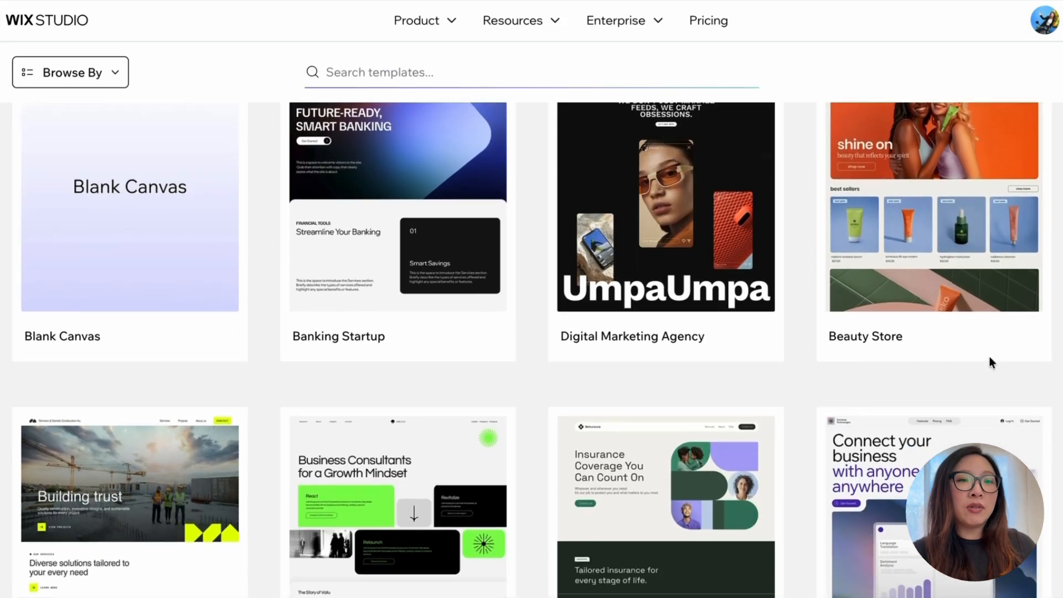
pyautogui.scroll(-3)
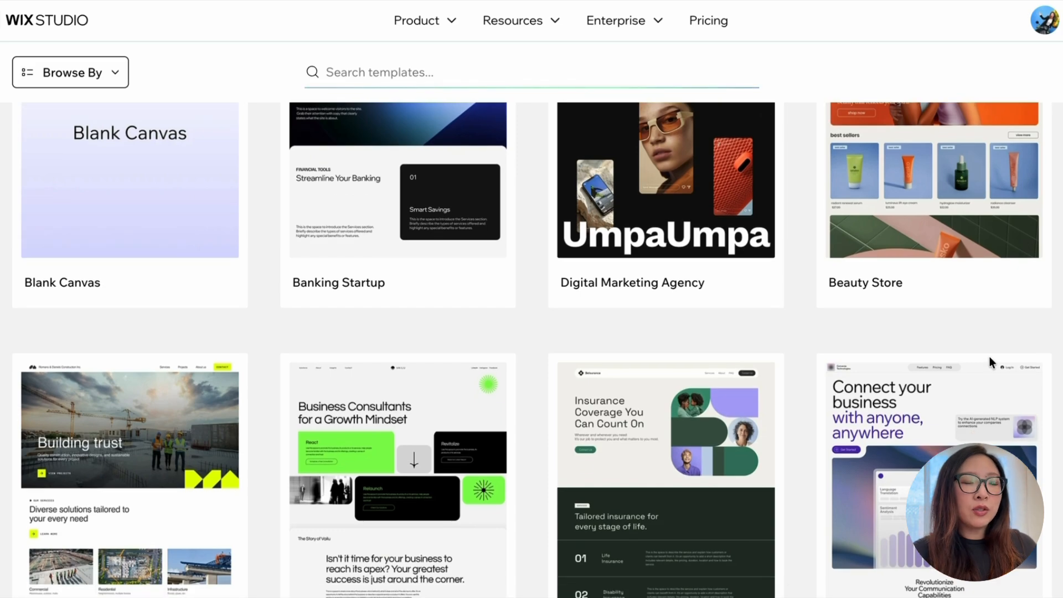
pyautogui.scroll(-3)
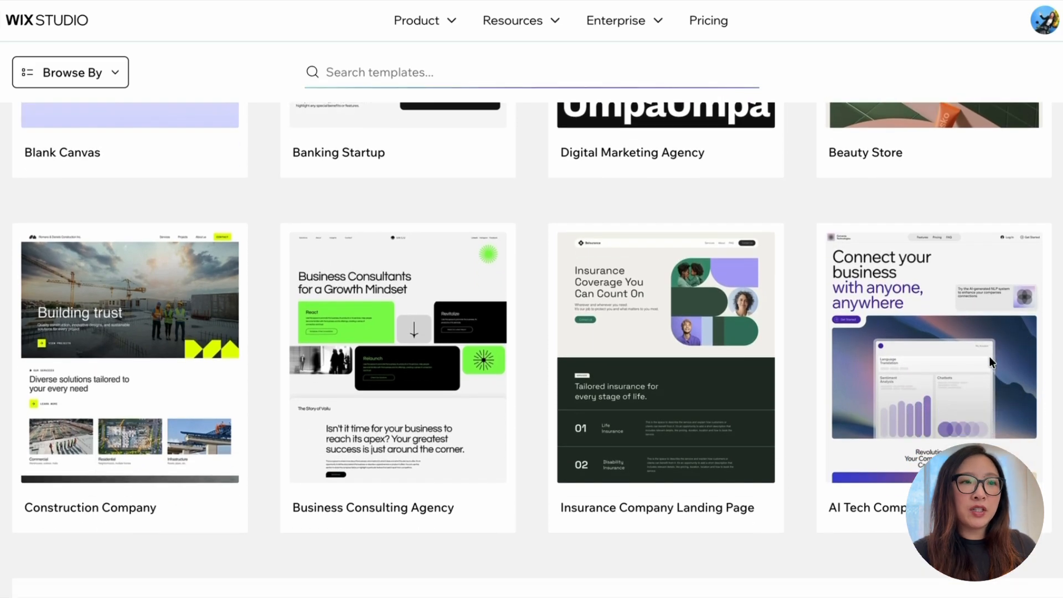
pyautogui.scroll(-3)
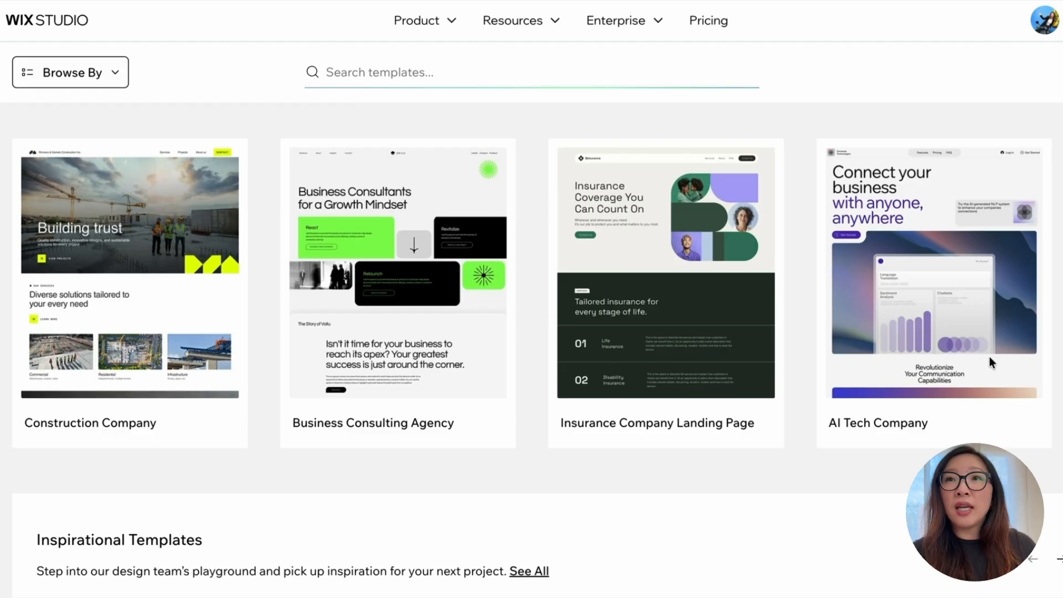
pyautogui.scroll(-3)
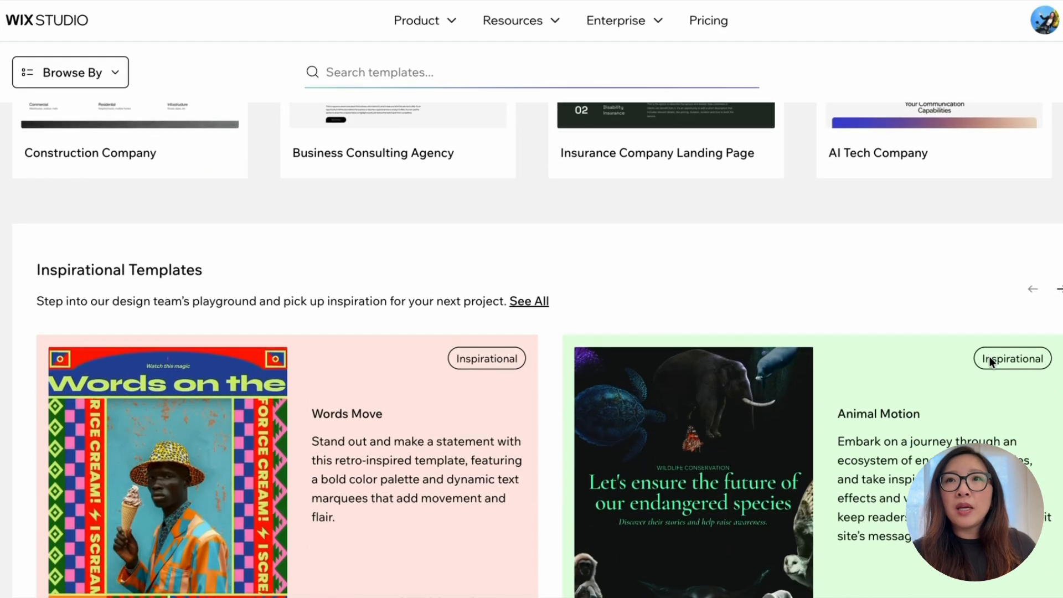
pyautogui.scroll(3)
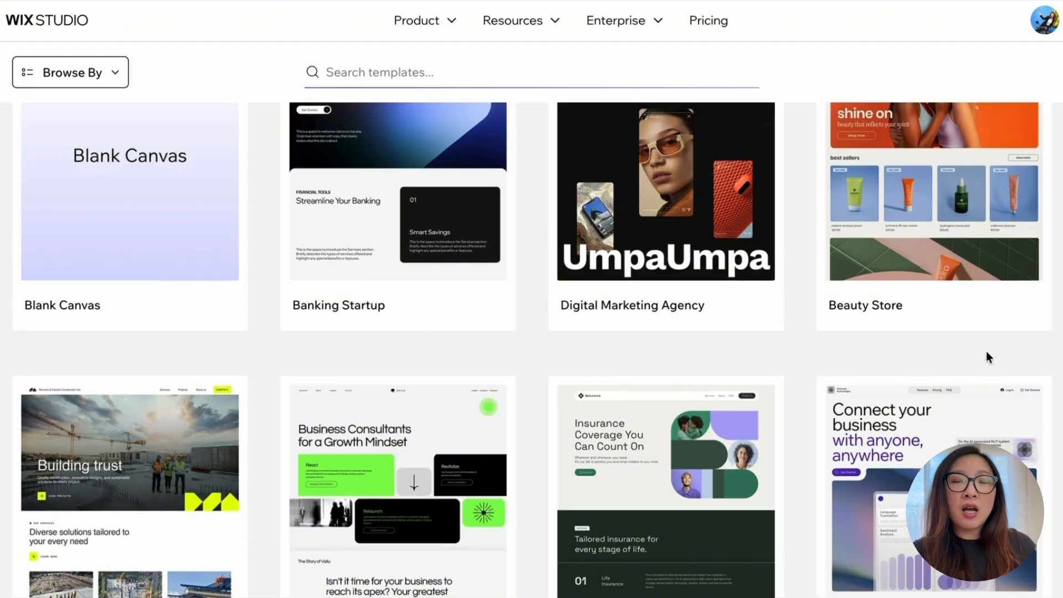
pyautogui.scroll(-3)
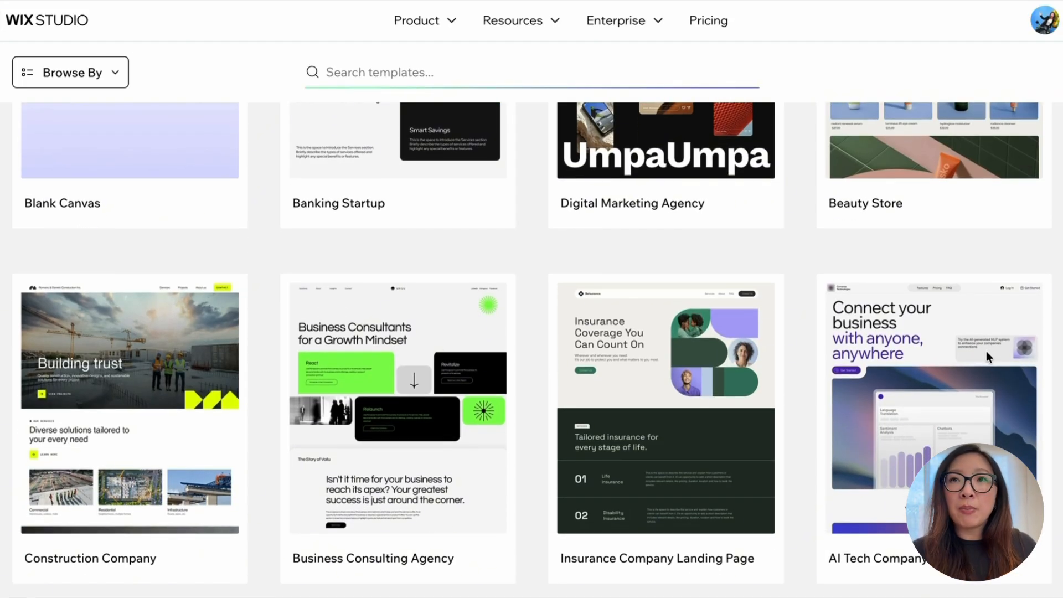
pyautogui.moveTo(983, 356)
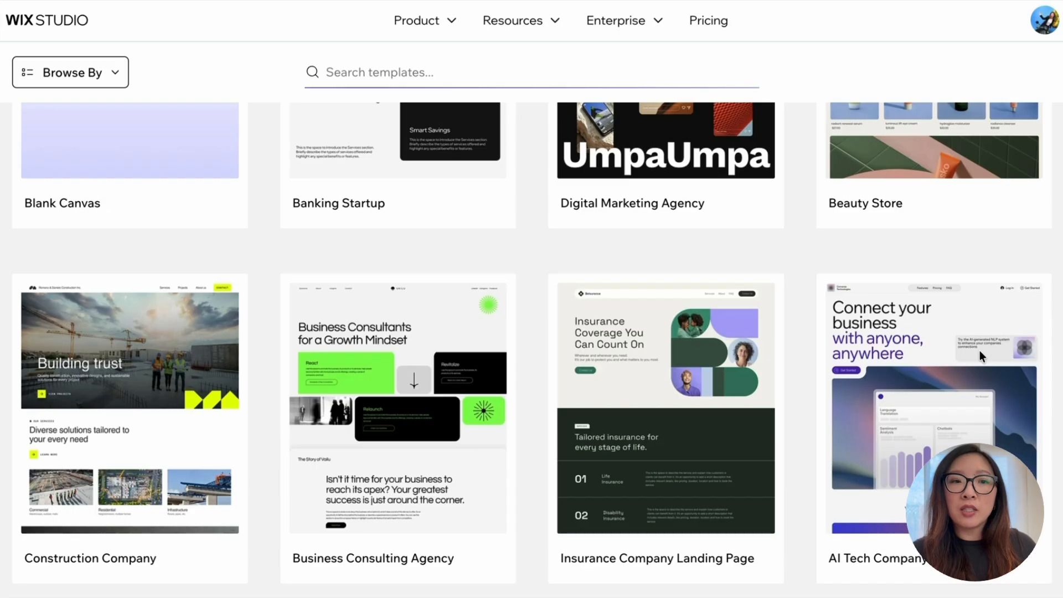
pyautogui.scroll(3)
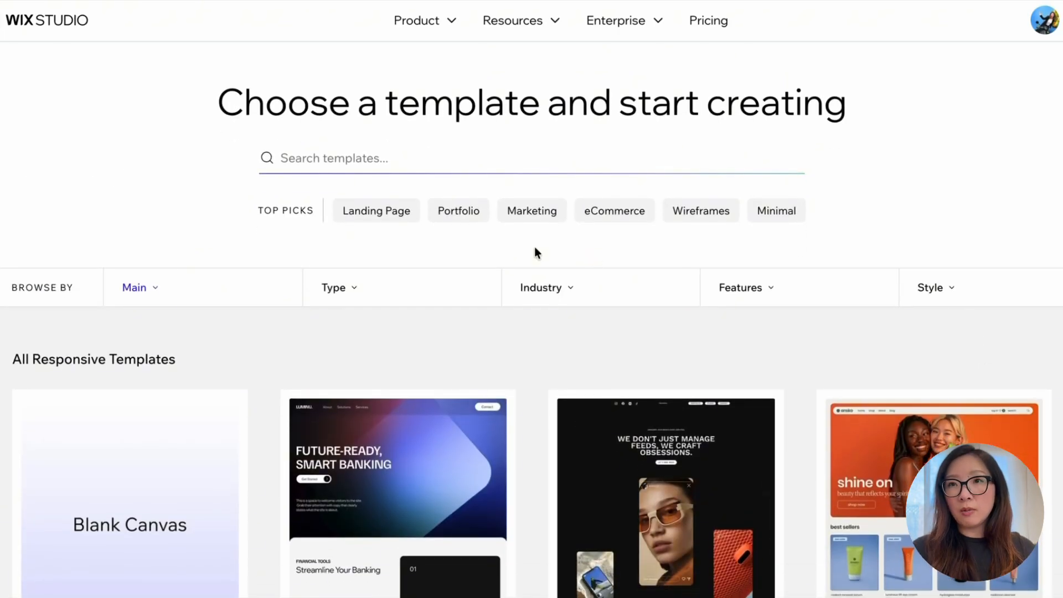
# Step: Filter the gallery to eCommerce templates and preview the Gift Shop (Goody) template
pyautogui.click(614, 210)
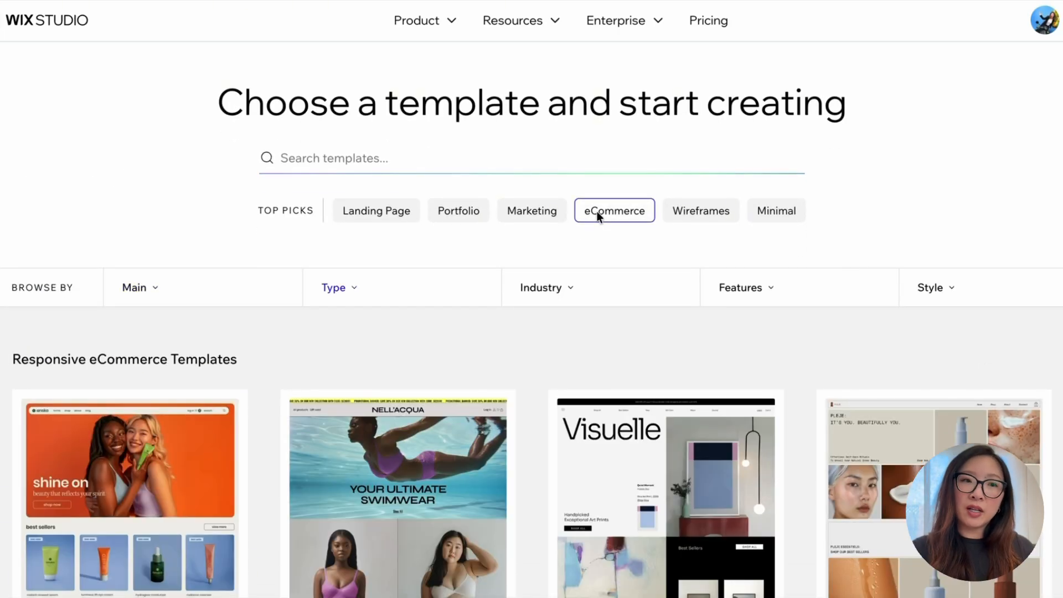
pyautogui.scroll(-3)
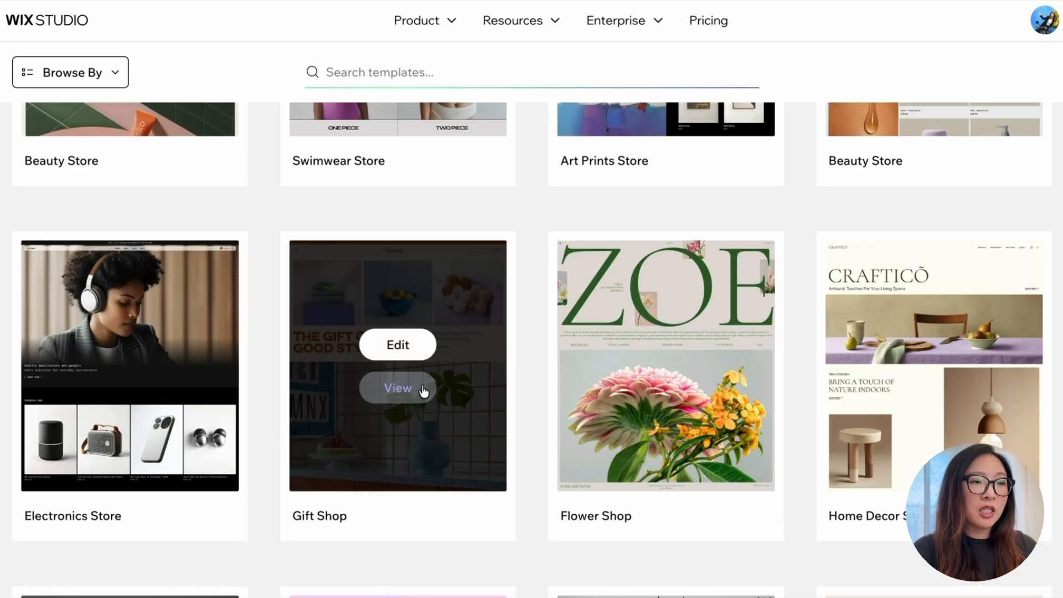
pyautogui.click(398, 388)
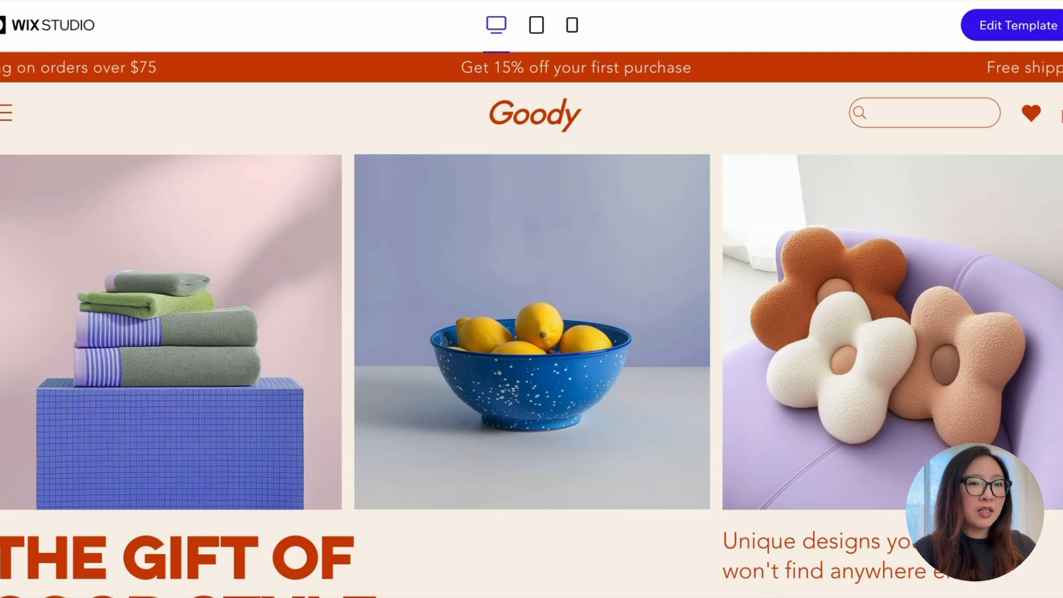
pyautogui.scroll(-3)
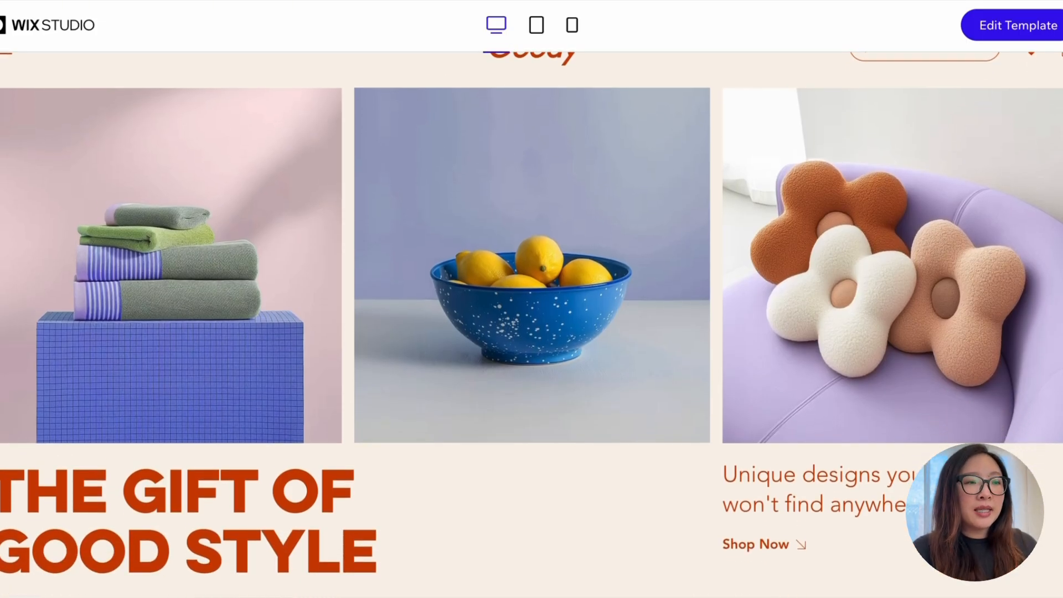
pyautogui.scroll(3)
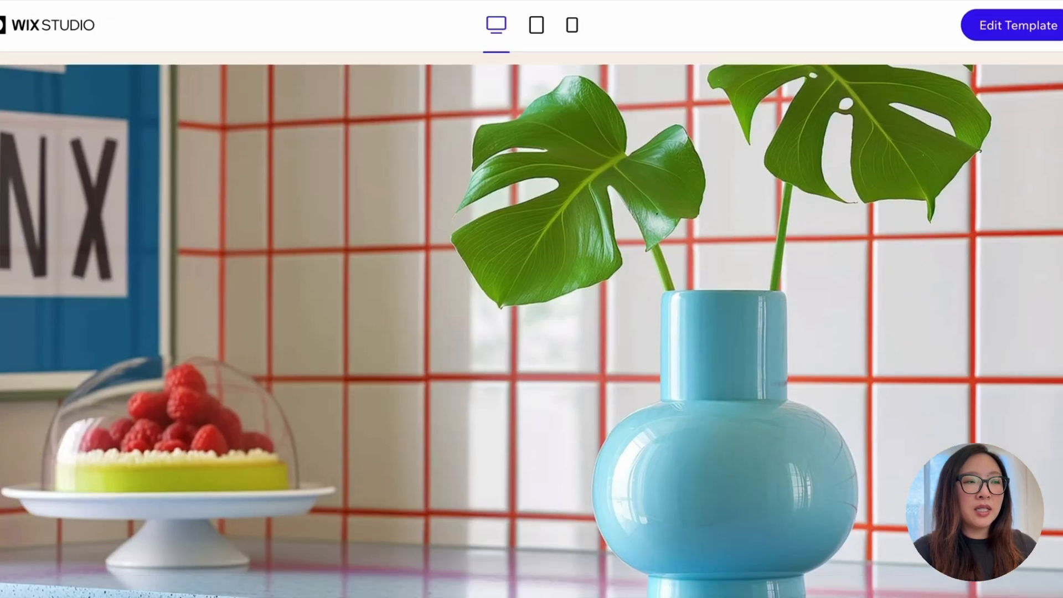
pyautogui.scroll(-3)
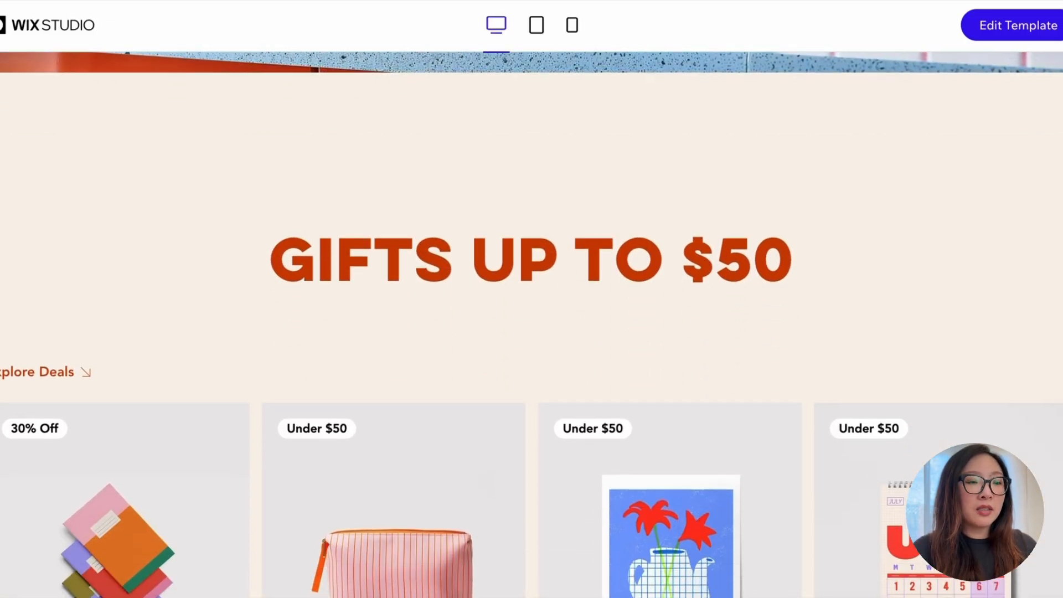
pyautogui.scroll(3)
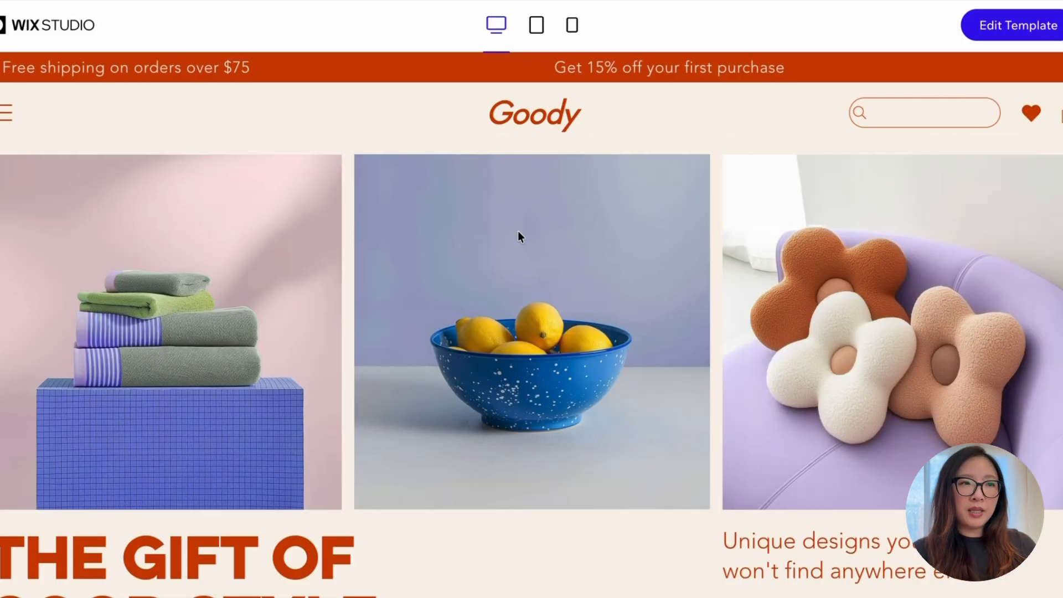
pyautogui.moveTo(496, 26)
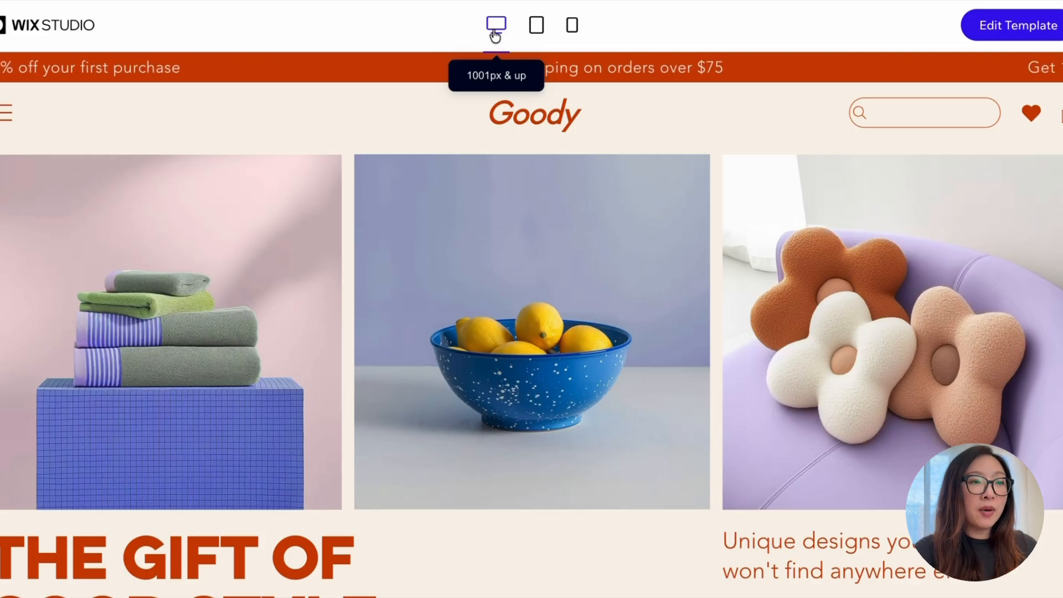
pyautogui.click(536, 26)
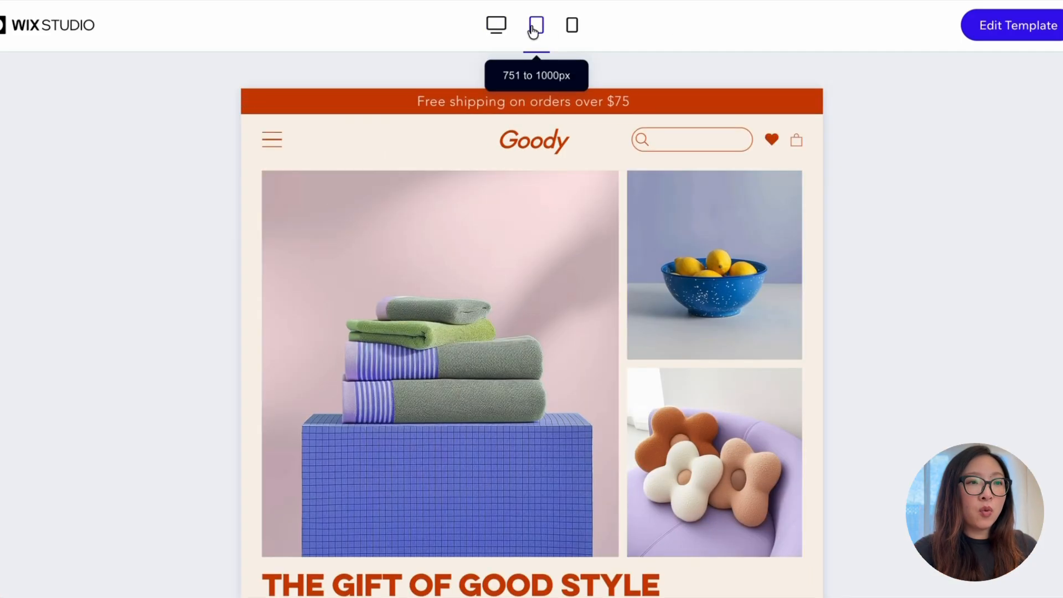
pyautogui.click(571, 26)
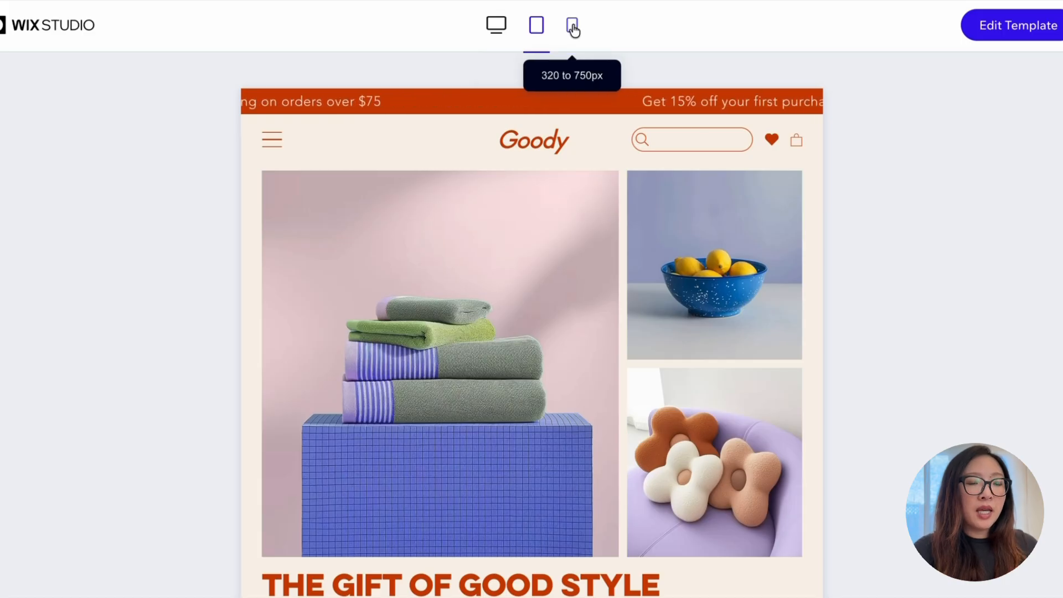
pyautogui.click(573, 25)
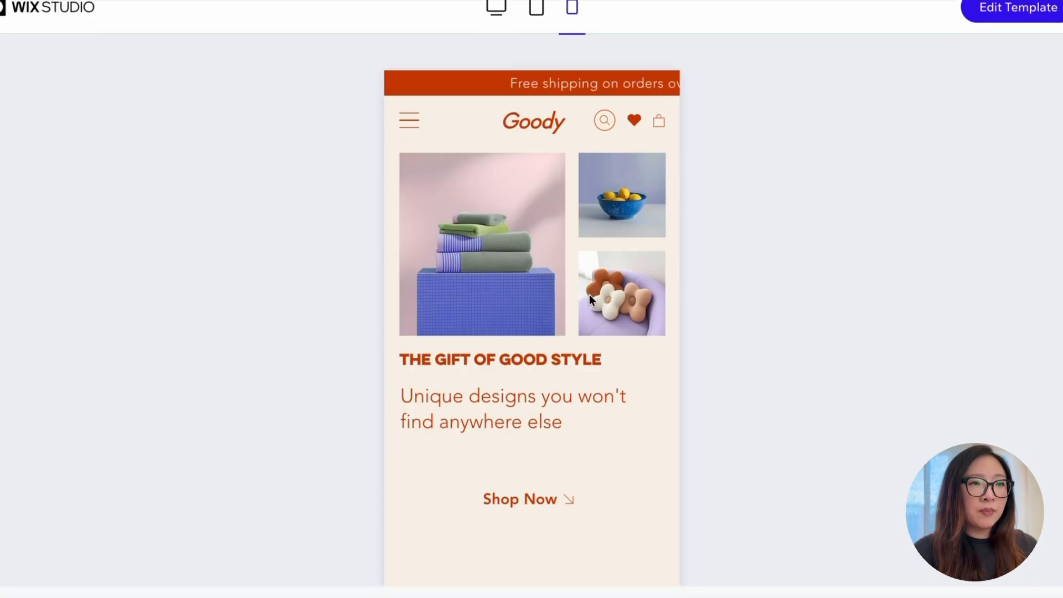
pyautogui.scroll(-3)
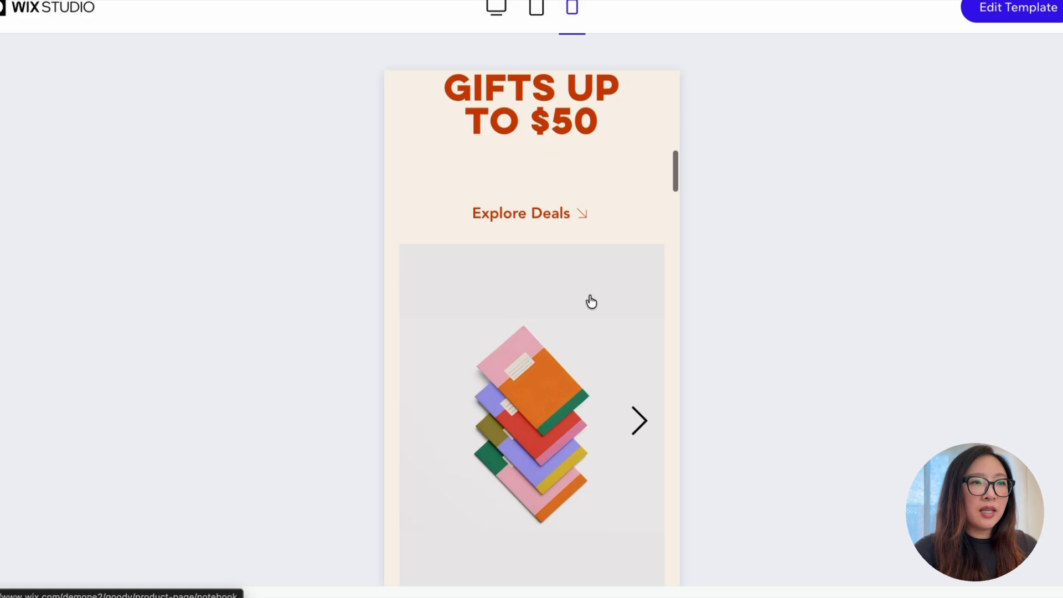
pyautogui.click(496, 26)
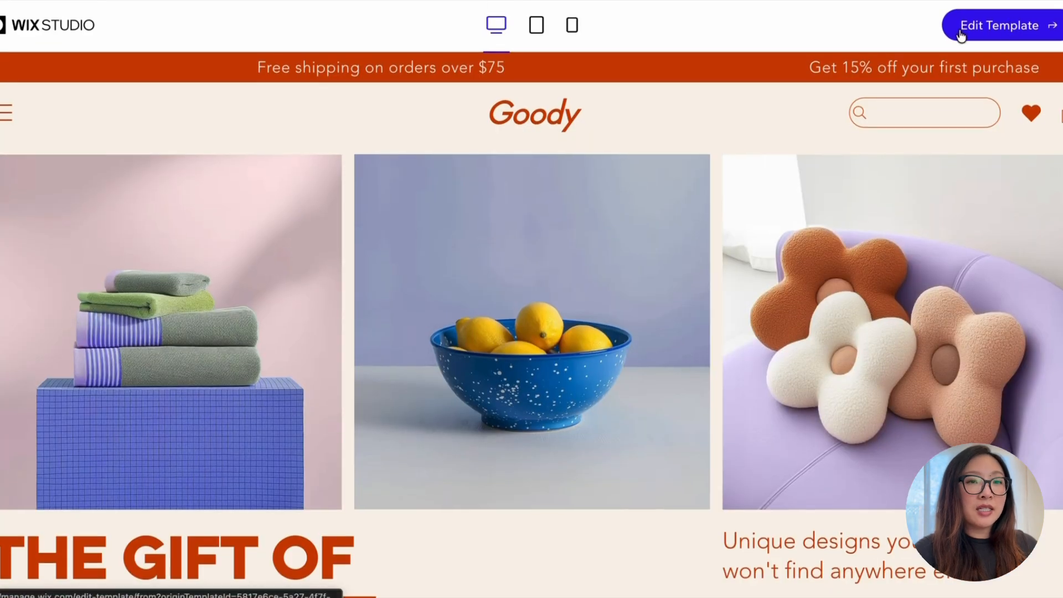
pyautogui.click(999, 26)
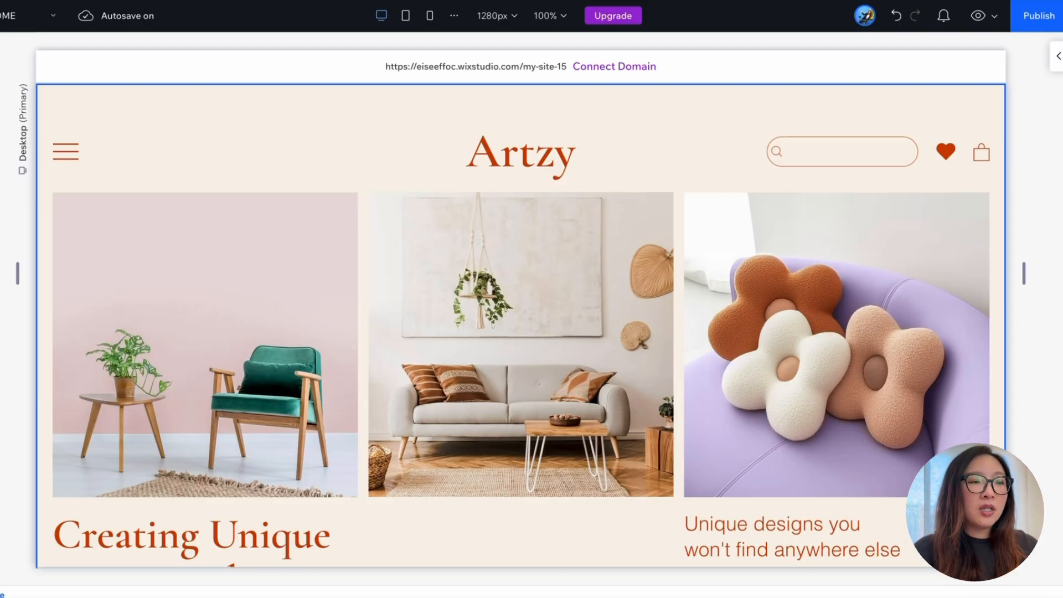
pyautogui.moveTo(1052, 191)
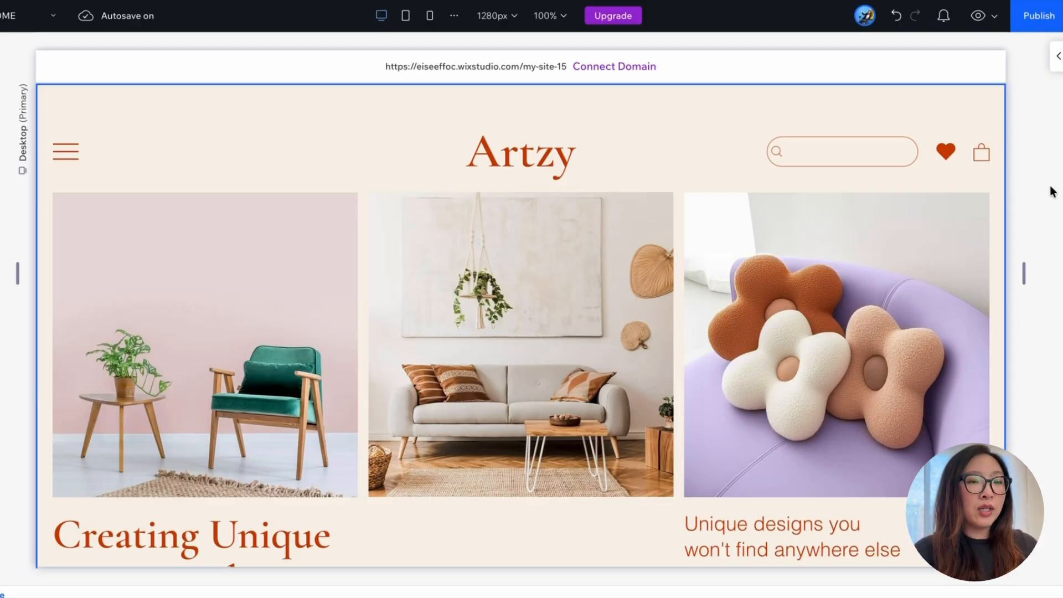
pyautogui.scroll(-3)
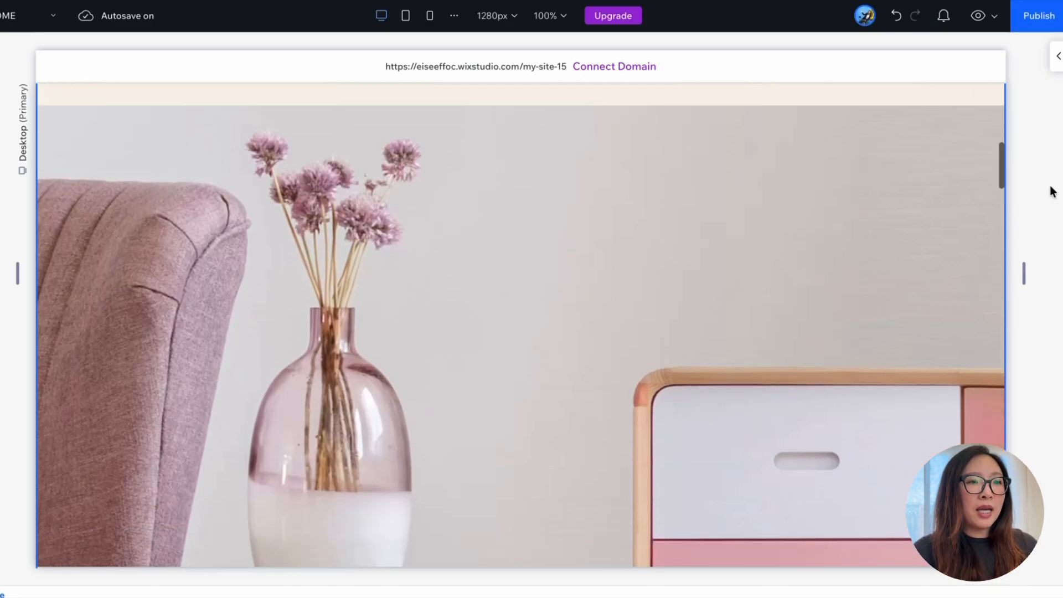
pyautogui.scroll(-3)
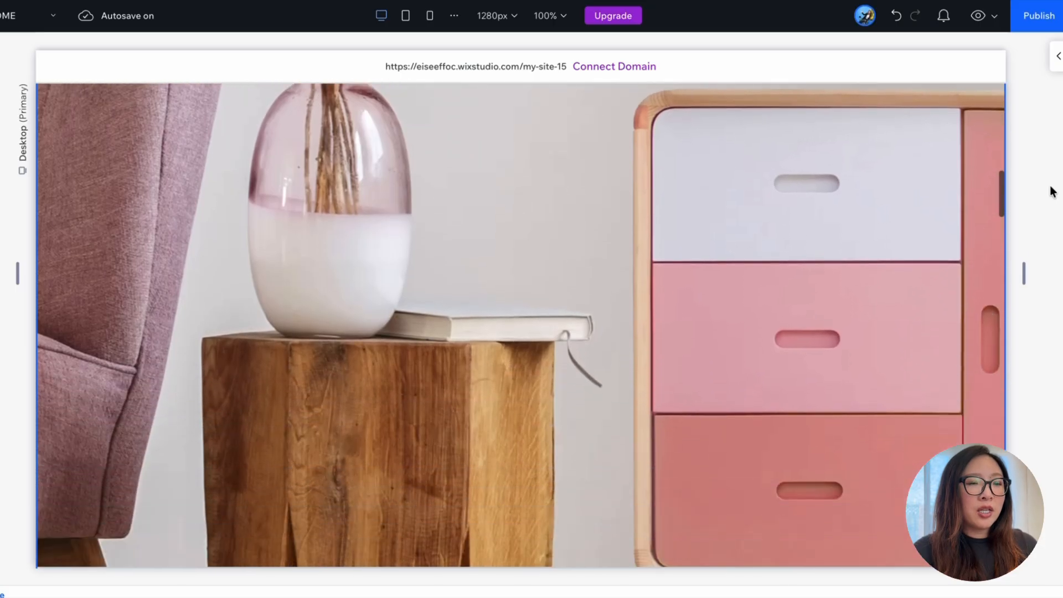
pyautogui.scroll(-3)
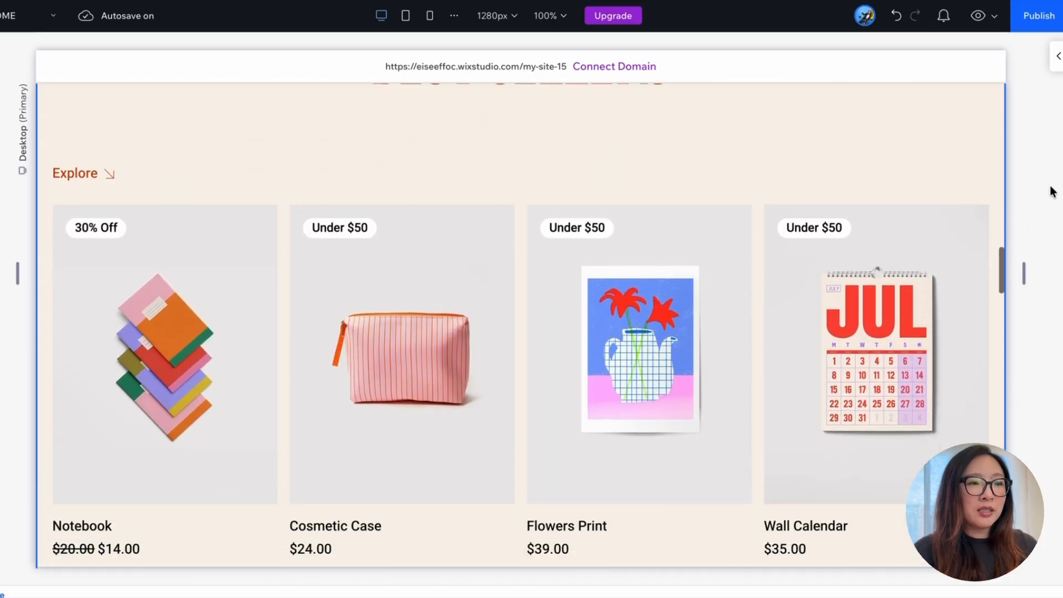
pyautogui.scroll(-3)
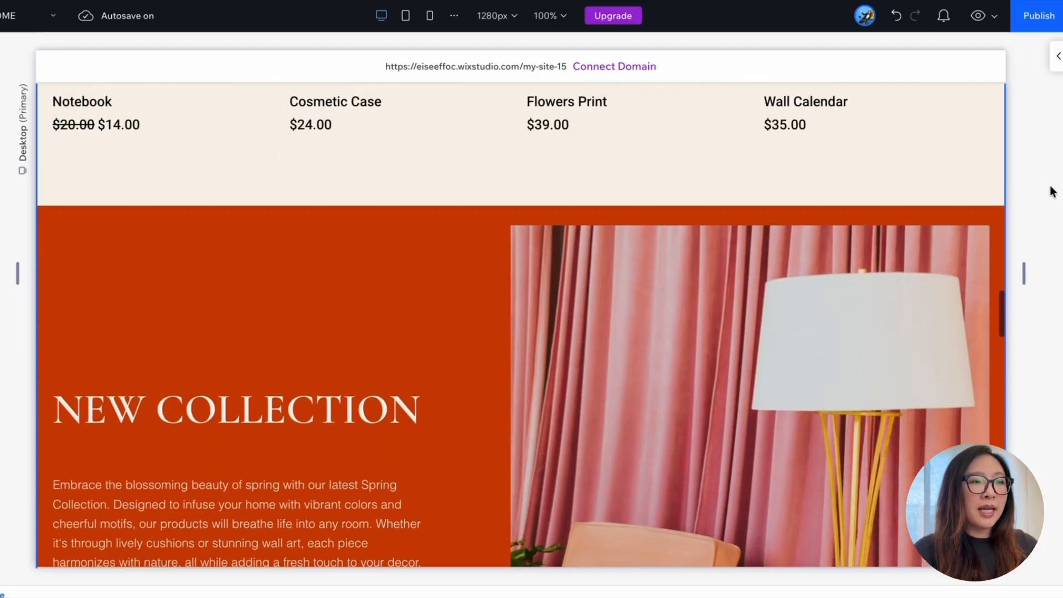
pyautogui.scroll(-3)
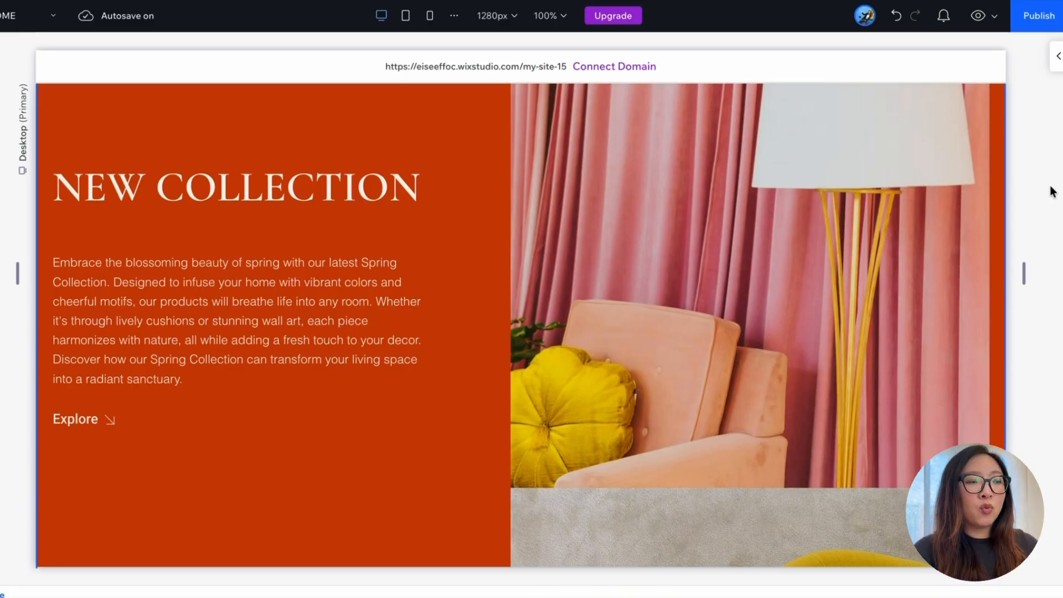
pyautogui.moveTo(321, 211)
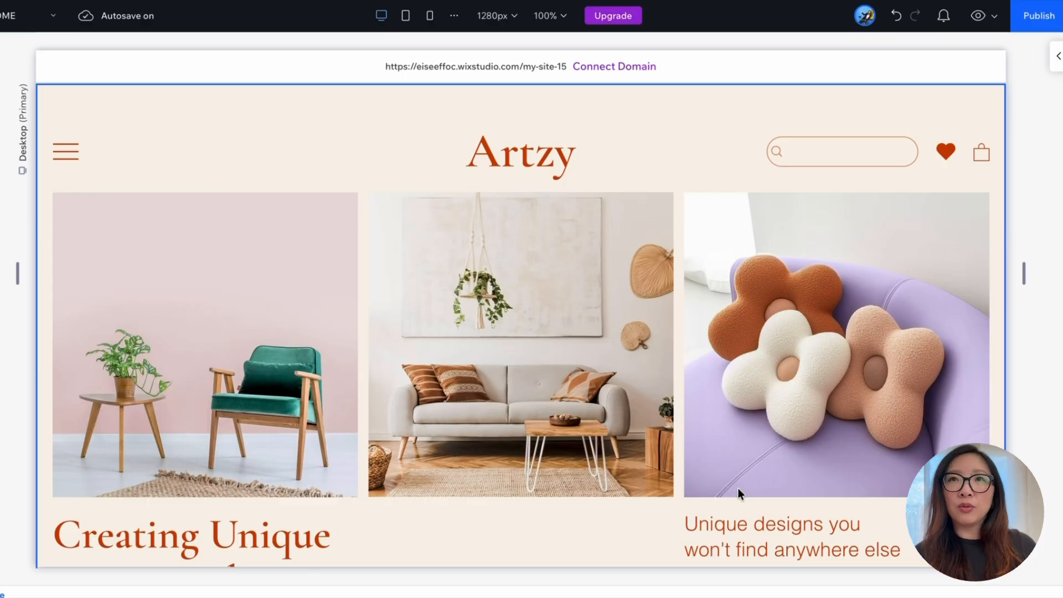
pyautogui.moveTo(267, 49)
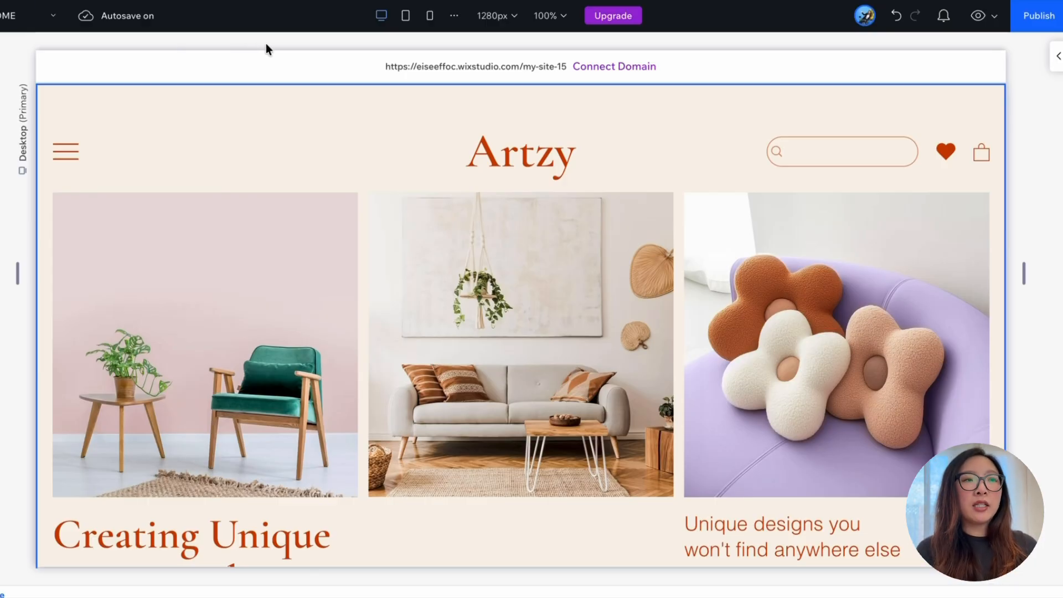
pyautogui.moveTo(380, 15)
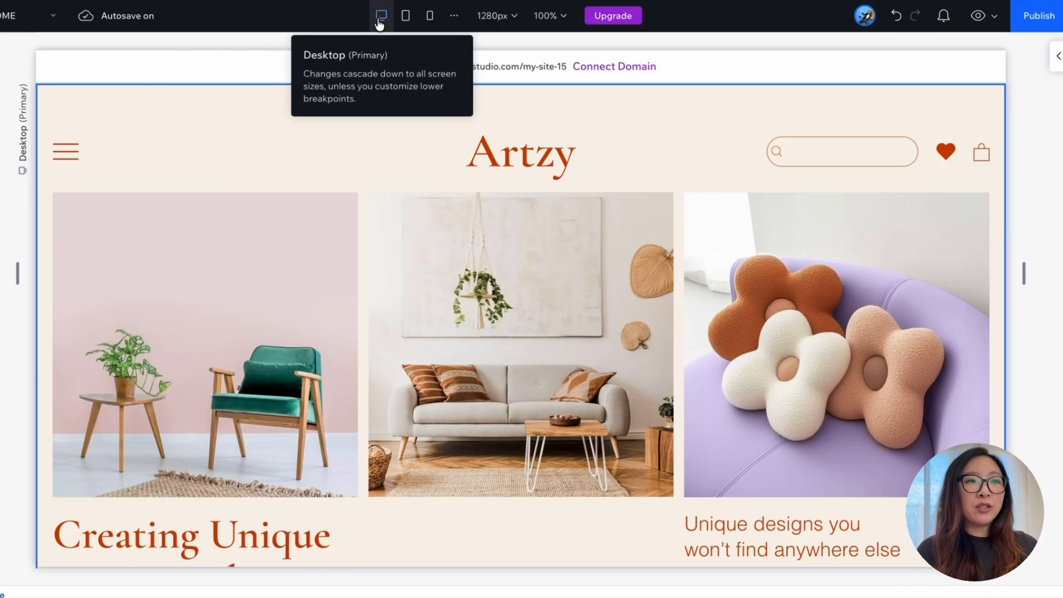
pyautogui.moveTo(429, 15)
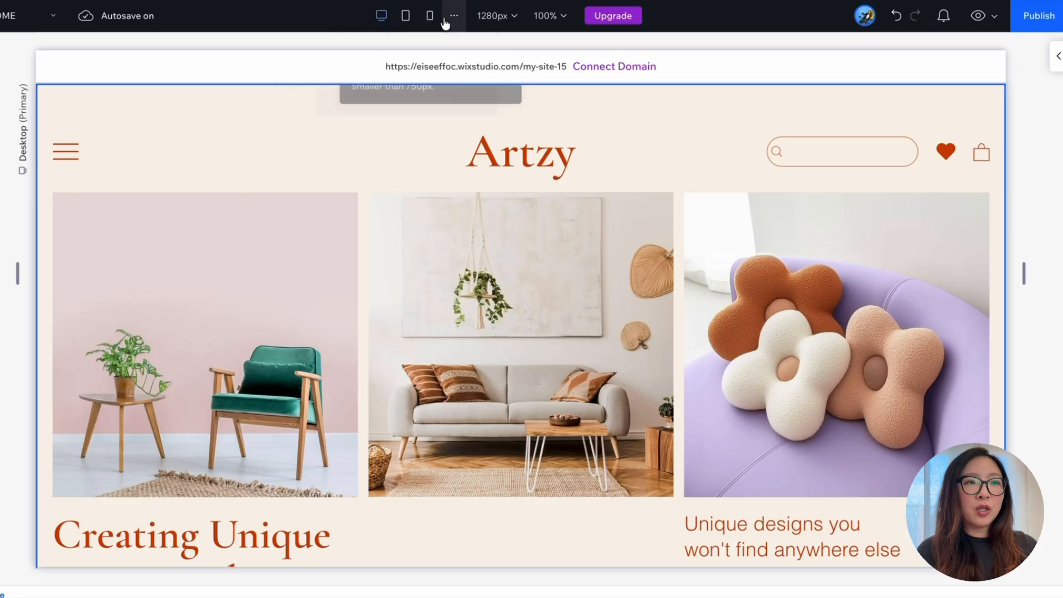
# Step: Show Customize Breakpoints with the 1001-and-up, 751–1000 px and 320–750 px ranges
pyautogui.click(453, 14)
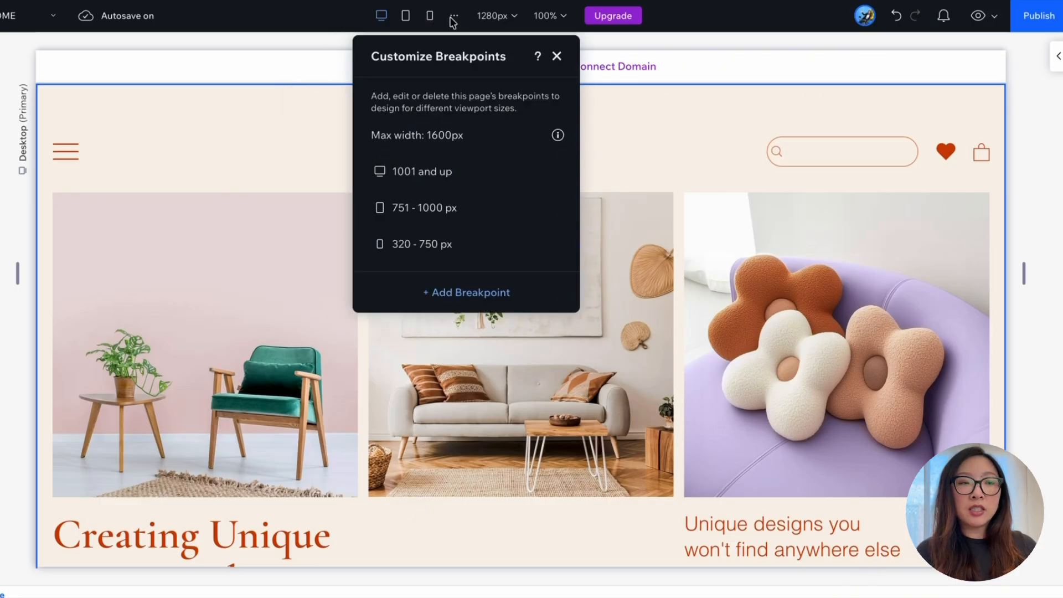
pyautogui.moveTo(476, 141)
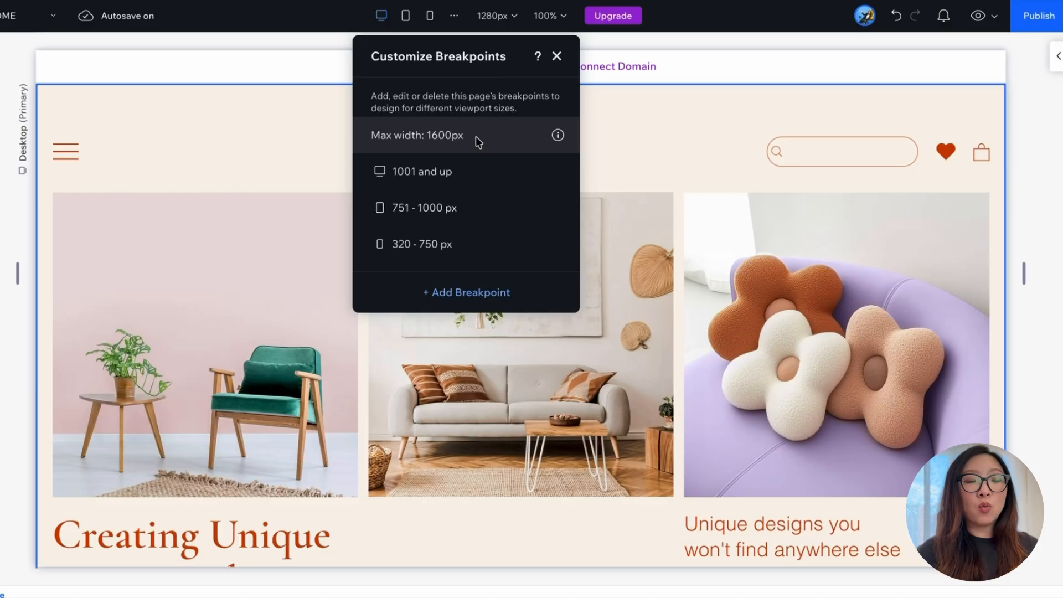
pyautogui.moveTo(470, 128)
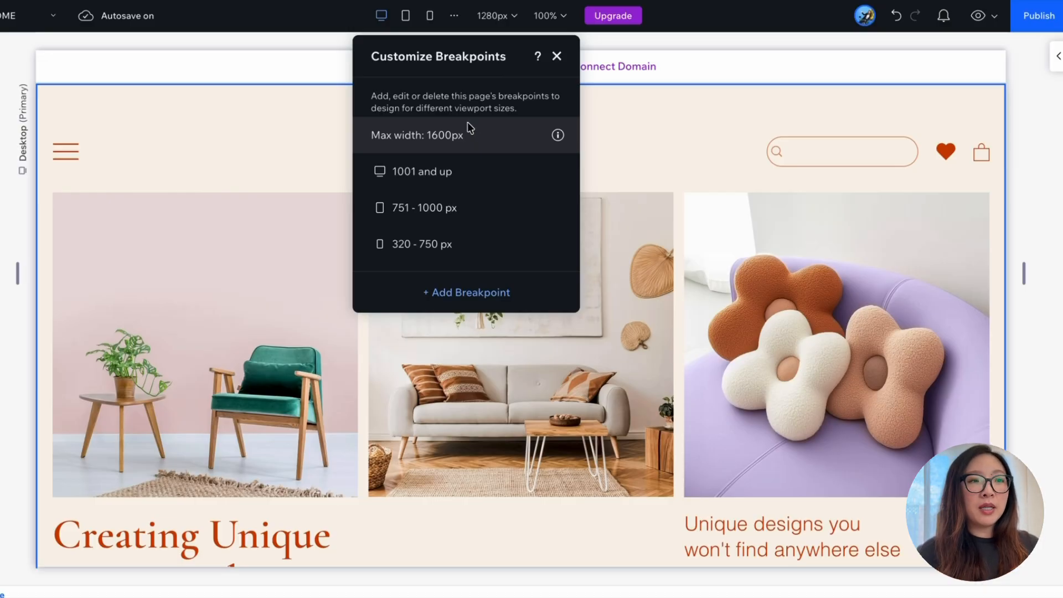
pyautogui.moveTo(424, 207)
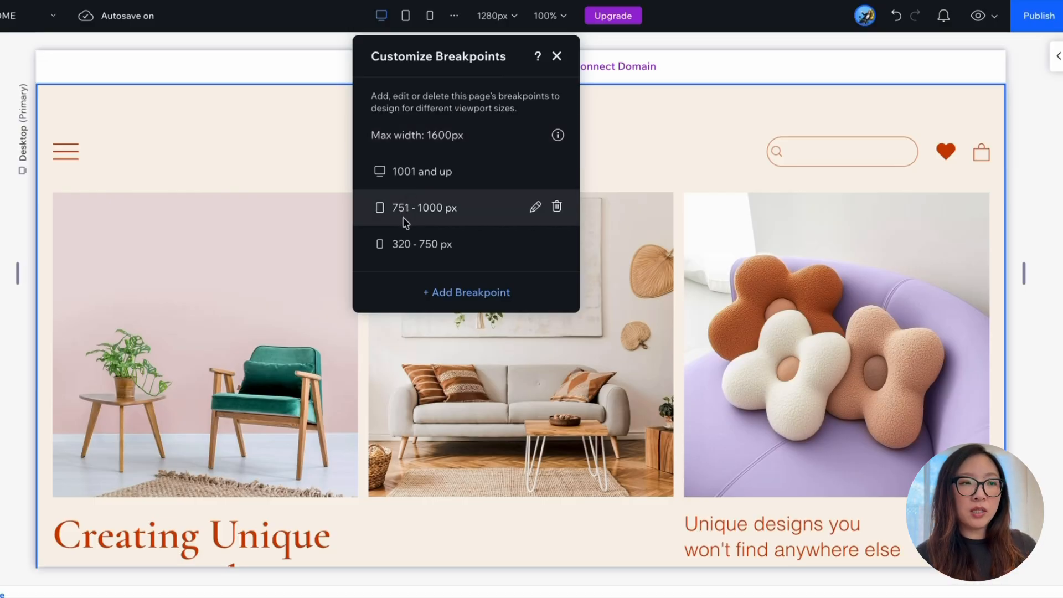
pyautogui.moveTo(382, 278)
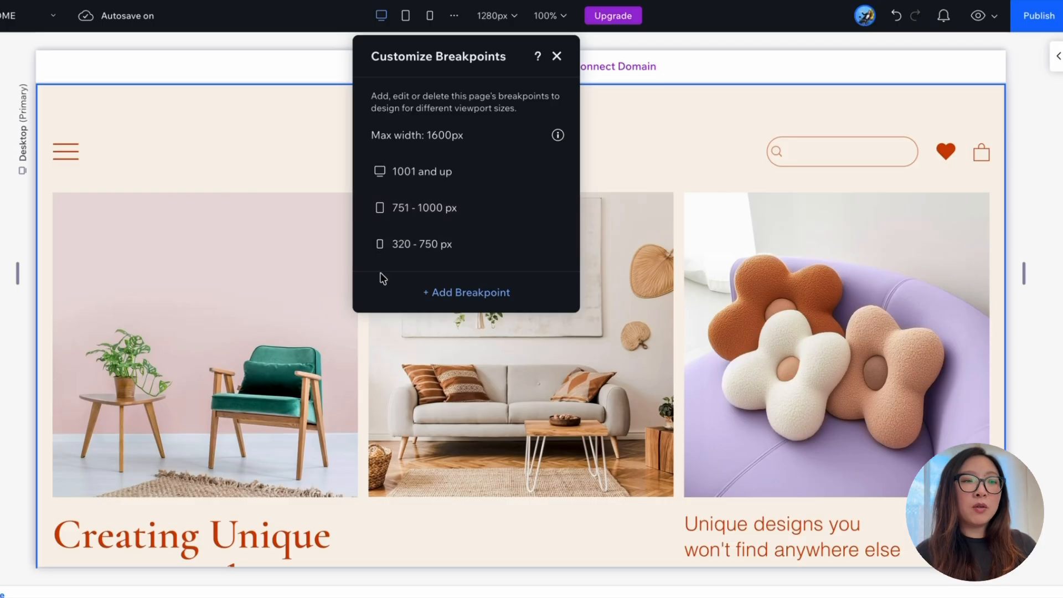
pyautogui.moveTo(421, 243)
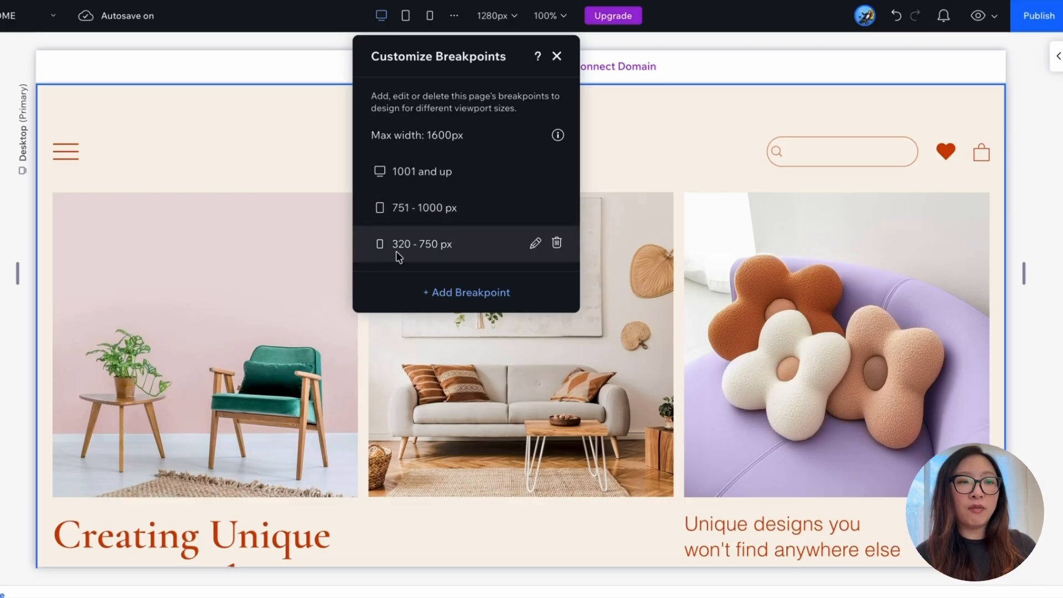
pyautogui.moveTo(466, 293)
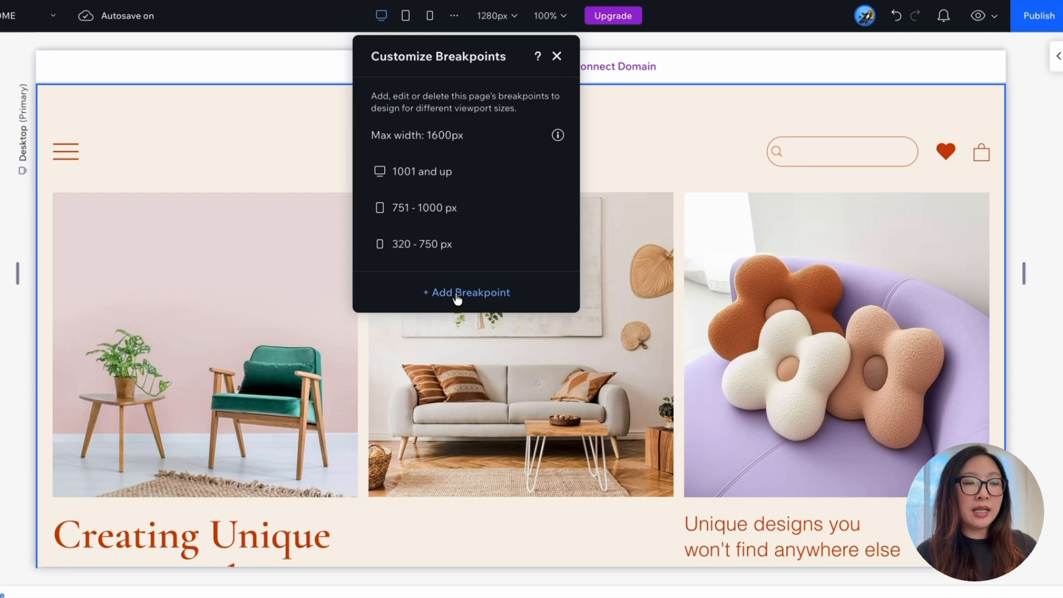
# Step: Add a Desktop 1200px-and-below breakpoint, view the page at it, then return to primary desktop
pyautogui.click(466, 293)
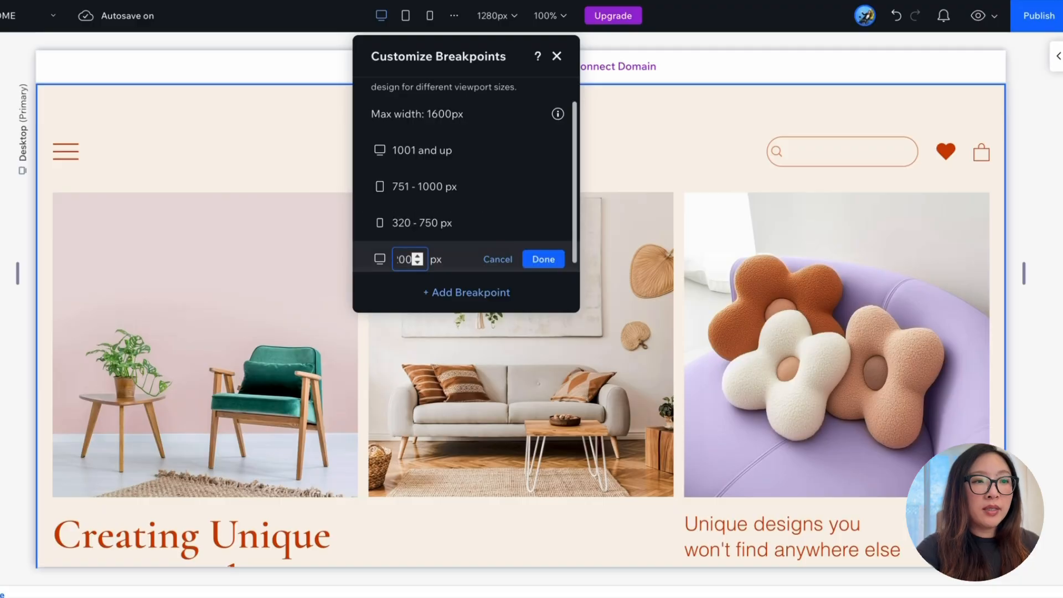
pyautogui.click(541, 259)
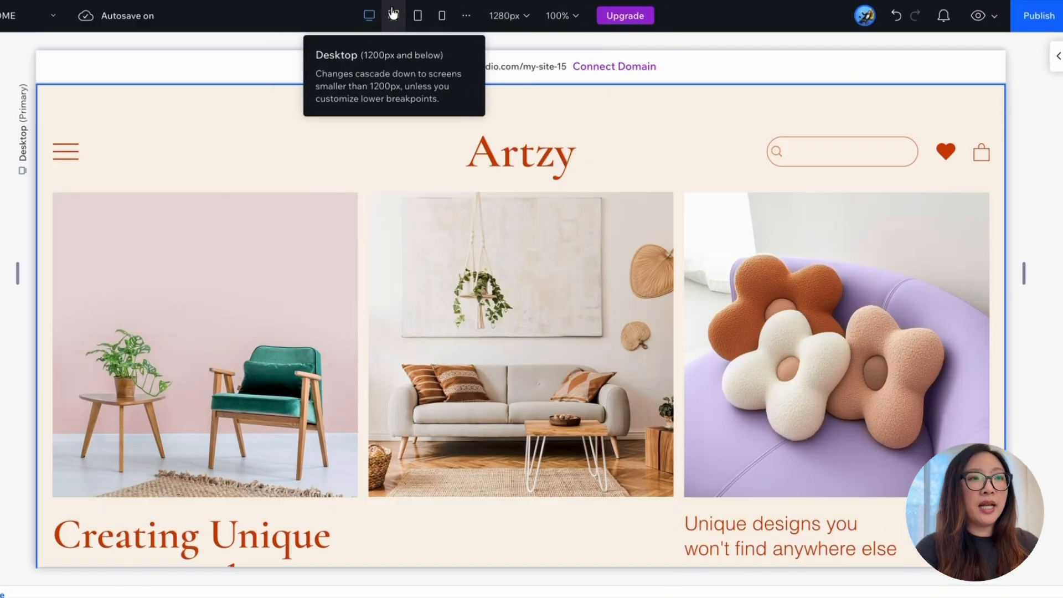
pyautogui.moveTo(370, 15)
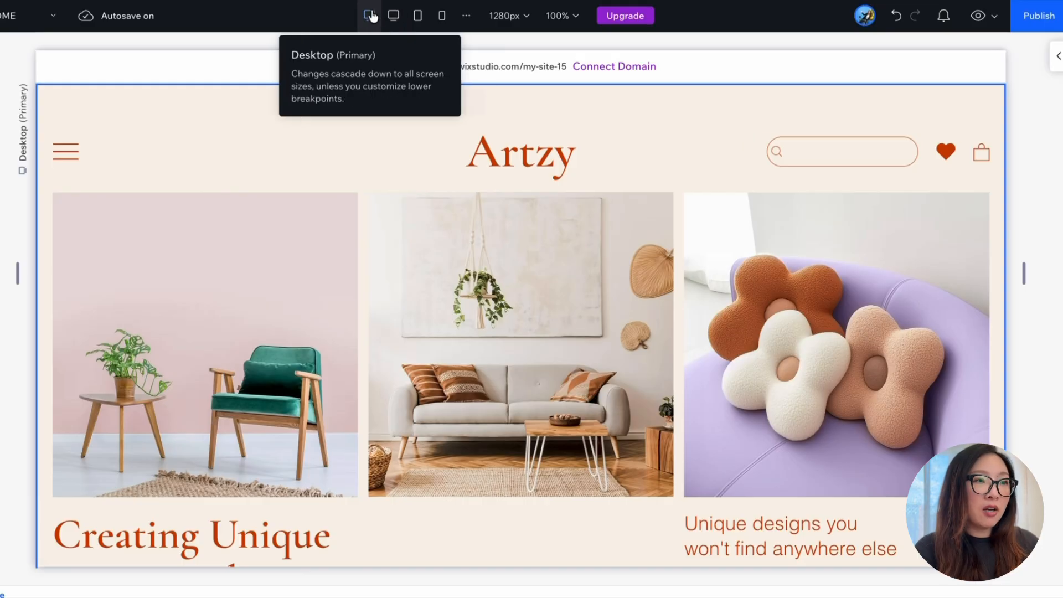
pyautogui.click(393, 15)
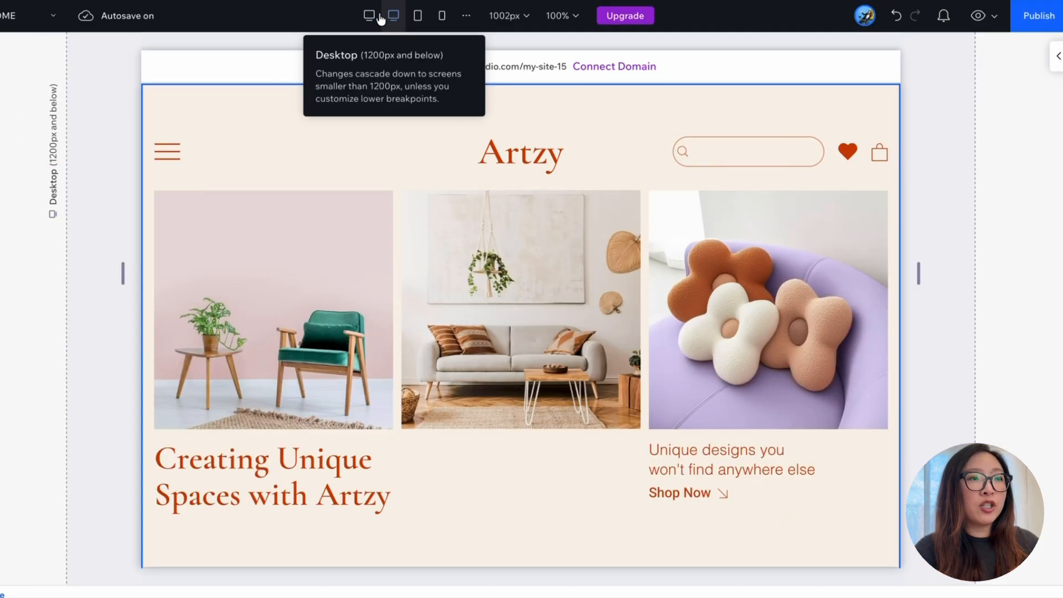
pyautogui.click(392, 14)
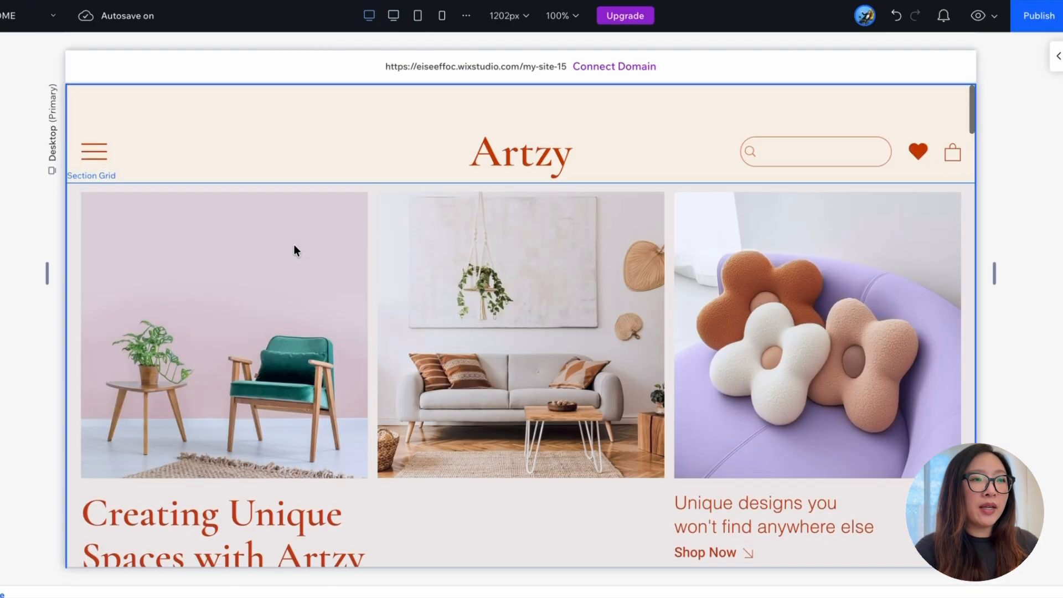
pyautogui.click(369, 14)
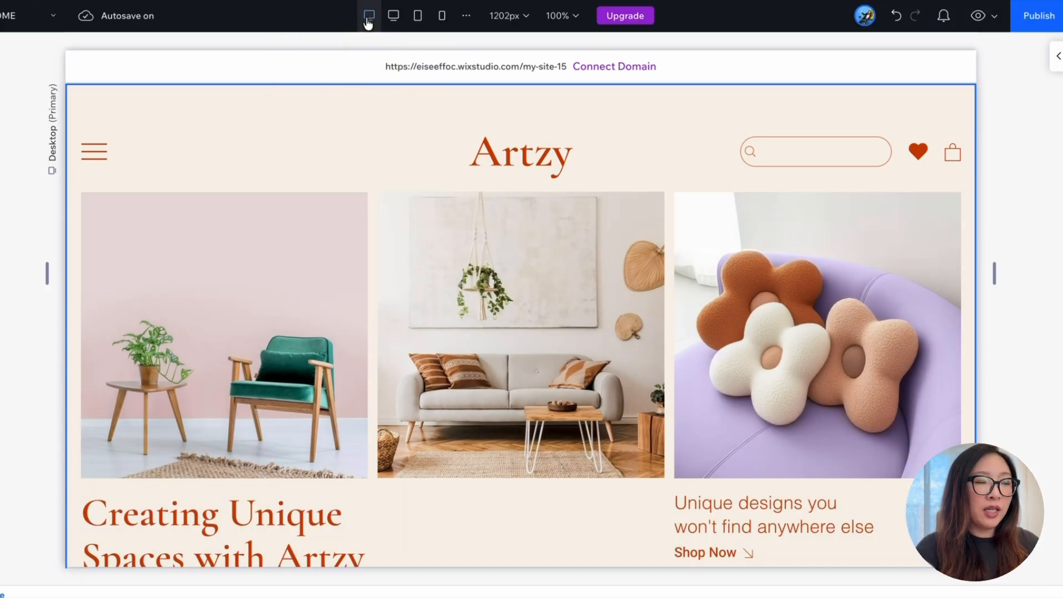
pyautogui.moveTo(379, 13)
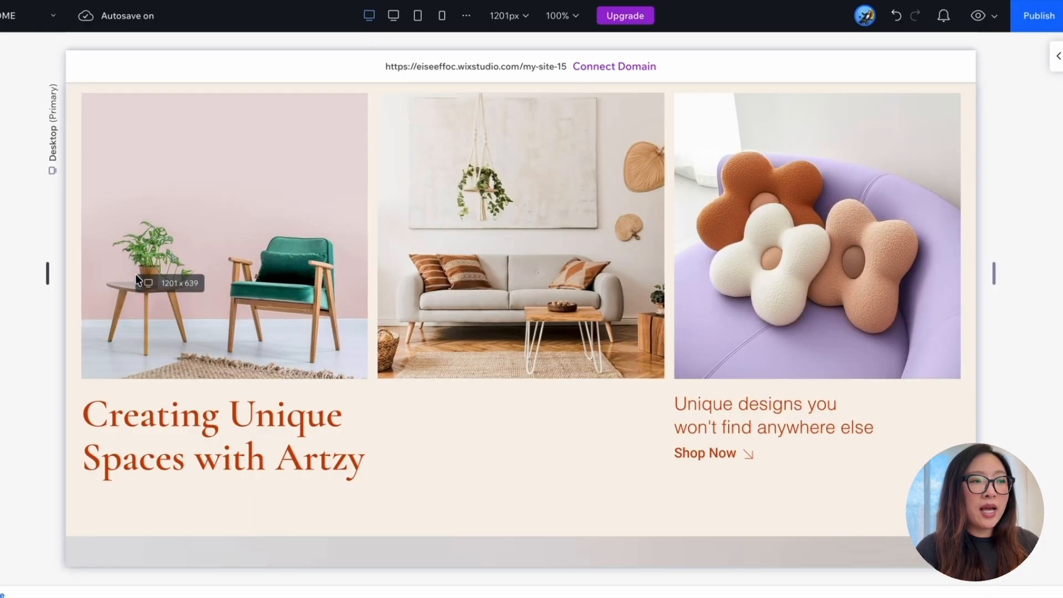
pyautogui.moveTo(95, 277)
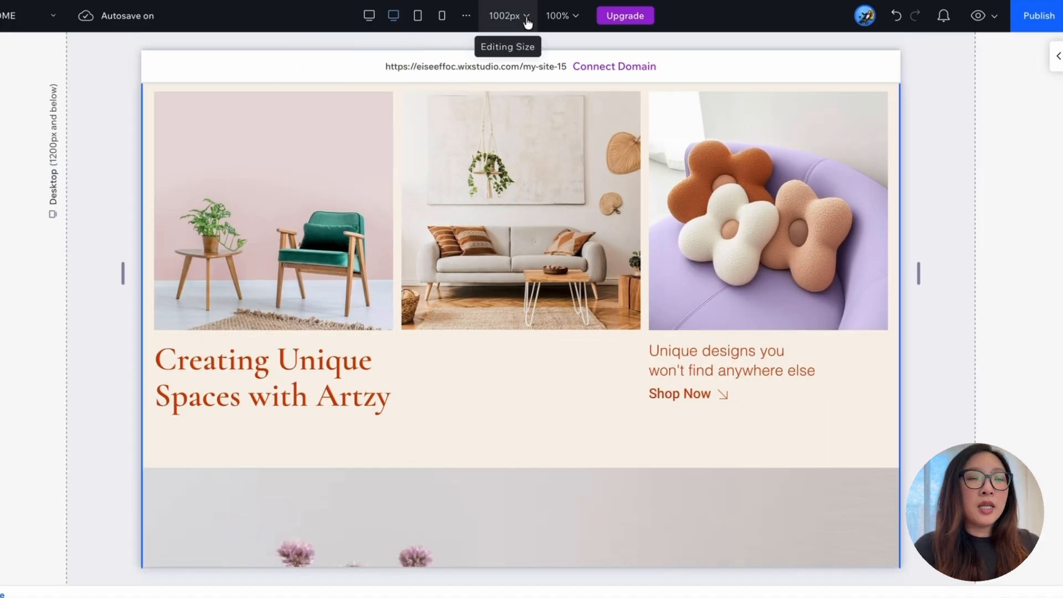
# Step: Delete the 1200px breakpoint via Editing Size so only desktop, tablet and mobile remain
pyautogui.click(505, 16)
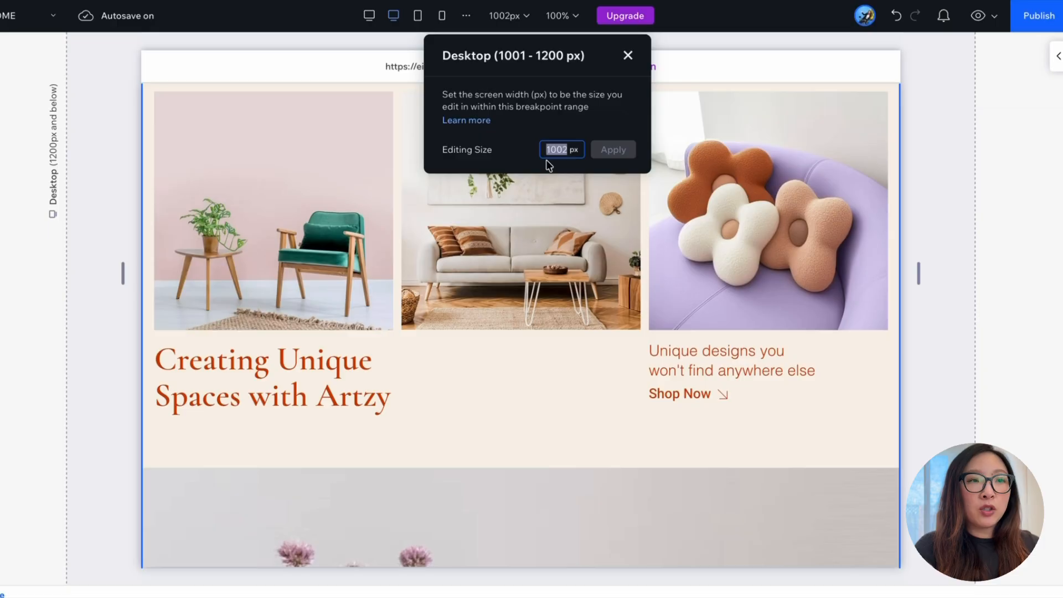
pyautogui.moveTo(626, 156)
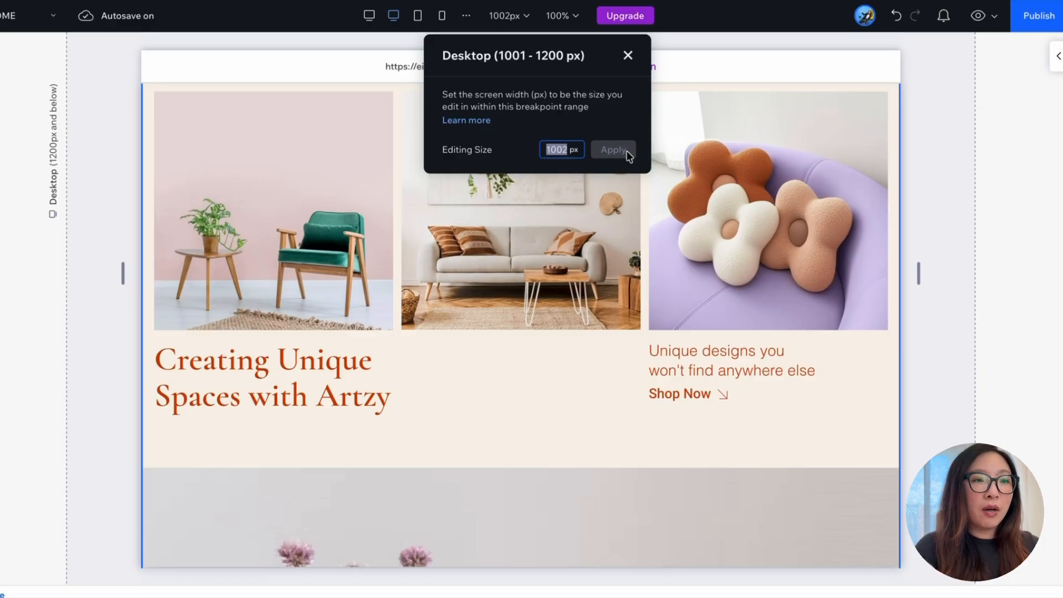
pyautogui.click(612, 149)
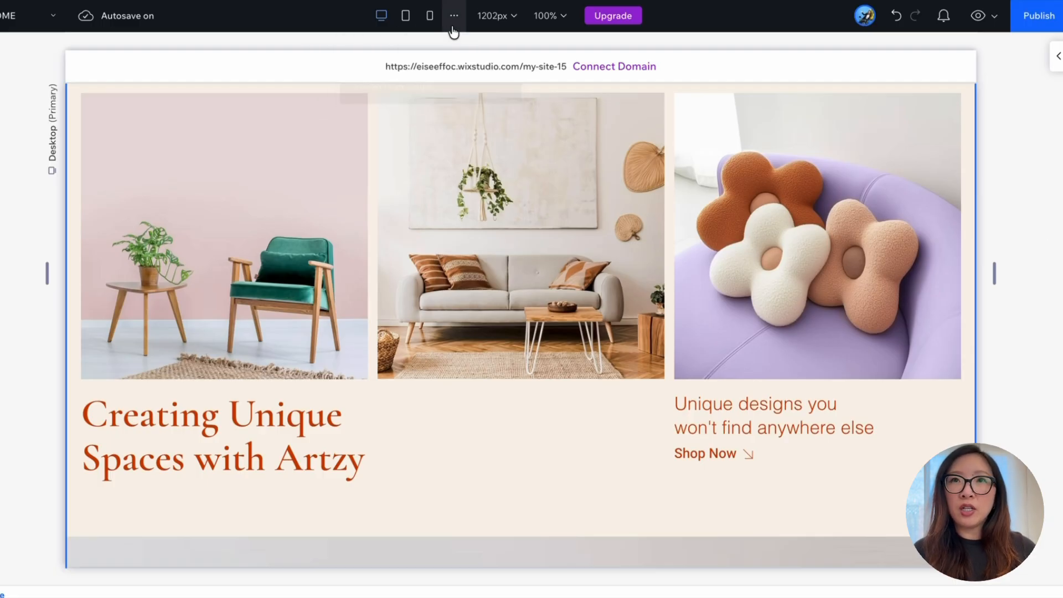
pyautogui.click(454, 16)
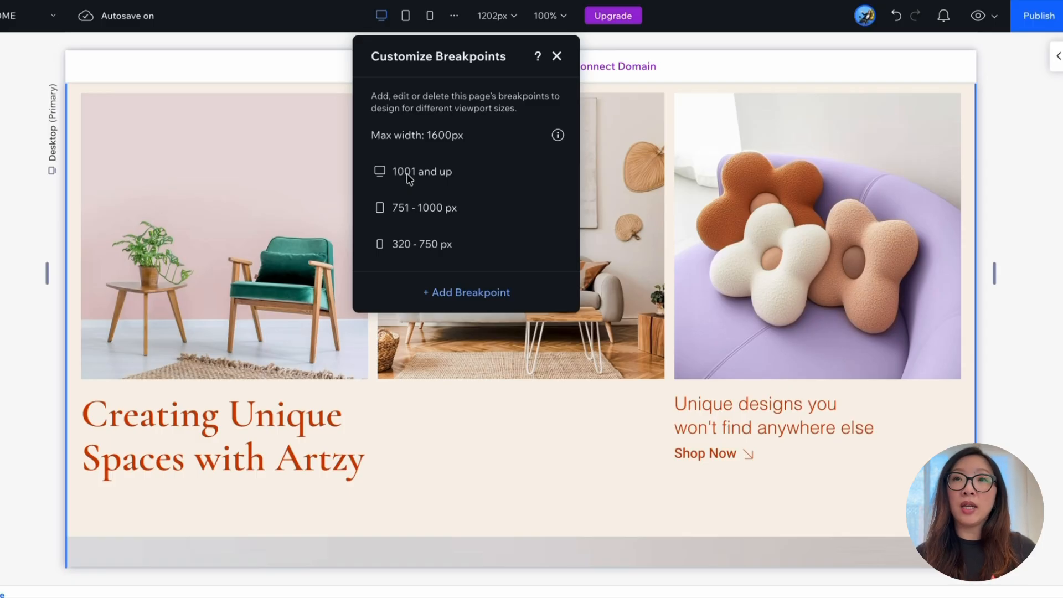
pyautogui.click(556, 56)
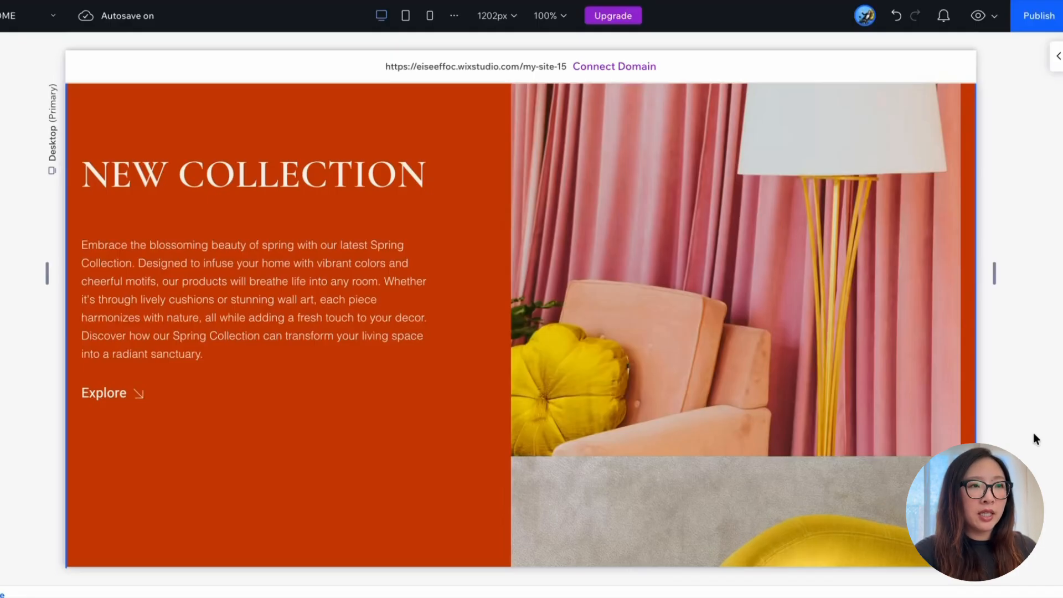
# Step: View the New Collection section at the mobile breakpoint, then switch back to desktop width
pyautogui.click(430, 16)
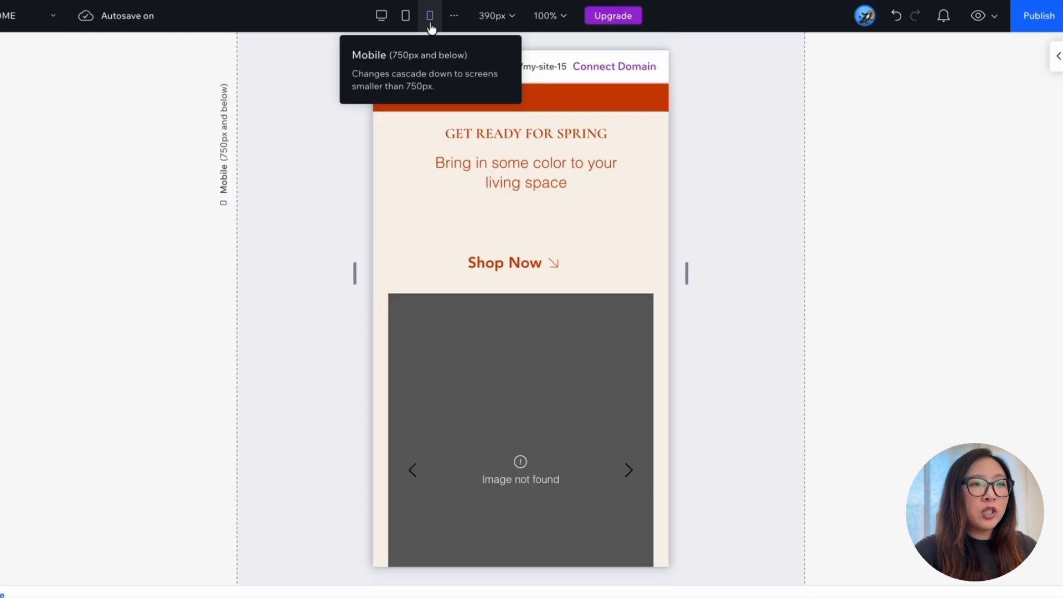
pyautogui.scroll(-3)
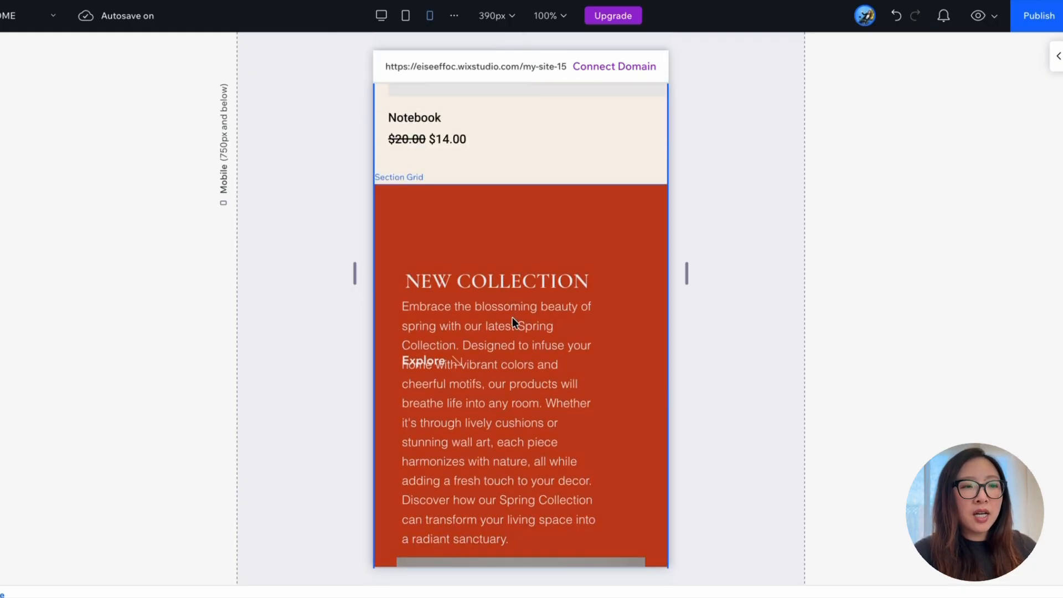
pyautogui.scroll(-3)
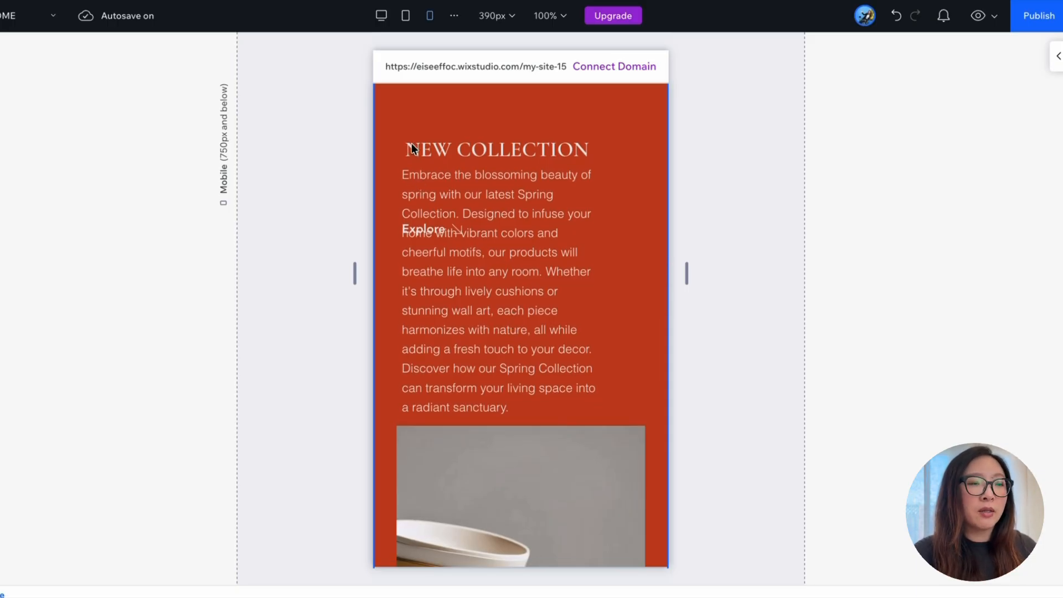
pyautogui.moveTo(431, 234)
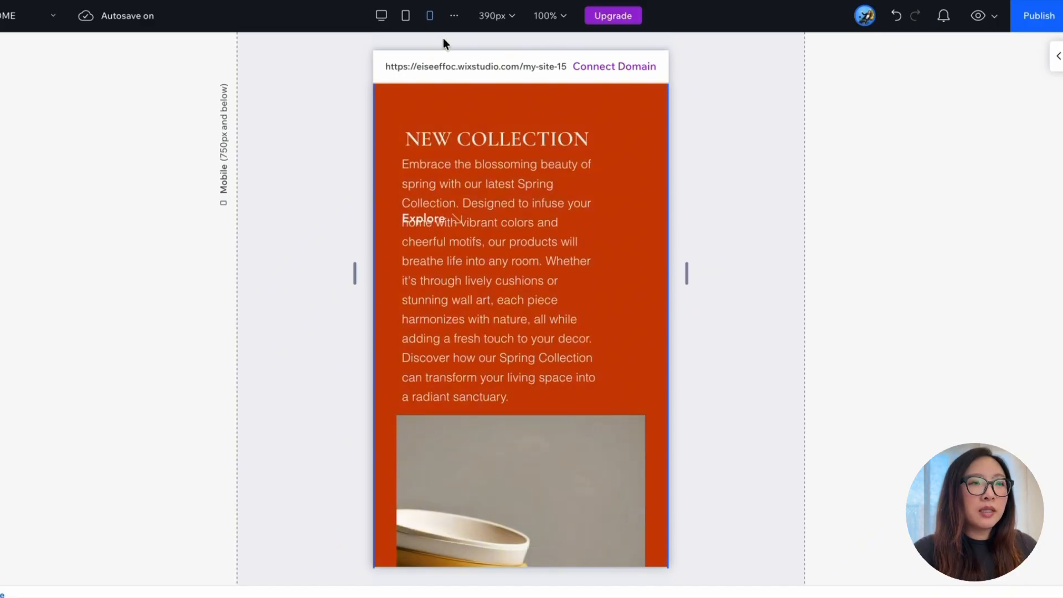
pyautogui.click(379, 15)
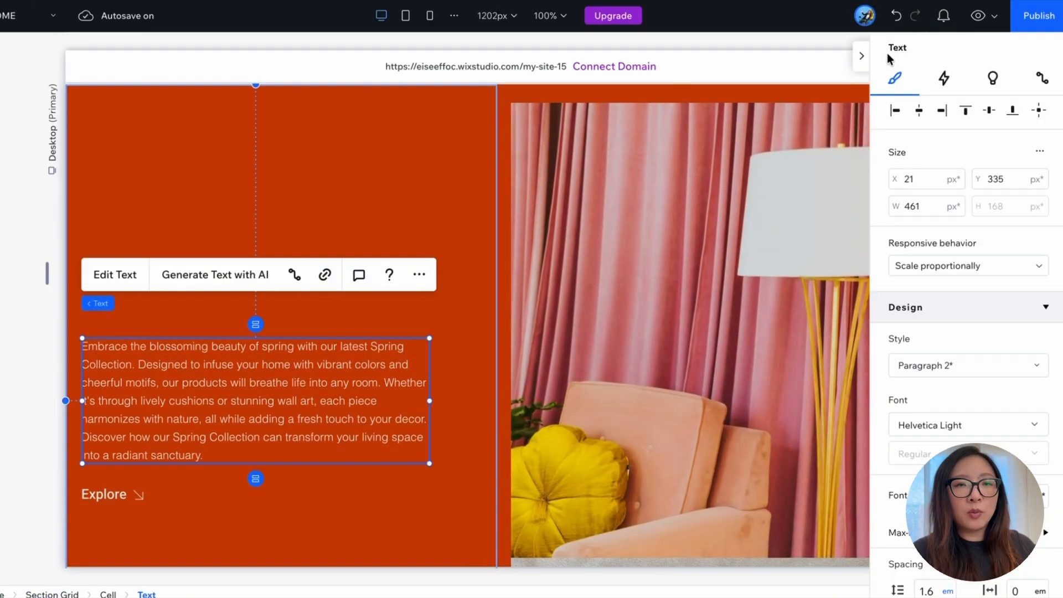
pyautogui.moveTo(923, 160)
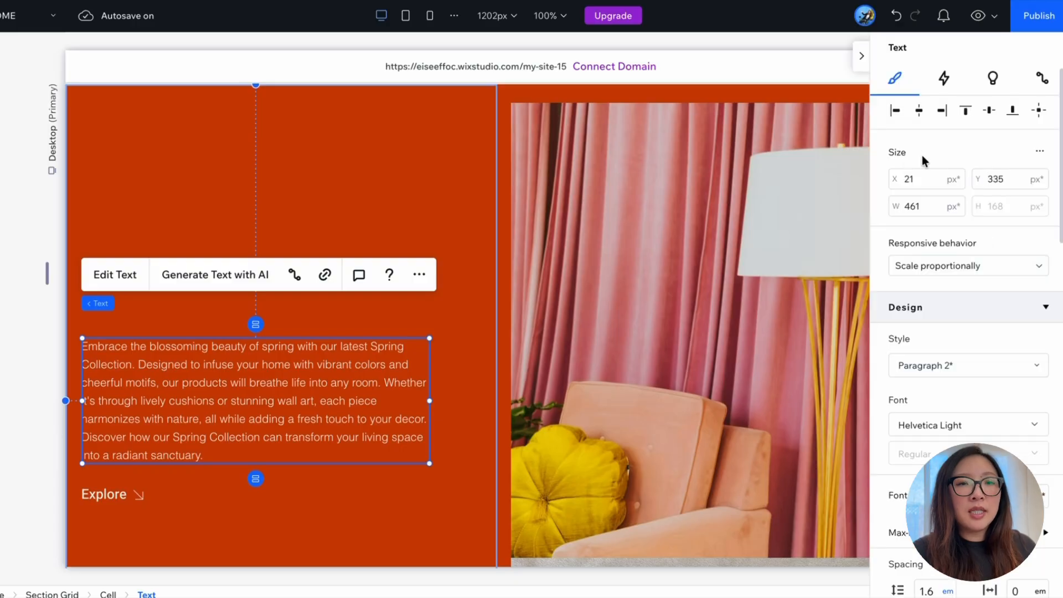
pyautogui.moveTo(894, 248)
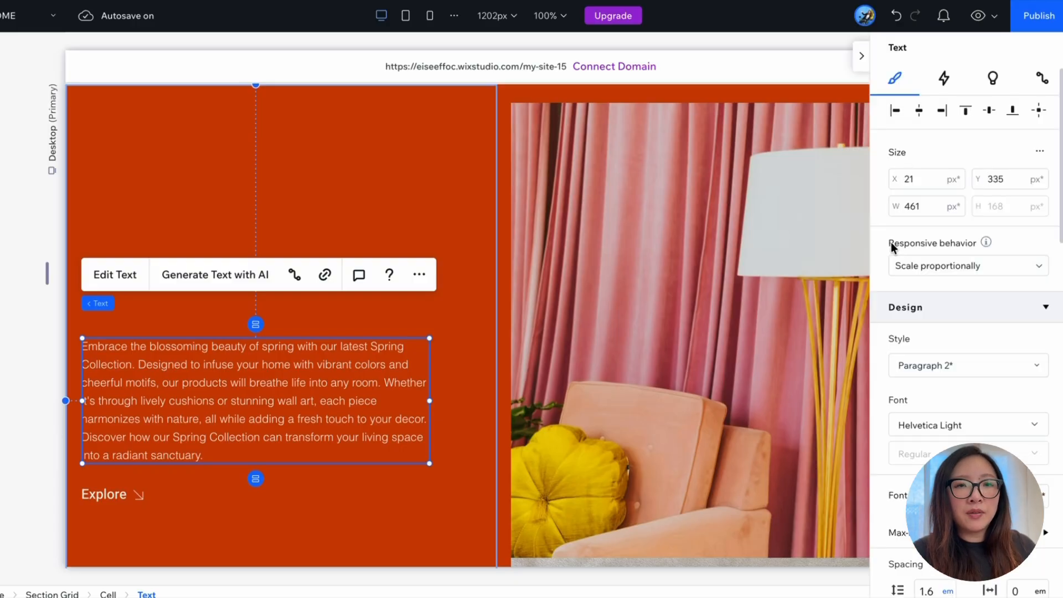
pyautogui.moveTo(862, 255)
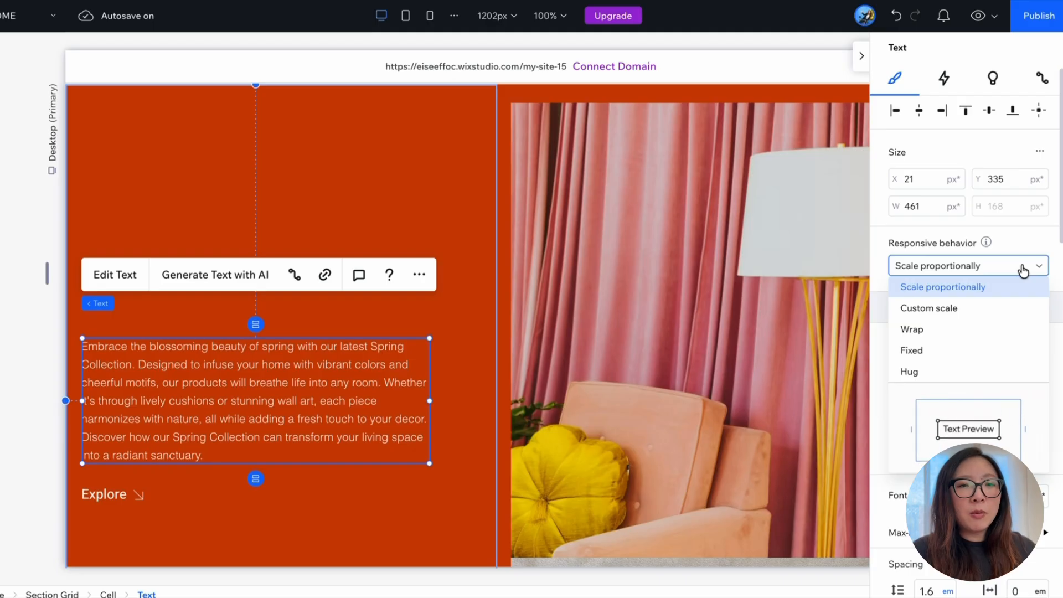
pyautogui.moveTo(994, 293)
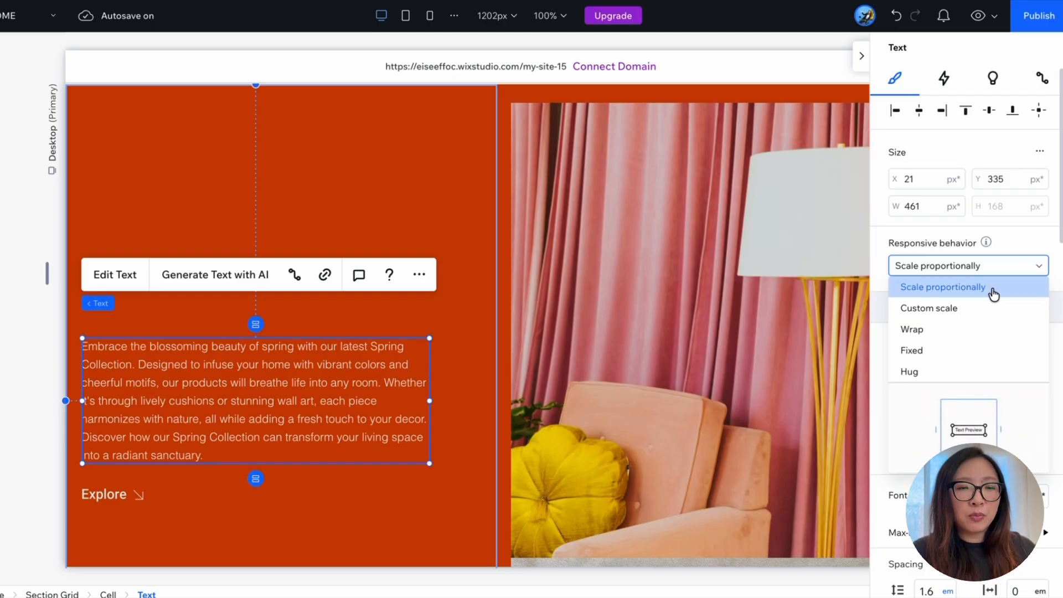
pyautogui.moveTo(948, 318)
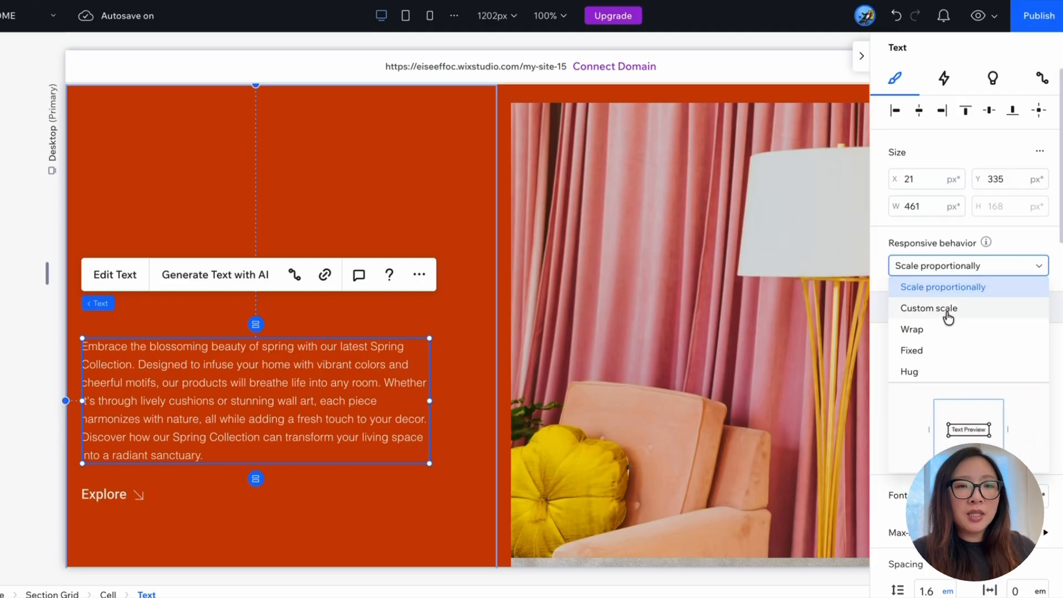
pyautogui.moveTo(919, 333)
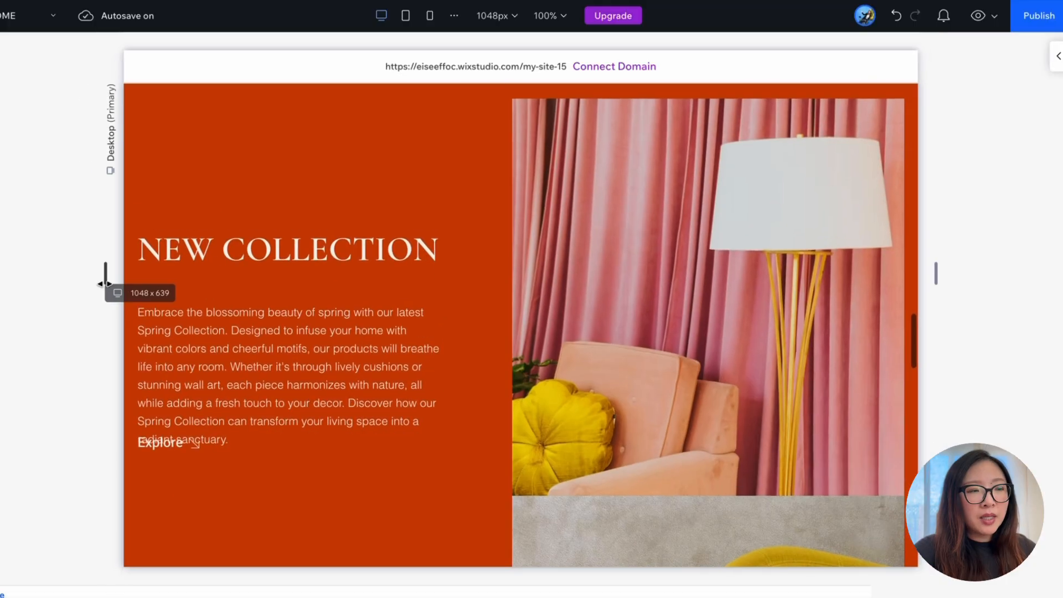
pyautogui.moveTo(107, 271); pyautogui.dragTo(102, 272)
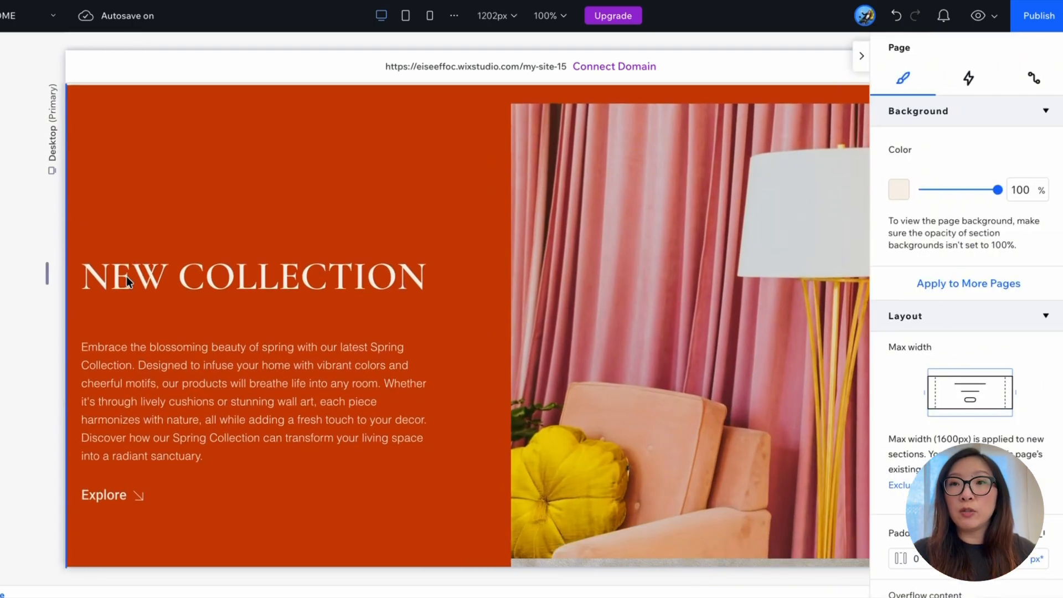
# Step: Stack the NEW COLLECTION heading, paragraph and Explore link and set the gap between them
pyautogui.click(182, 281)
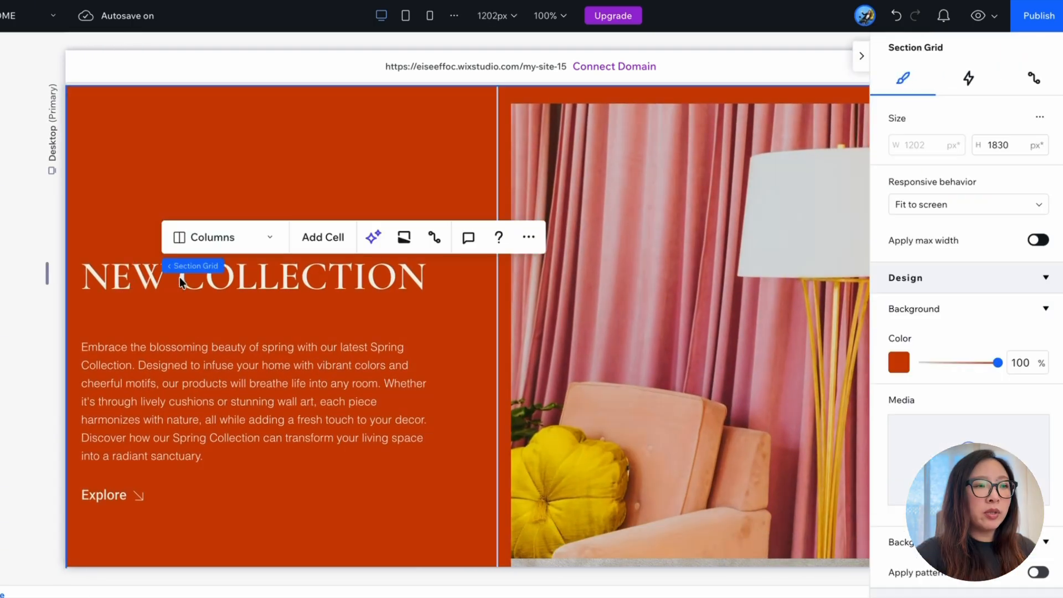
pyautogui.click(251, 277)
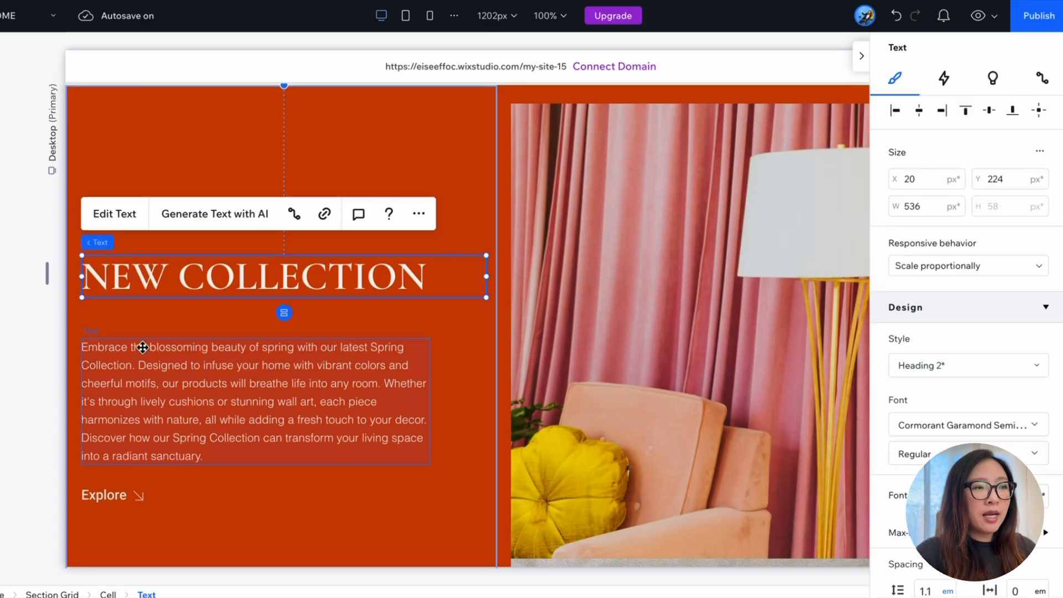
pyautogui.click(104, 495)
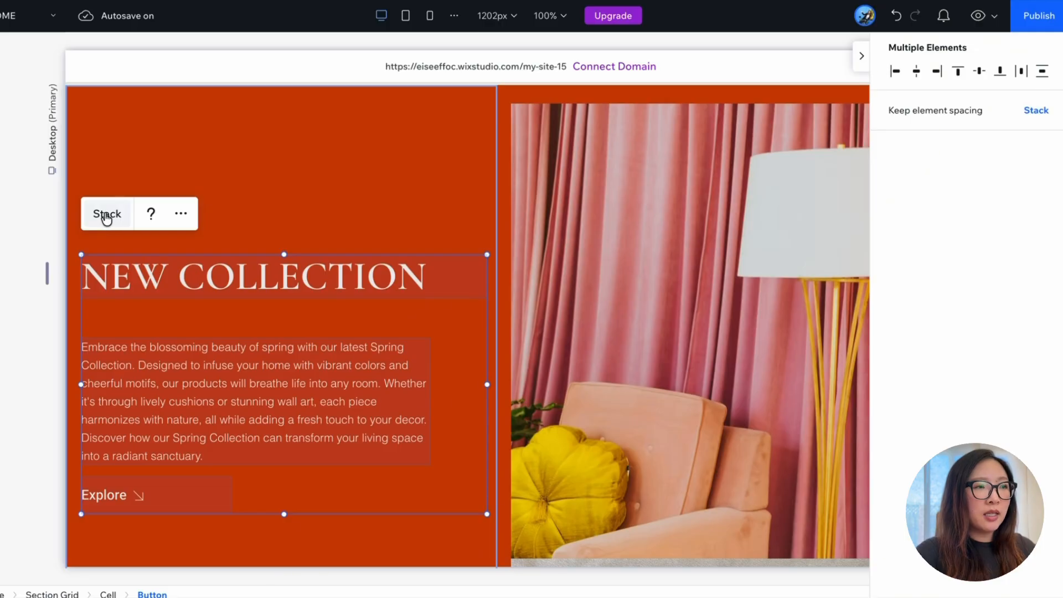
pyautogui.click(107, 214)
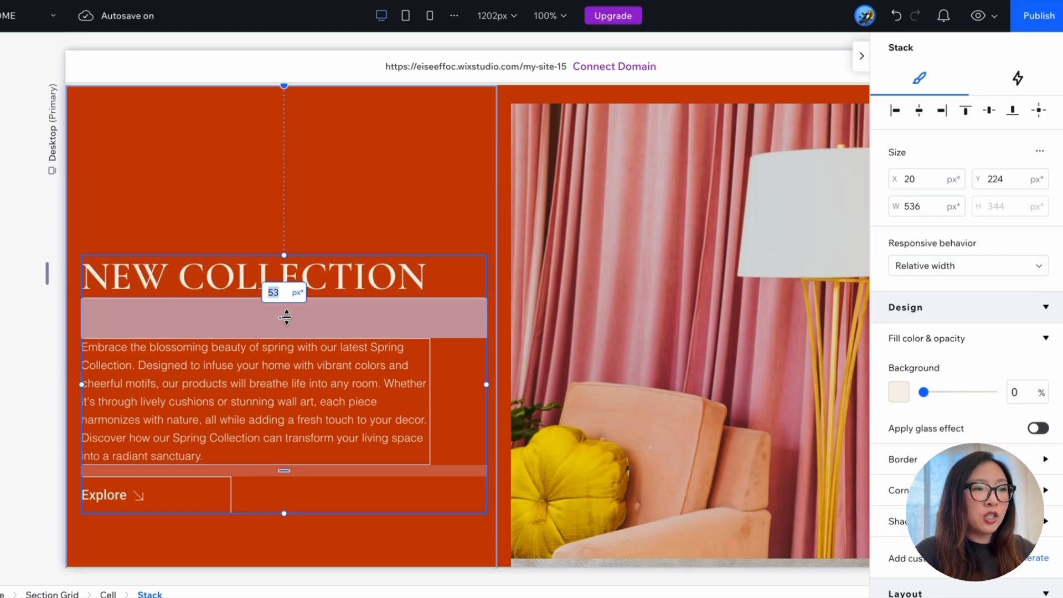
pyautogui.click(285, 277)
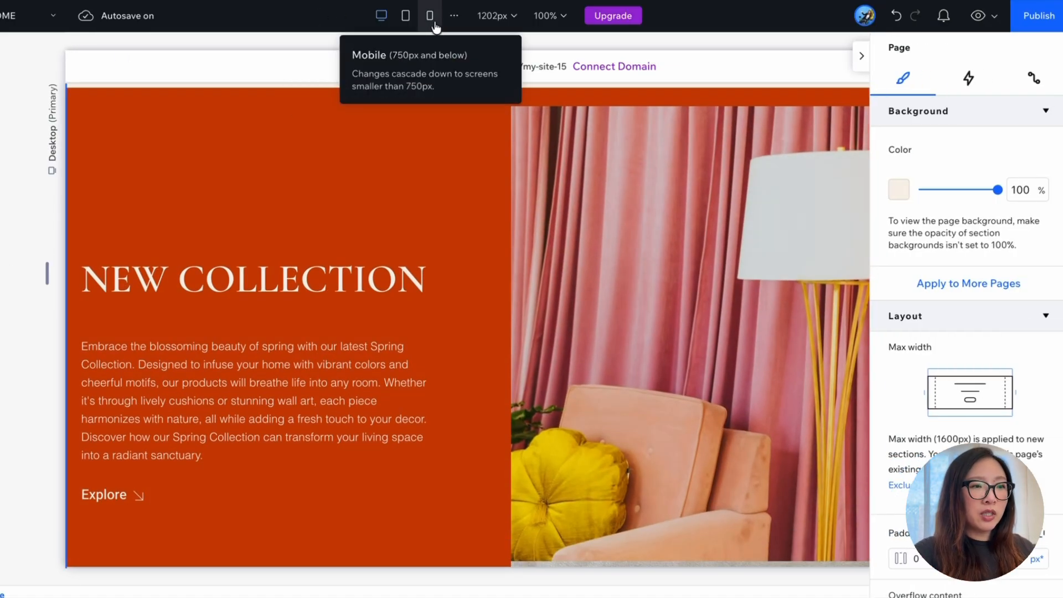
# Step: Check the New Collection stack on mobile and desktop, with Explore now below the paragraph
pyautogui.click(430, 14)
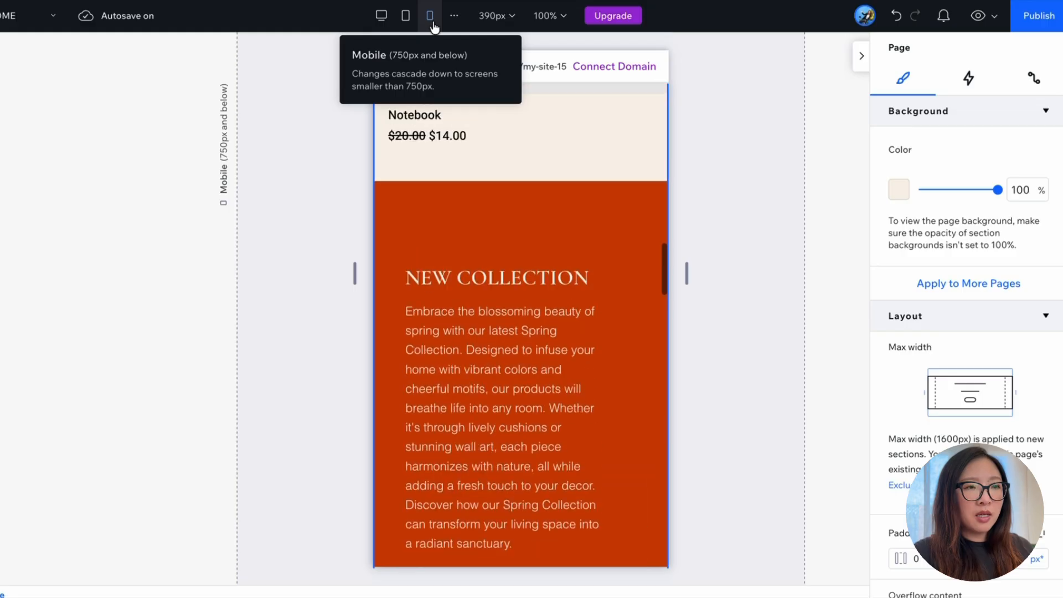
pyautogui.scroll(-3)
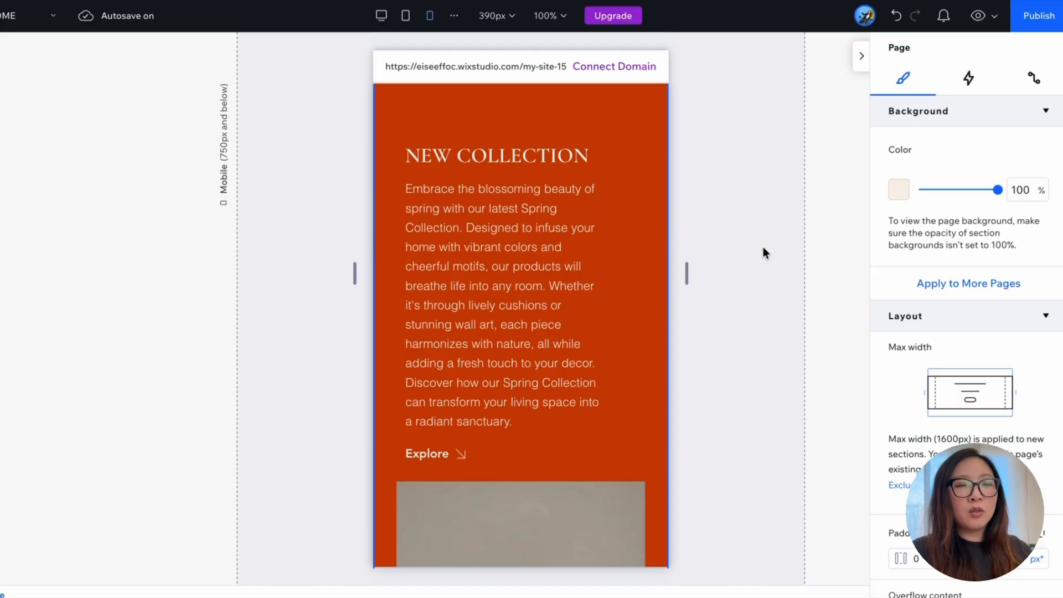
pyautogui.moveTo(750, 255)
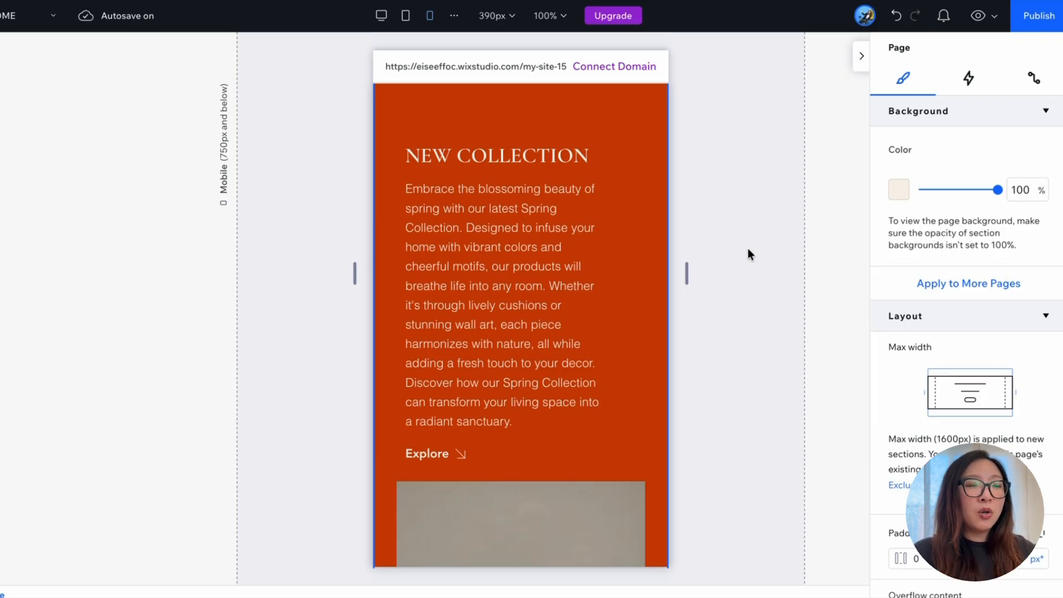
pyautogui.moveTo(749, 148)
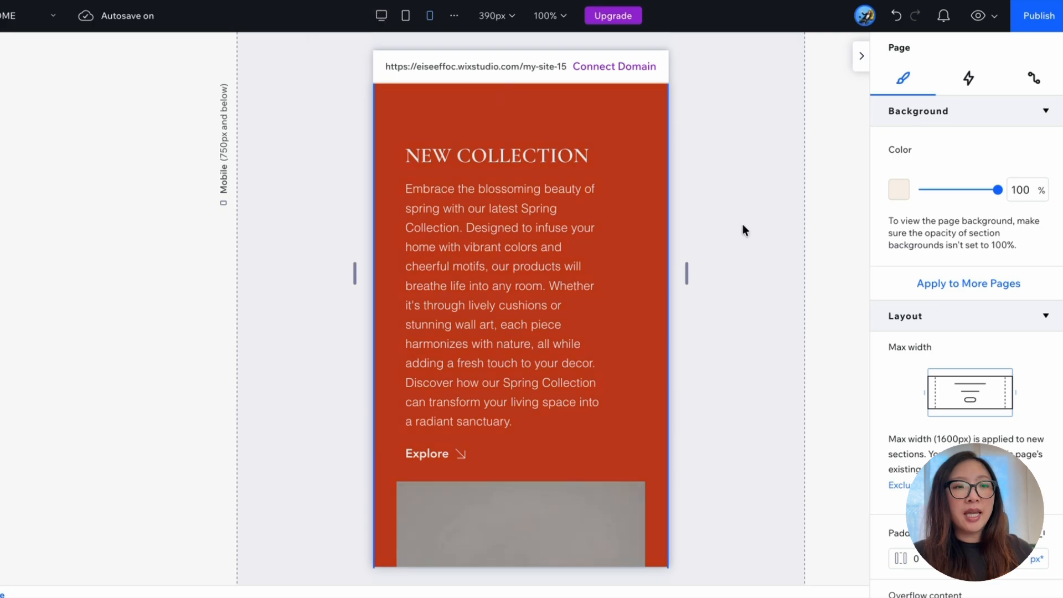
pyautogui.moveTo(351, 37)
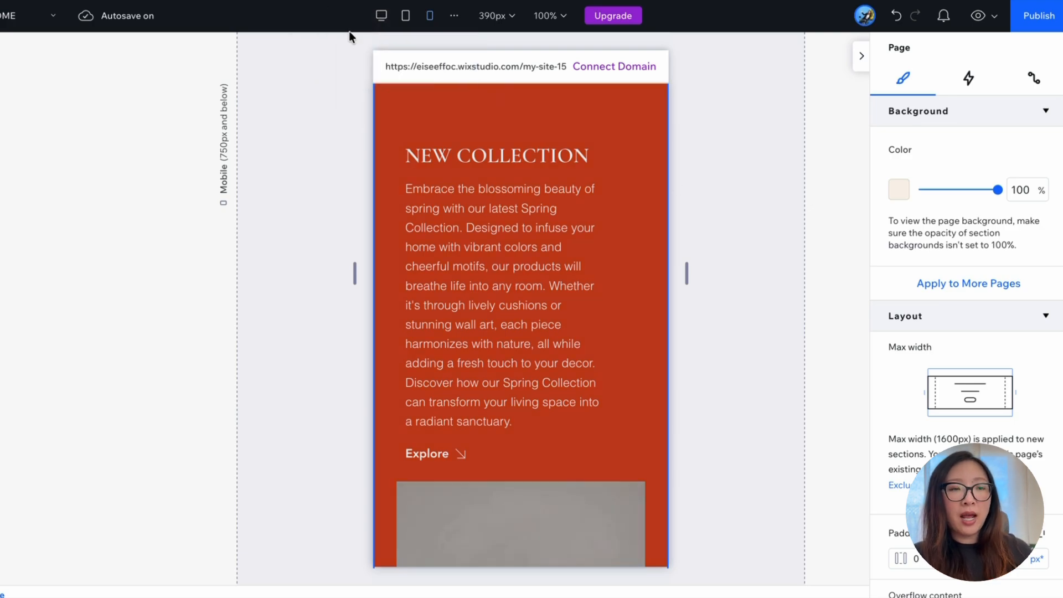
pyautogui.click(381, 14)
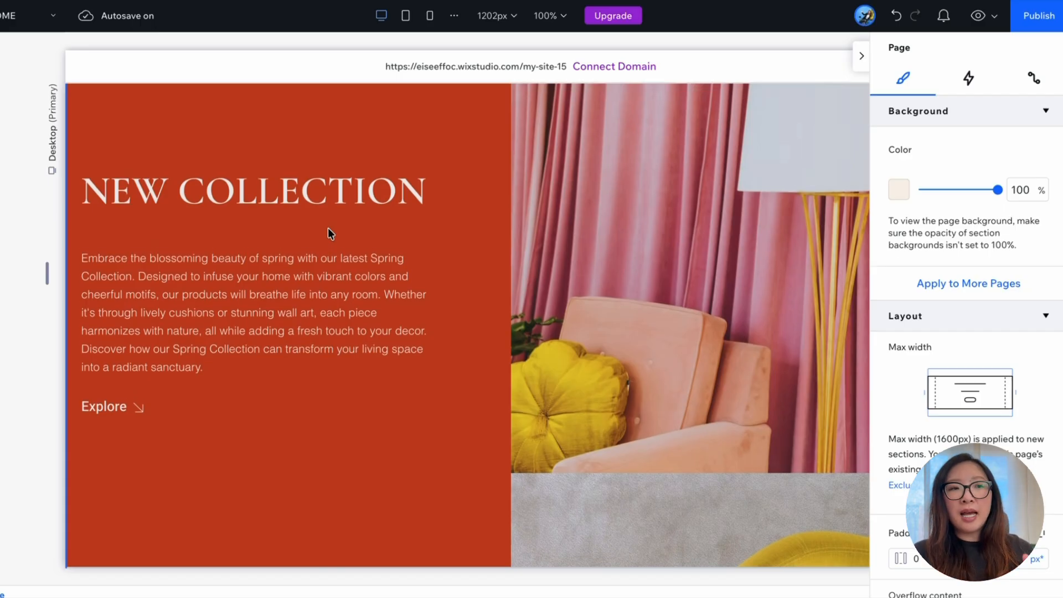
pyautogui.click(430, 15)
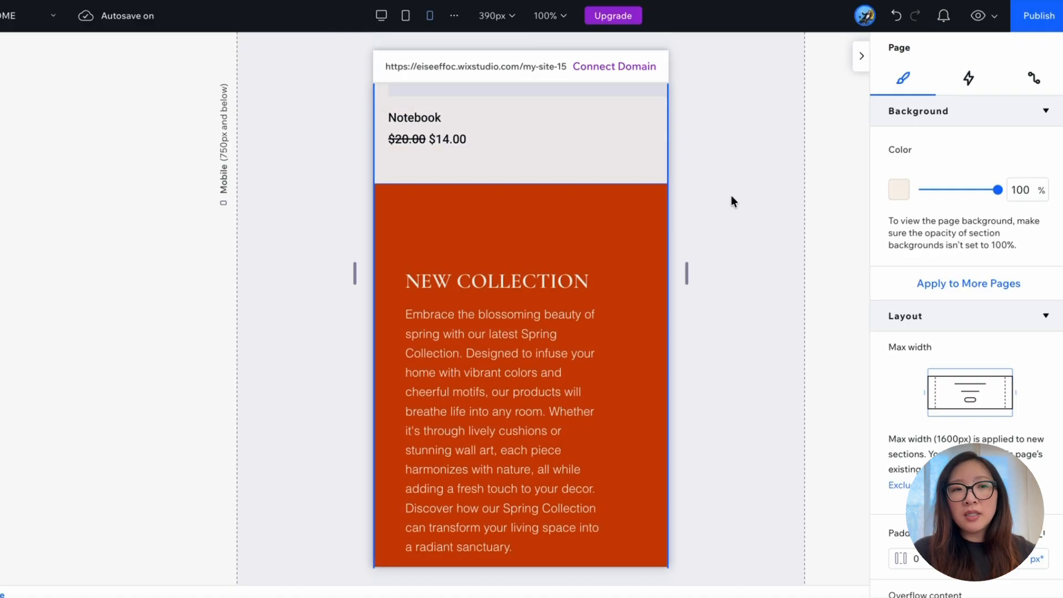
pyautogui.click(515, 319)
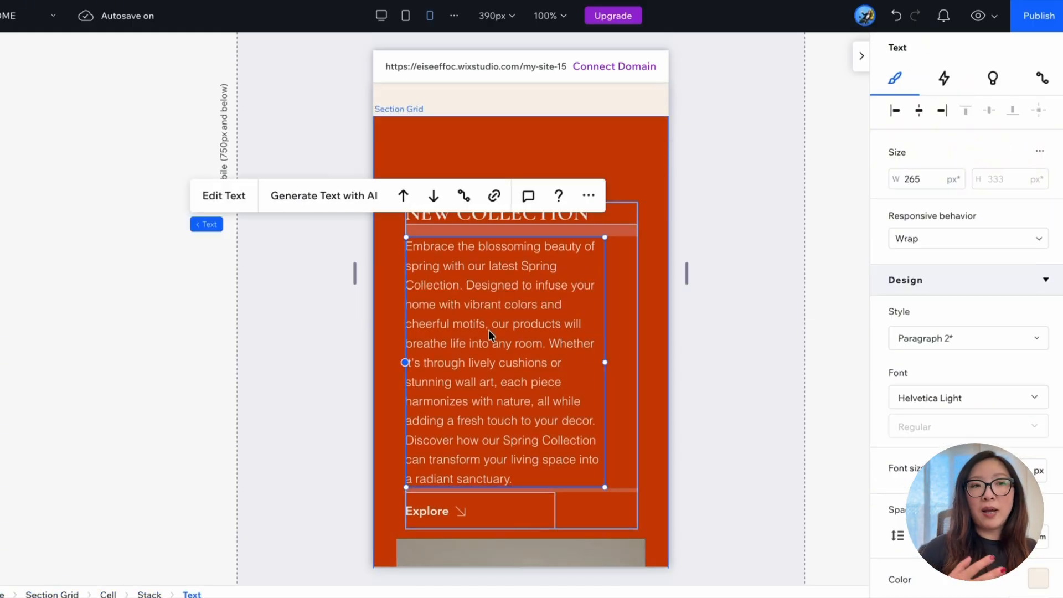
pyautogui.moveTo(736, 306)
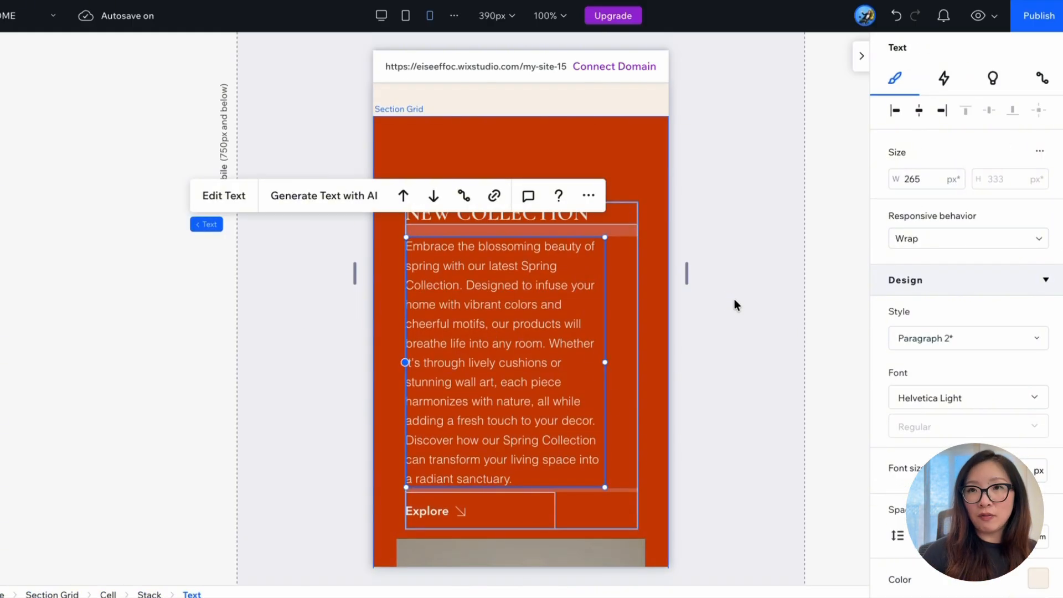
pyautogui.click(736, 306)
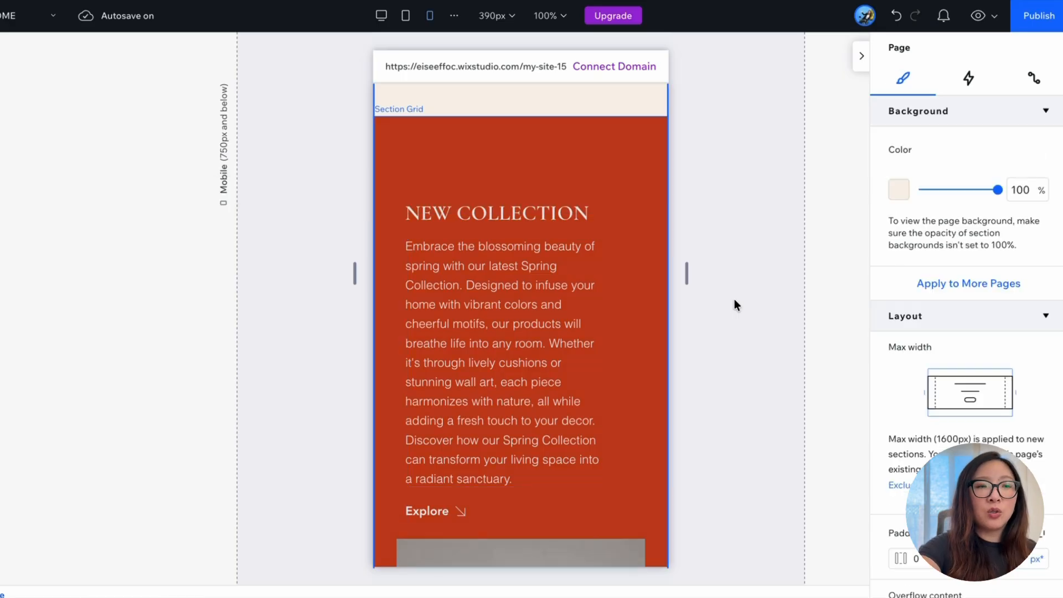
# Step: Return to the desktop layout and preview the Artzy site as visitors see it
pyautogui.click(381, 15)
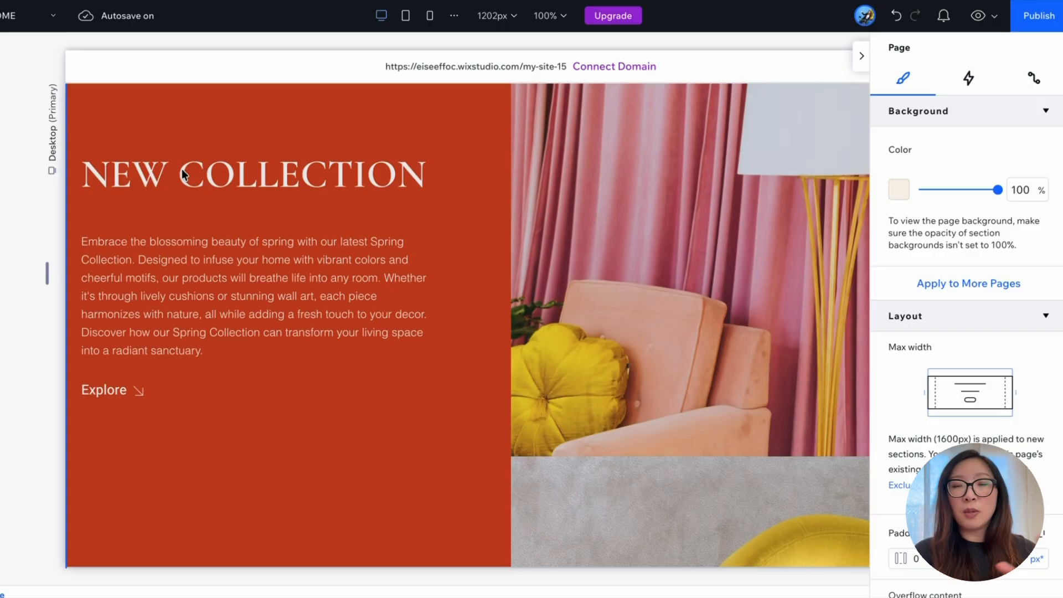
pyautogui.click(976, 16)
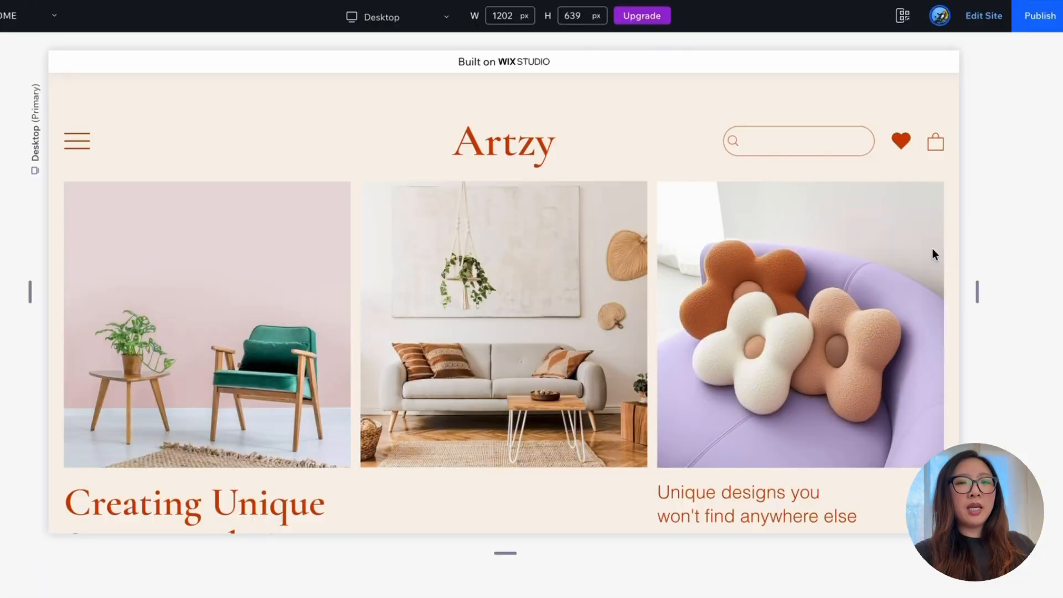
pyautogui.scroll(-3)
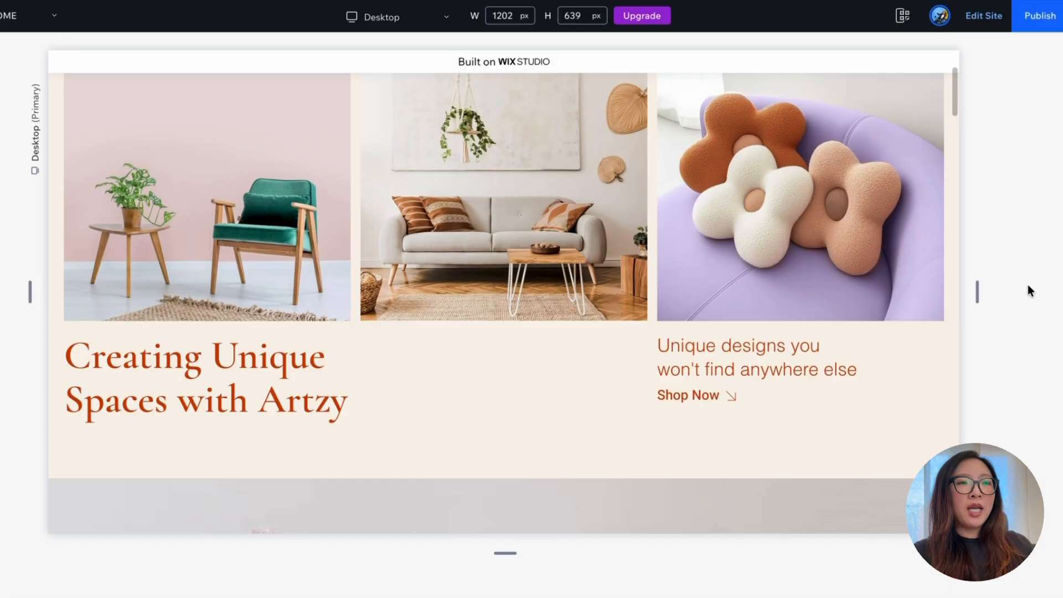
pyautogui.scroll(-3)
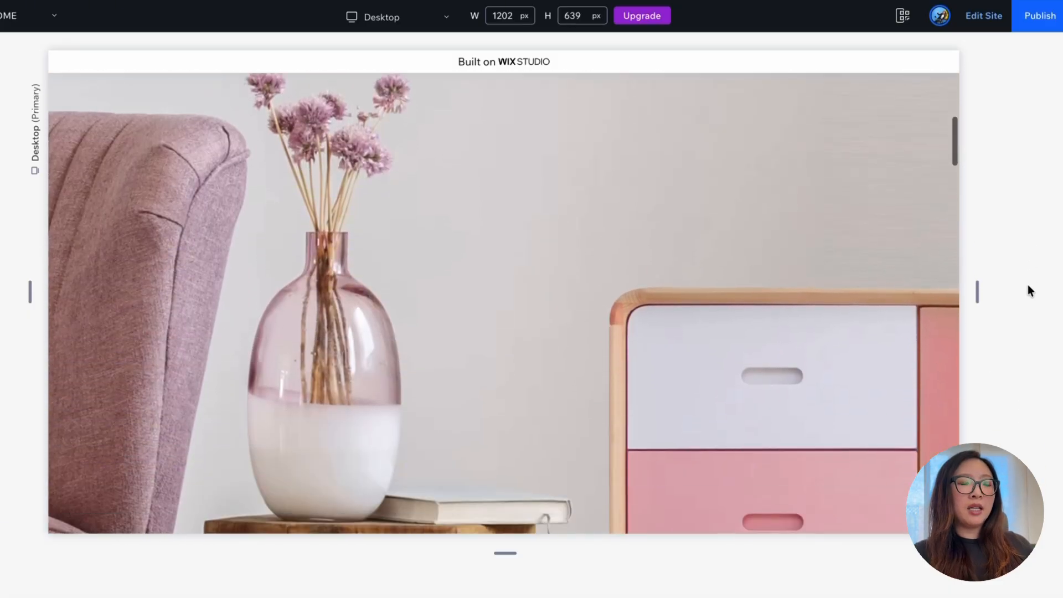
pyautogui.scroll(-3)
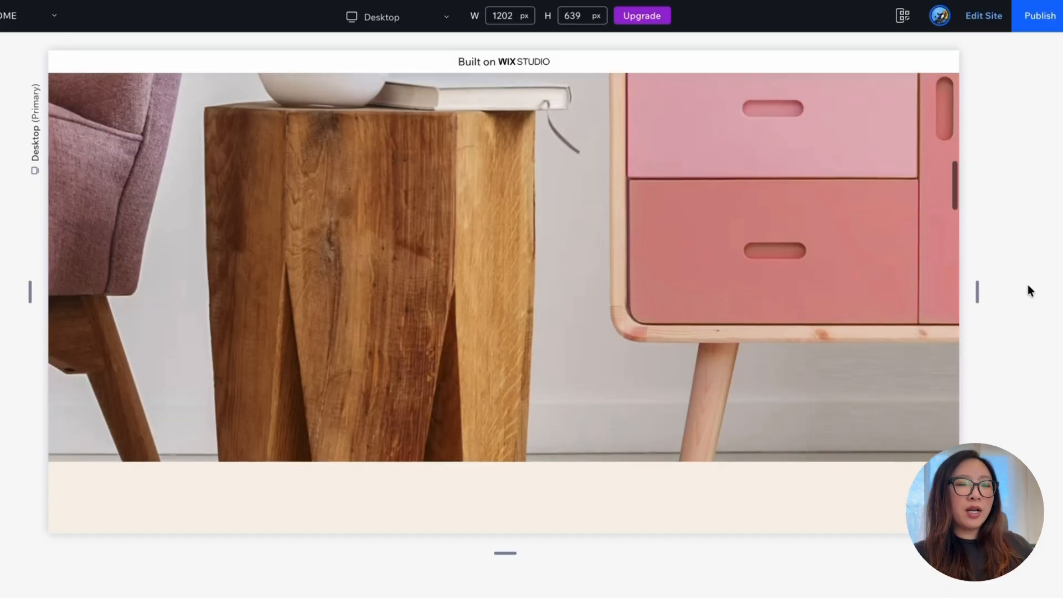
pyautogui.scroll(3)
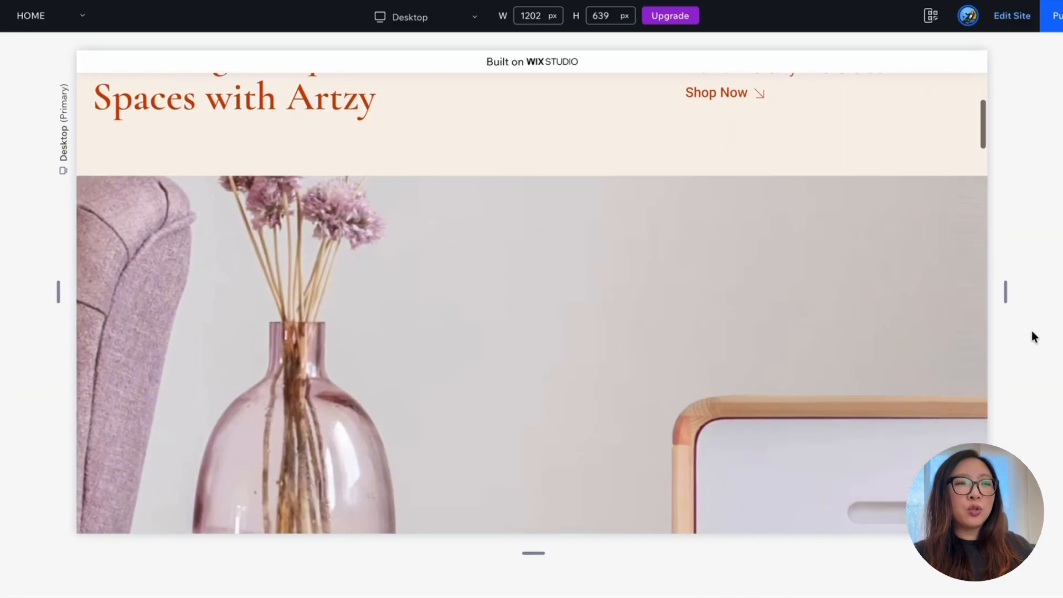
pyautogui.scroll(-3)
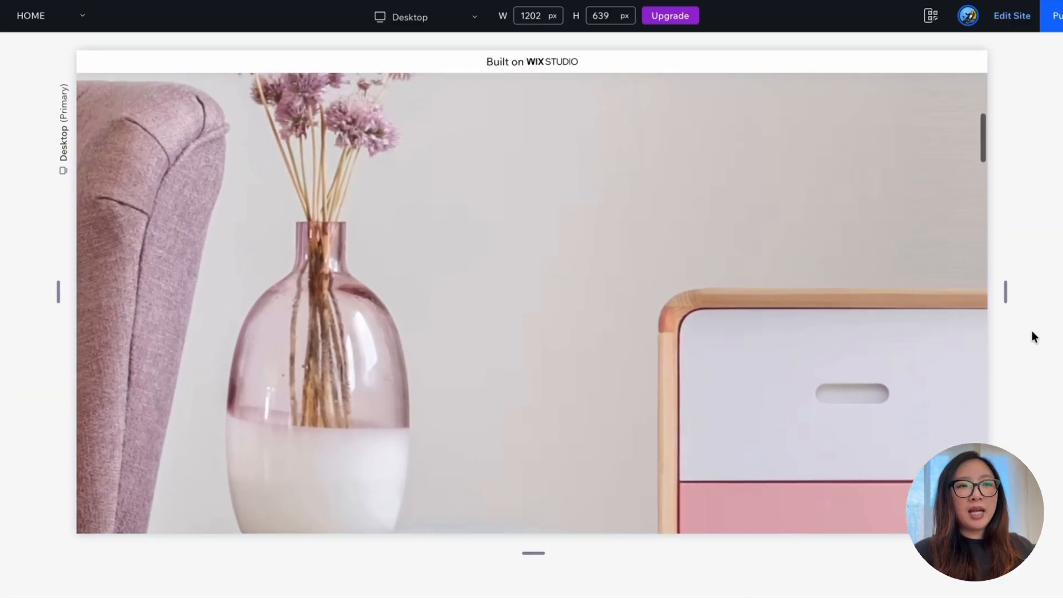
pyautogui.scroll(-3)
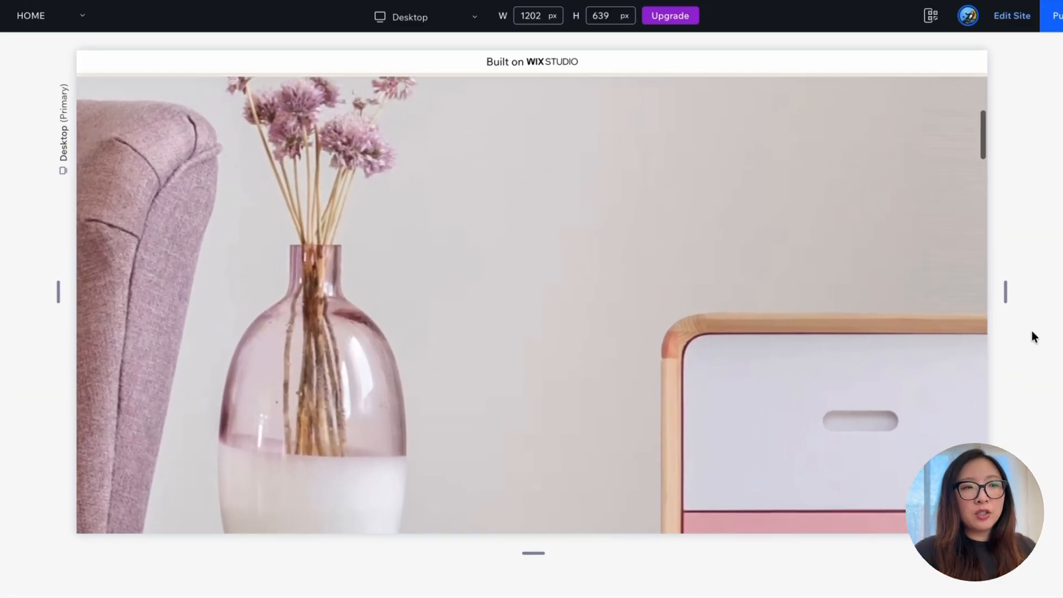
pyautogui.scroll(-3)
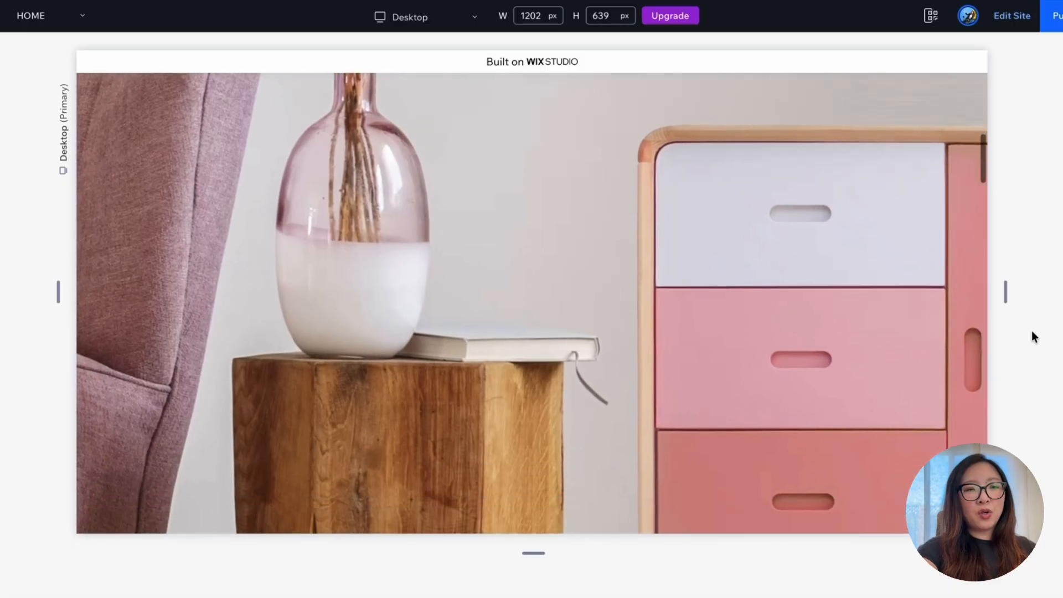
pyautogui.scroll(-3)
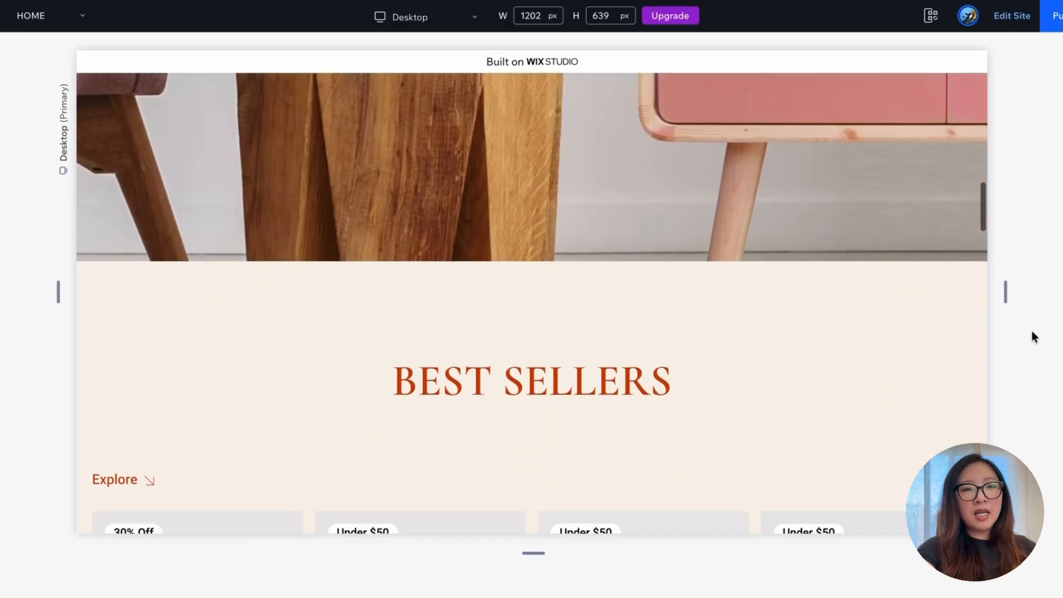
pyautogui.scroll(3)
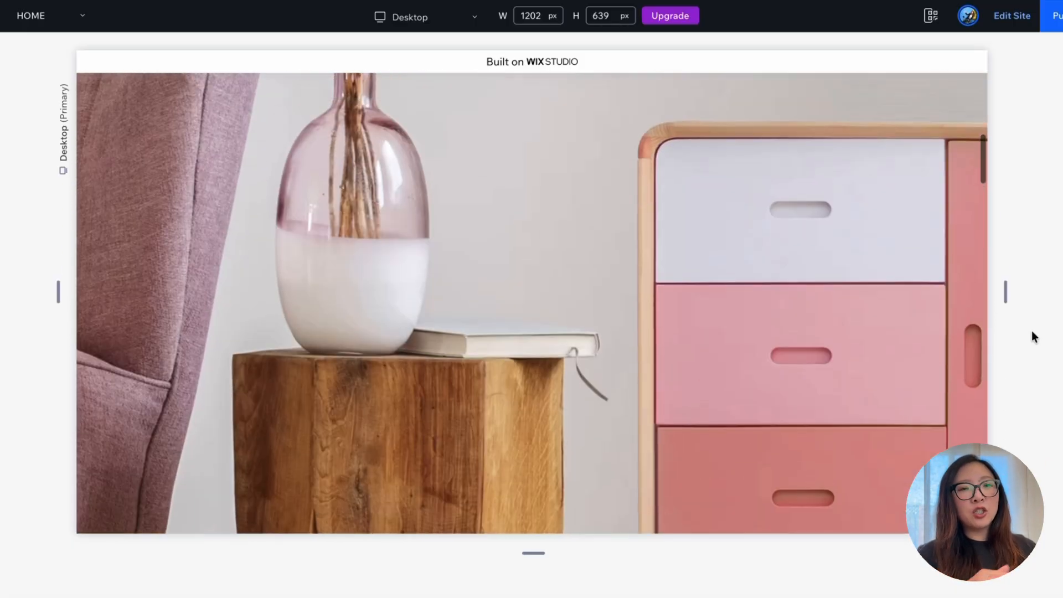
pyautogui.scroll(3)
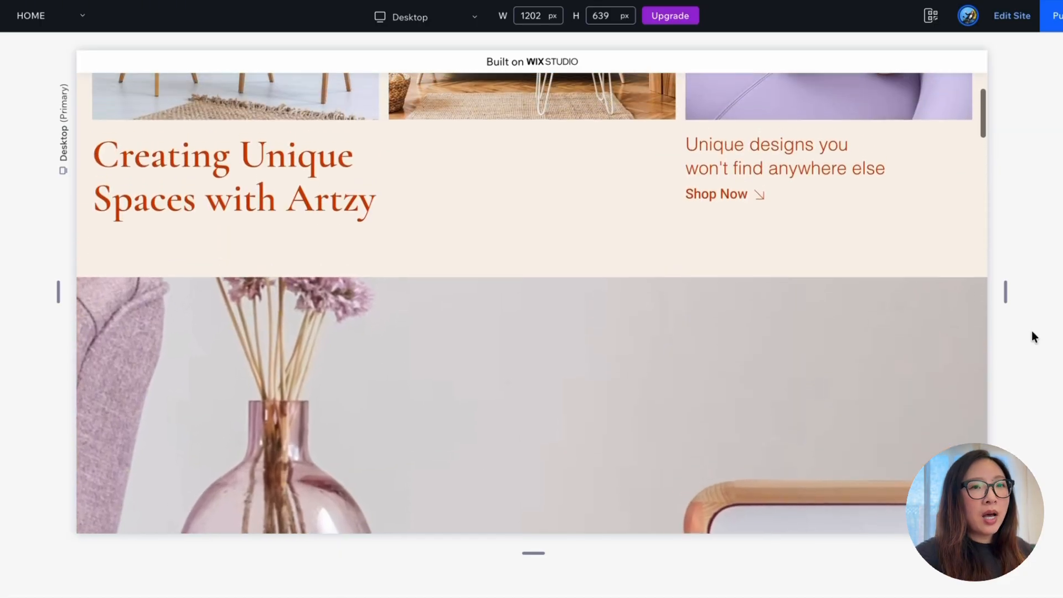
pyautogui.scroll(3)
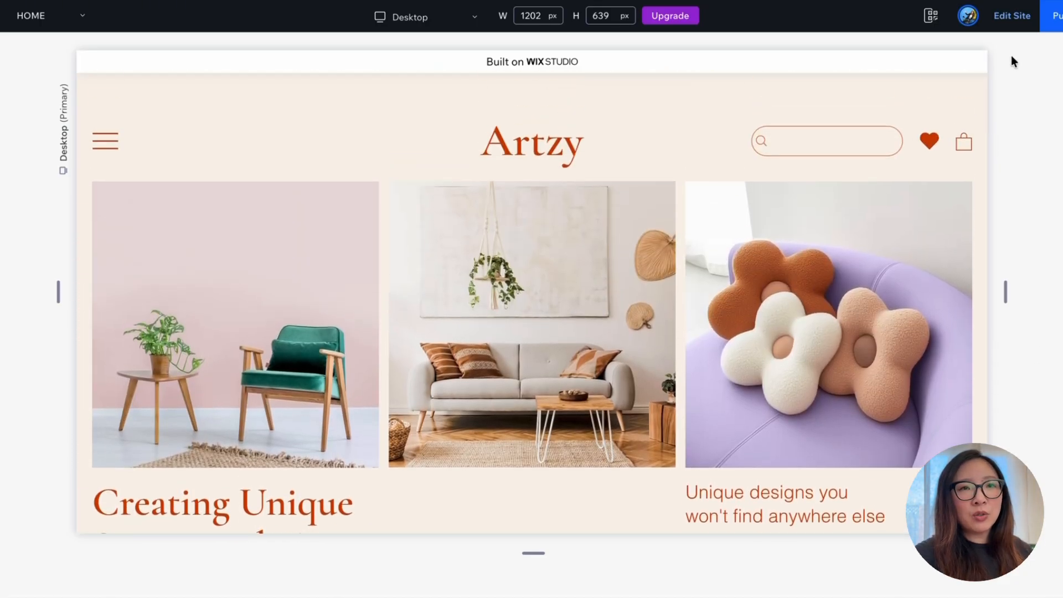
# Step: Leave preview for the editor and show the vase image's Animations and Effects settings
pyautogui.click(1011, 15)
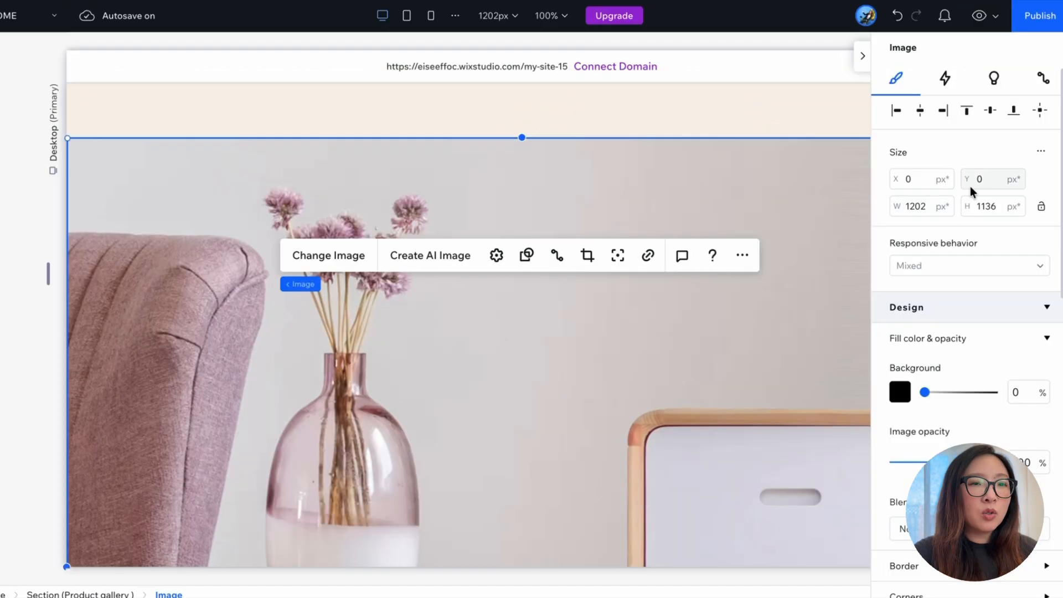
pyautogui.moveTo(945, 78)
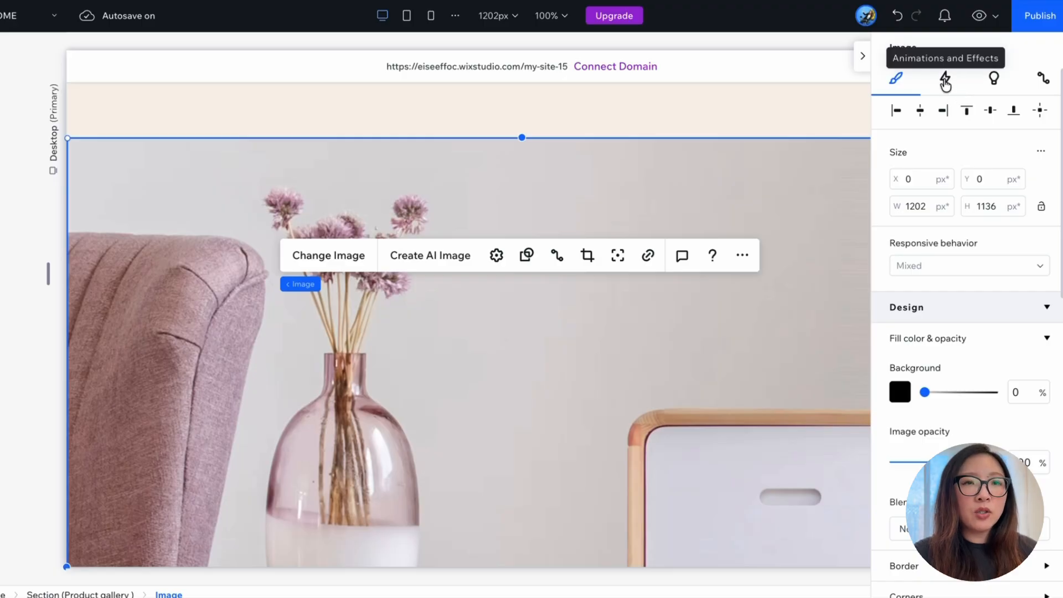
pyautogui.click(945, 77)
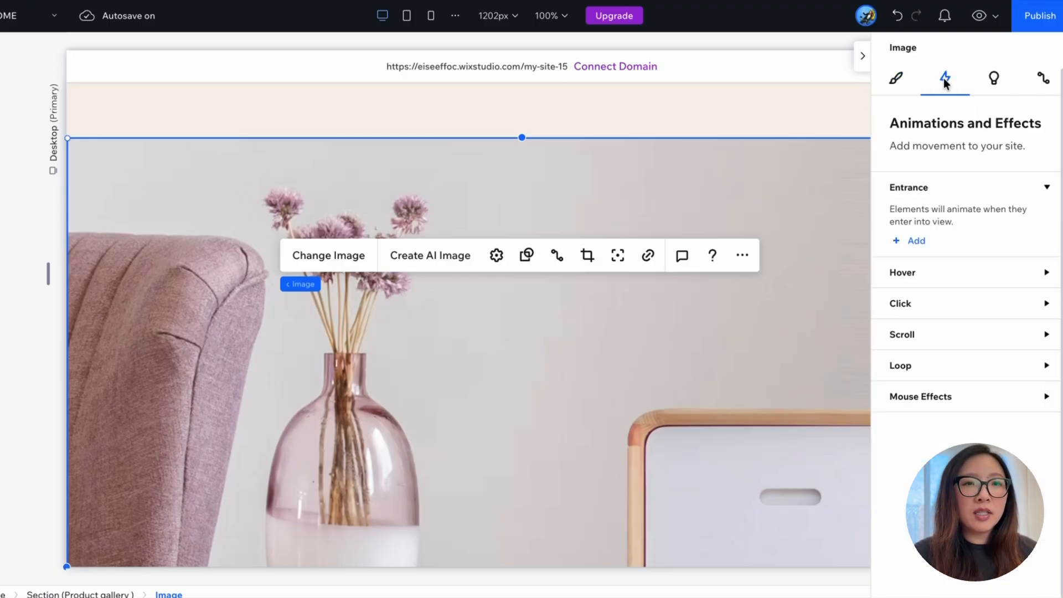
pyautogui.moveTo(926, 148)
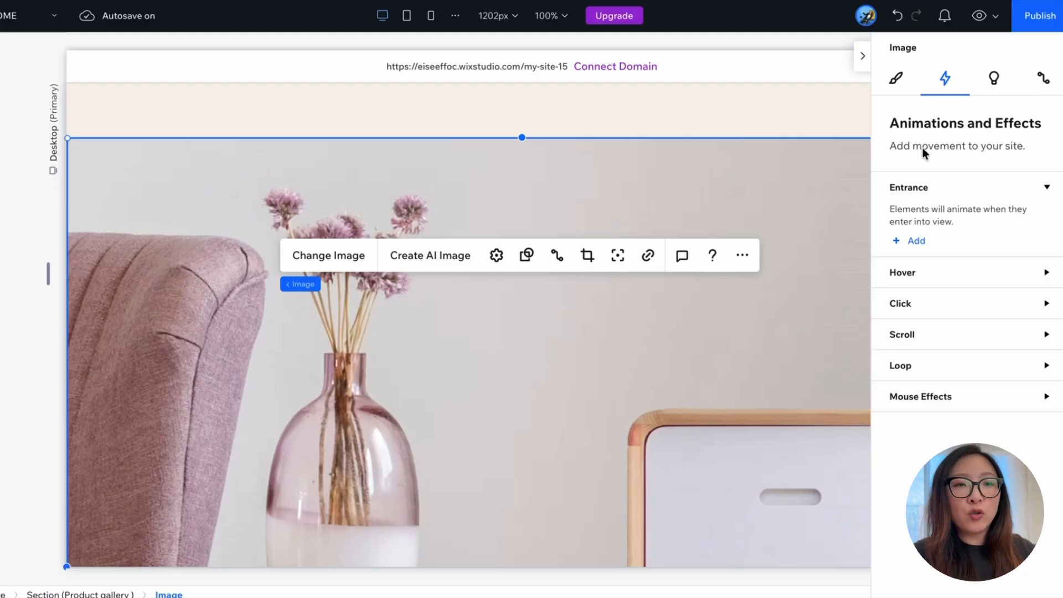
pyautogui.moveTo(919, 299)
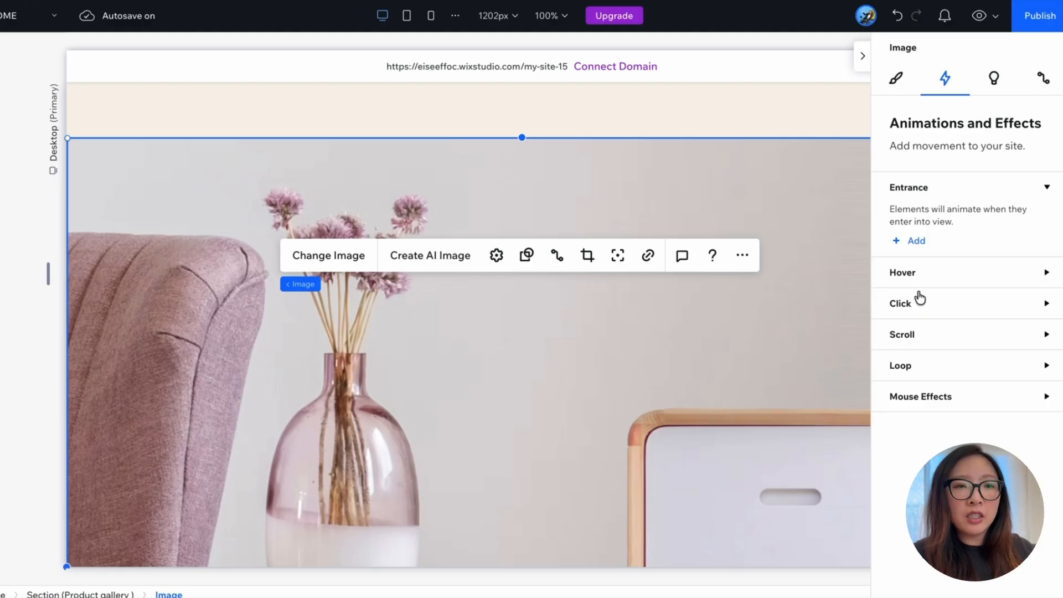
pyautogui.moveTo(916, 381)
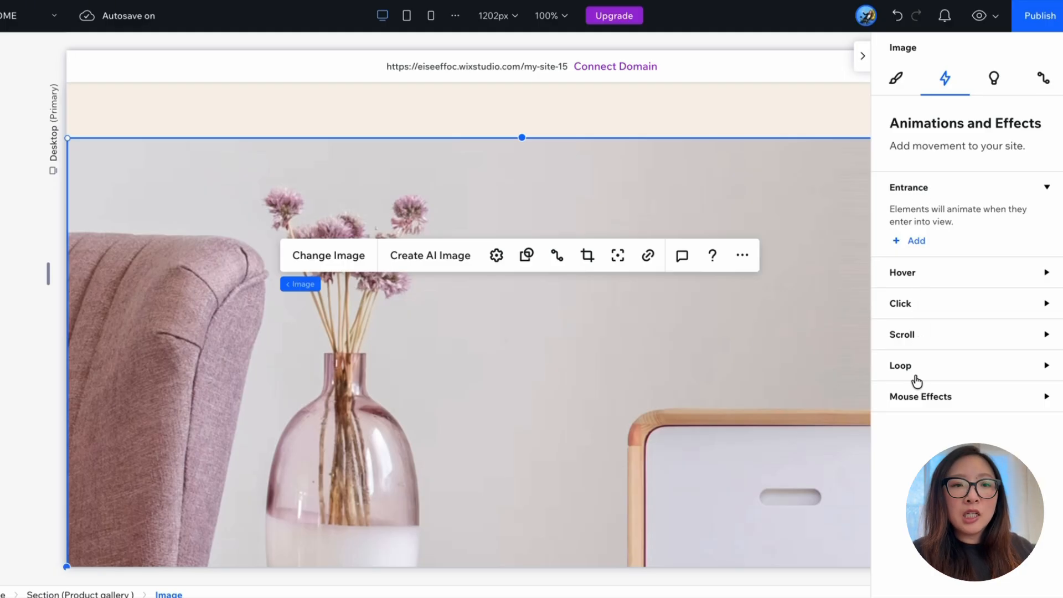
pyautogui.moveTo(919, 399)
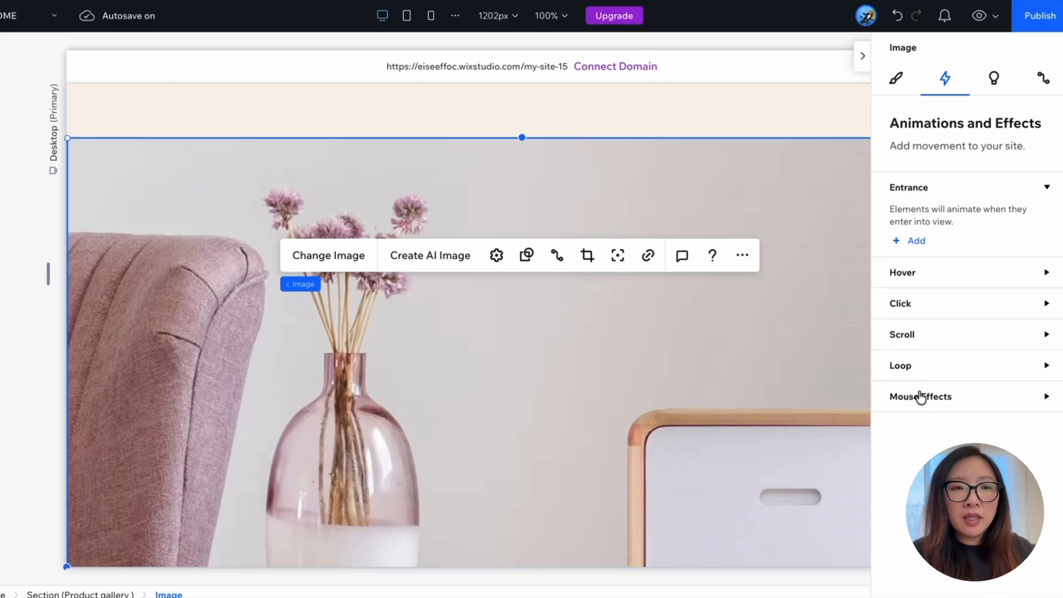
pyautogui.moveTo(974, 425)
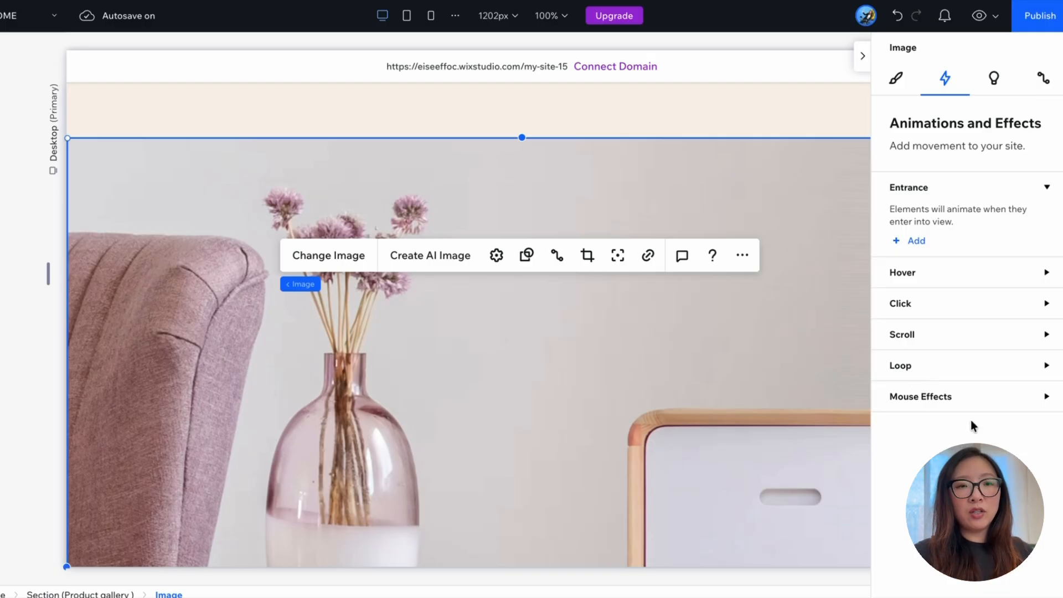
pyautogui.moveTo(1033, 349)
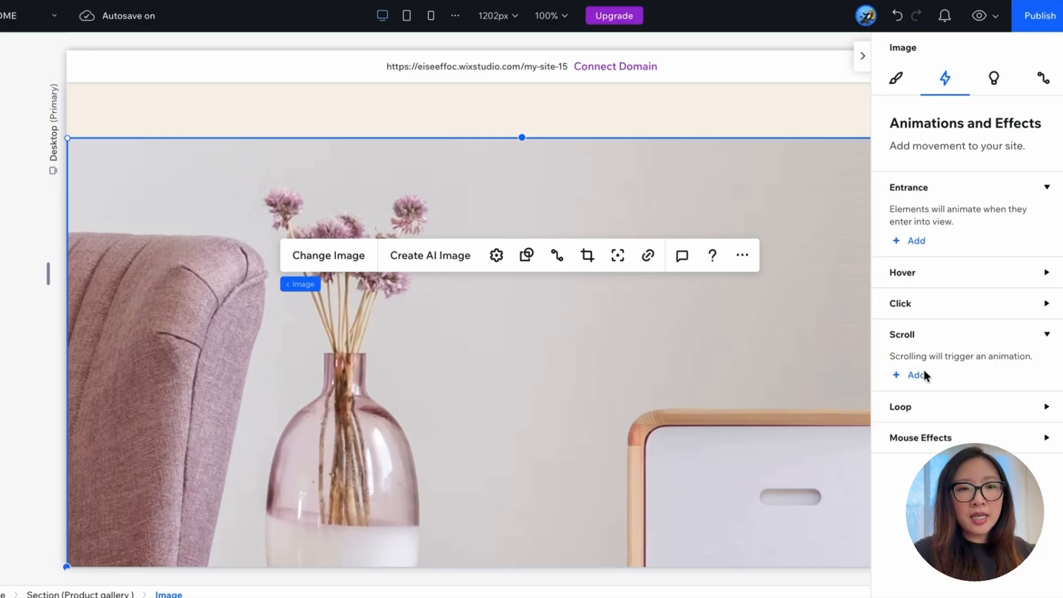
# Step: Add a scroll 'In' animation to the vase image using the Shrink preset
pyautogui.click(916, 375)
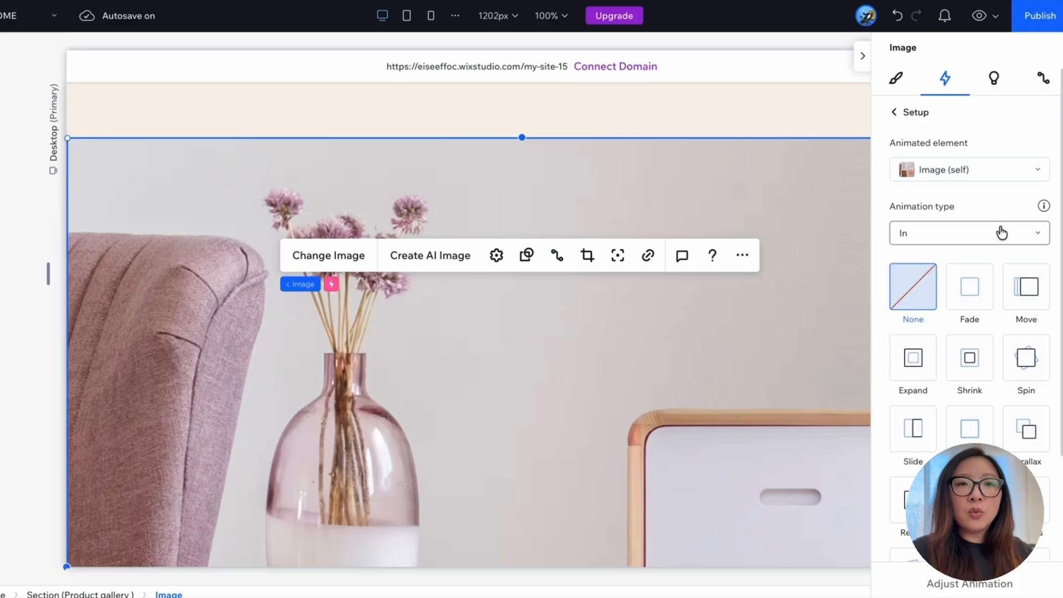
pyautogui.moveTo(1036, 174)
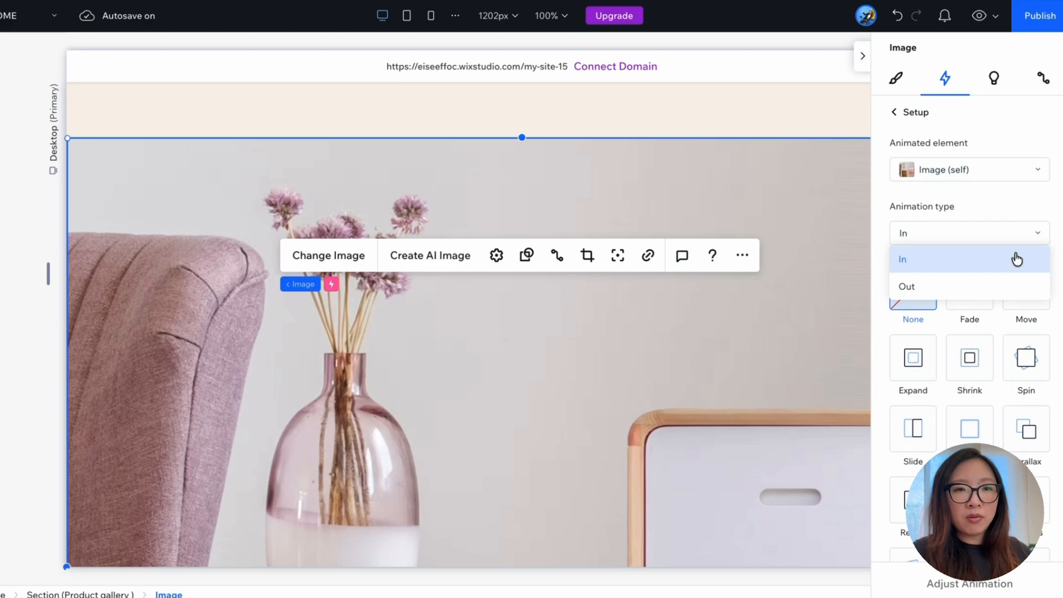
pyautogui.click(903, 258)
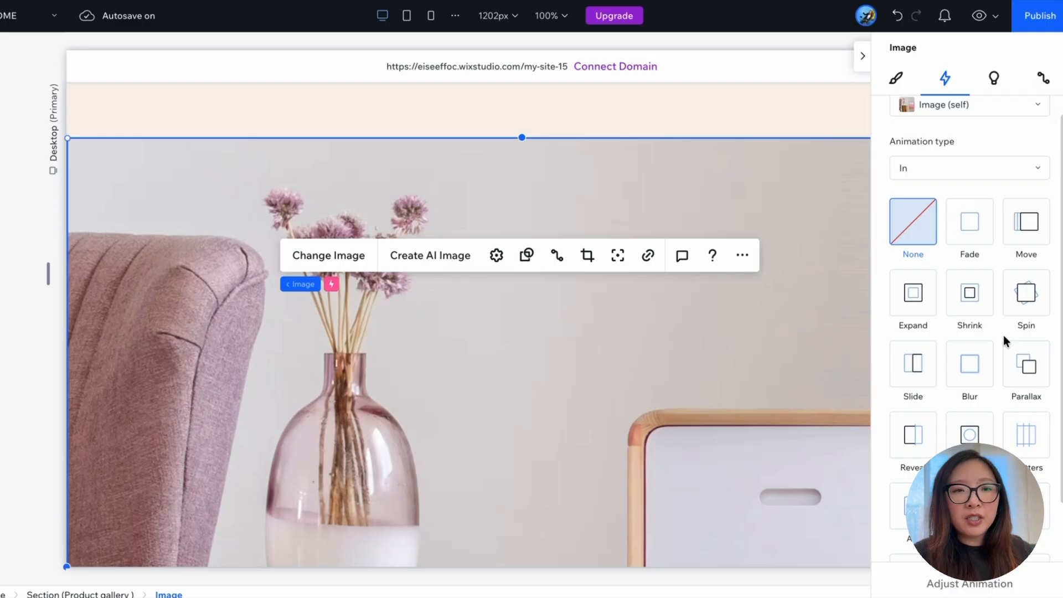
pyautogui.moveTo(912, 292)
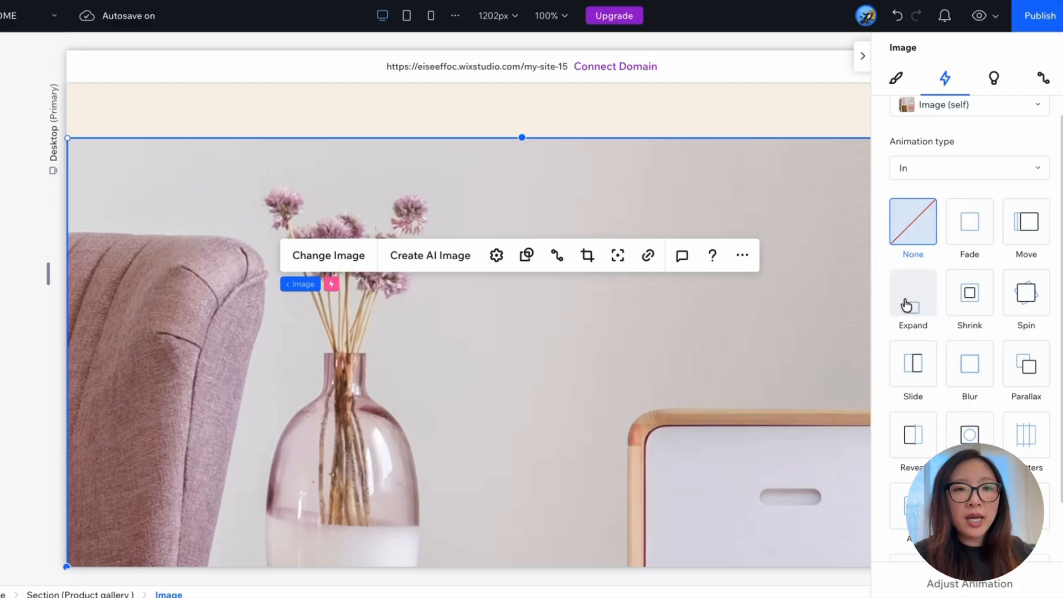
pyautogui.moveTo(969, 292)
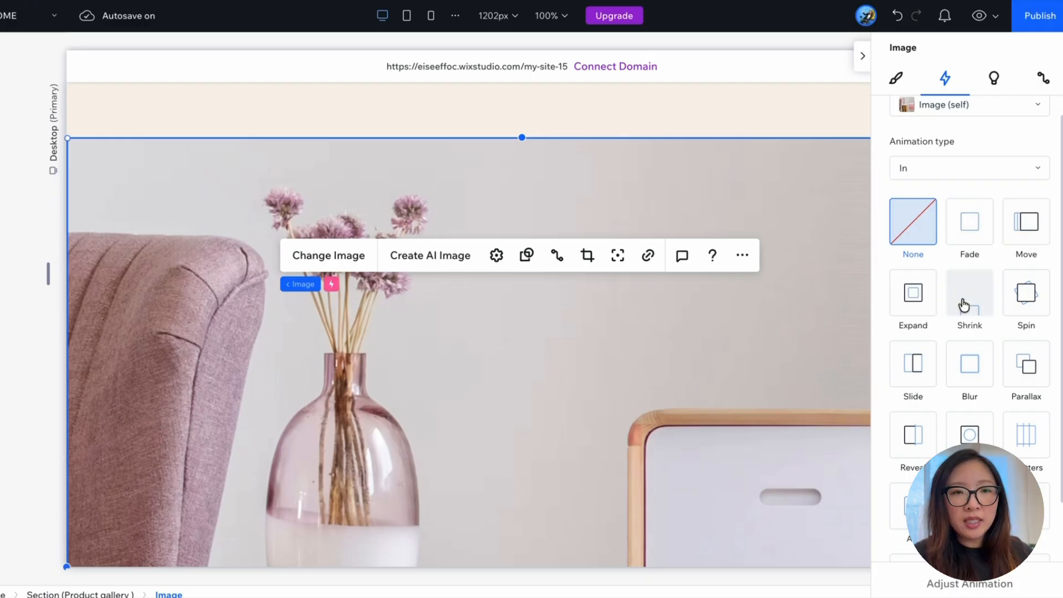
pyautogui.click(968, 292)
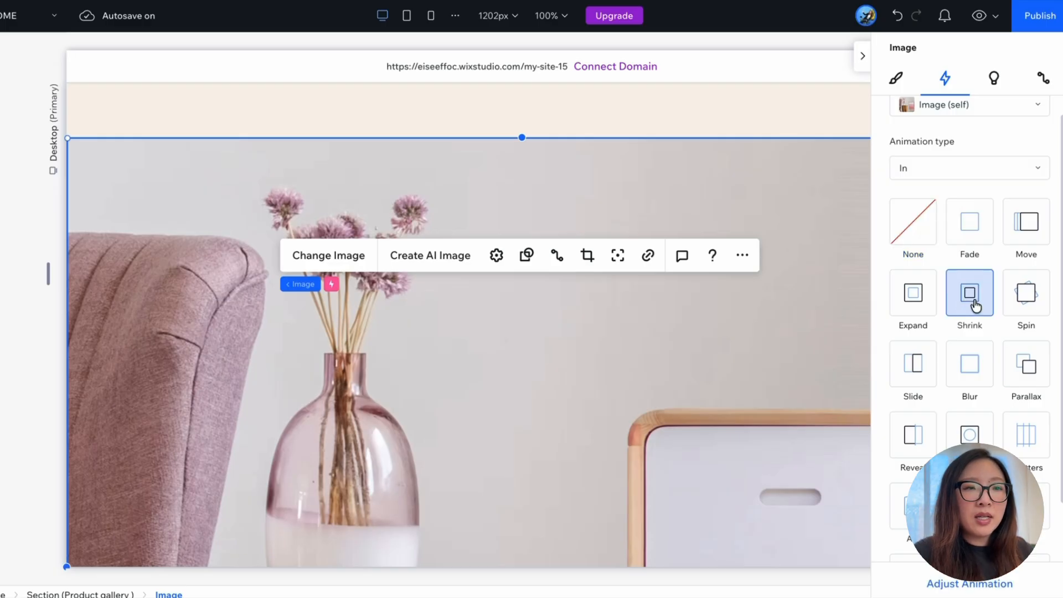
pyautogui.moveTo(978, 16)
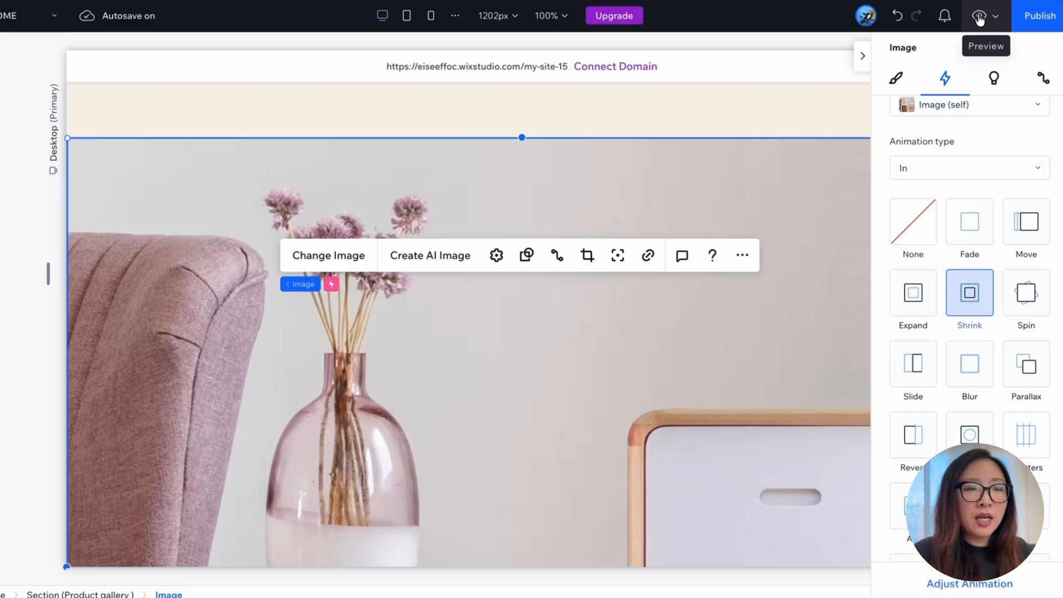
# Step: Preview the Artzy page and scroll up and down so the vase image shrinks on scroll
pyautogui.click(979, 15)
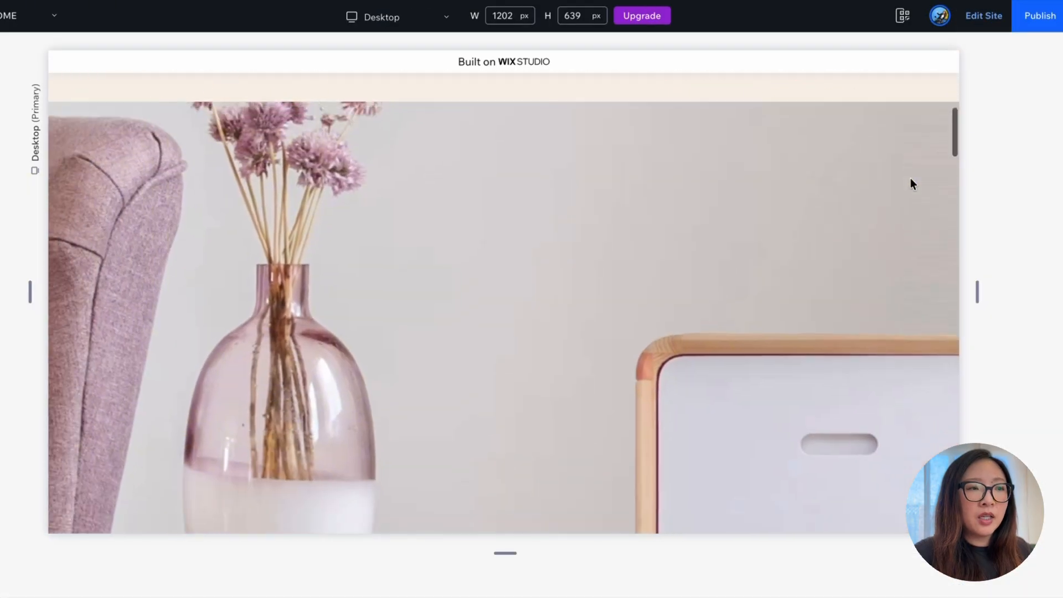
pyautogui.scroll(3)
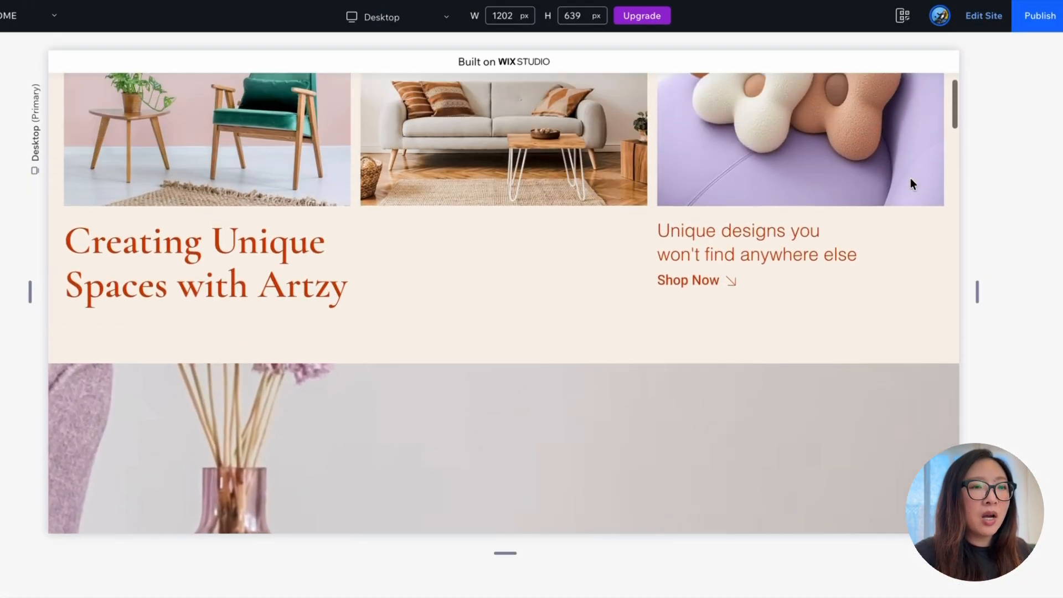
pyautogui.scroll(-3)
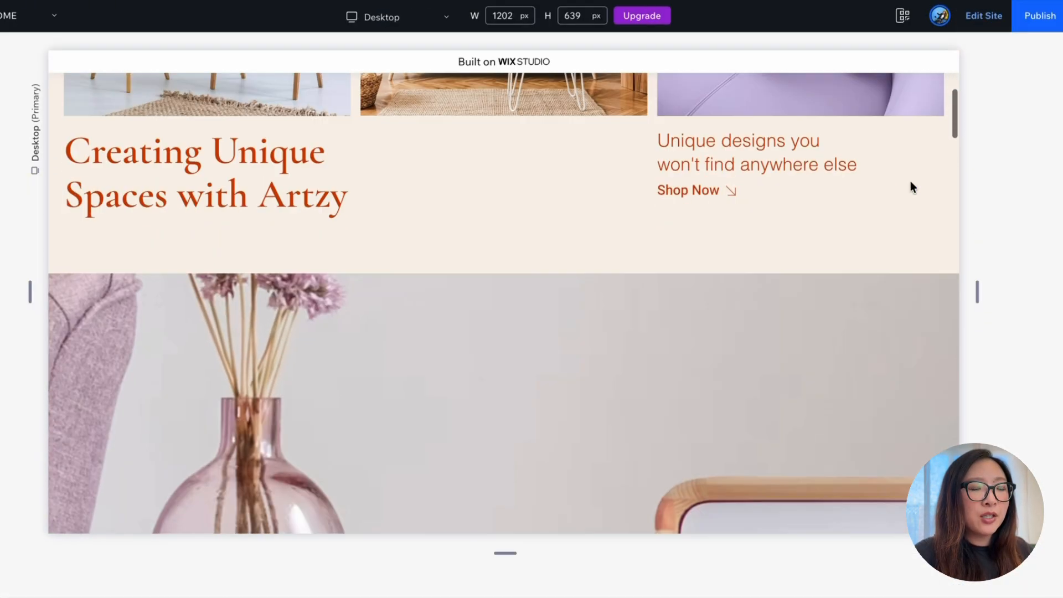
pyautogui.scroll(-3)
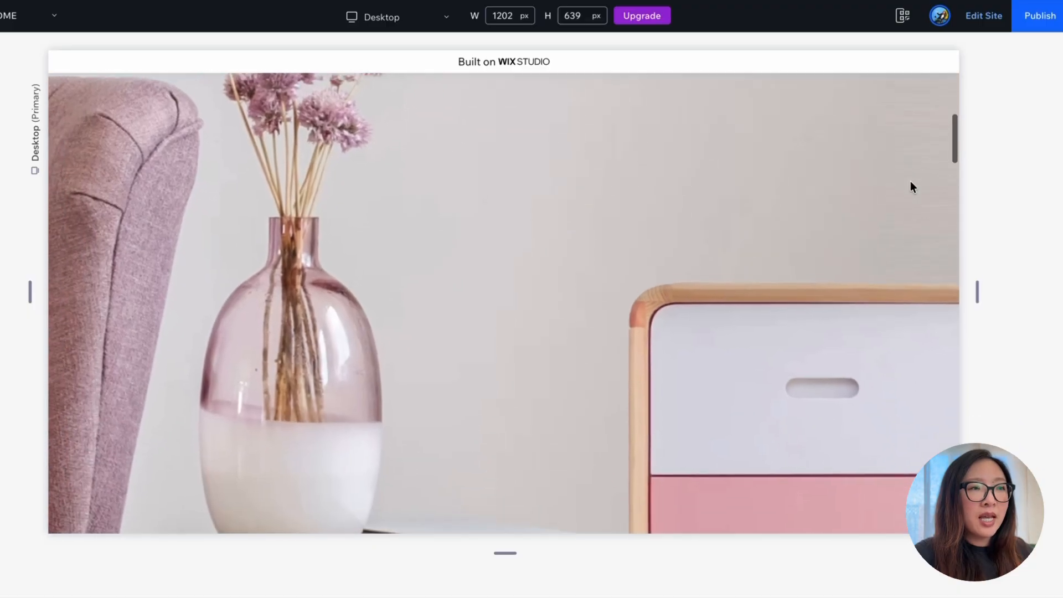
pyautogui.scroll(3)
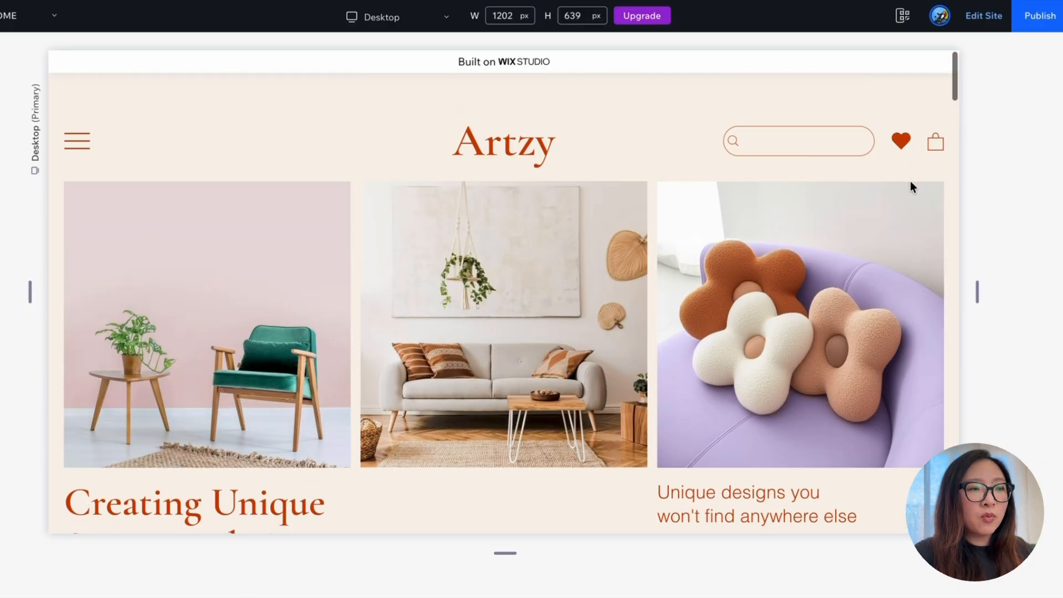
pyautogui.scroll(-3)
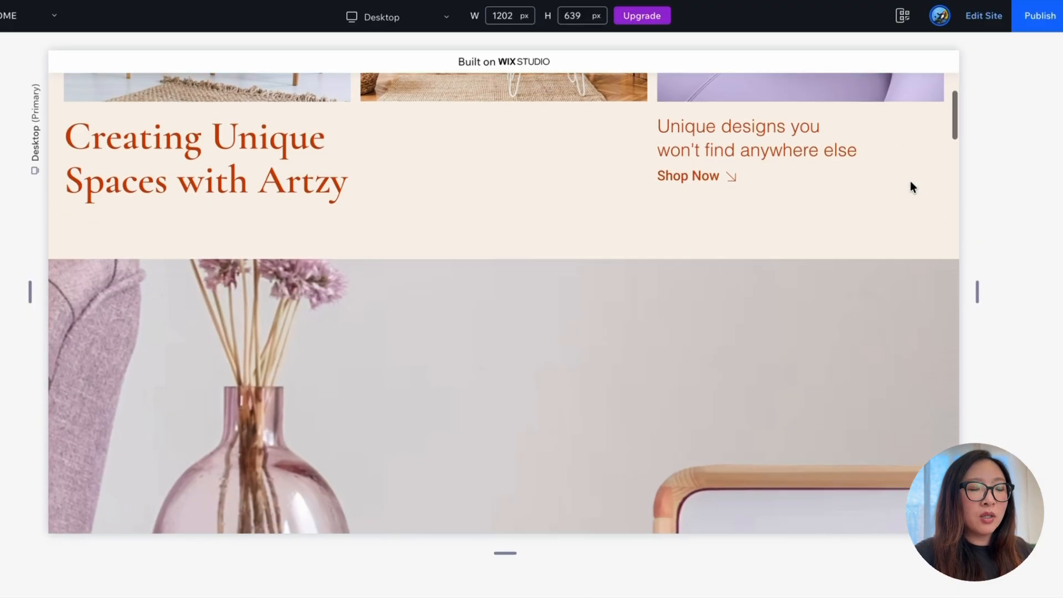
pyautogui.scroll(-3)
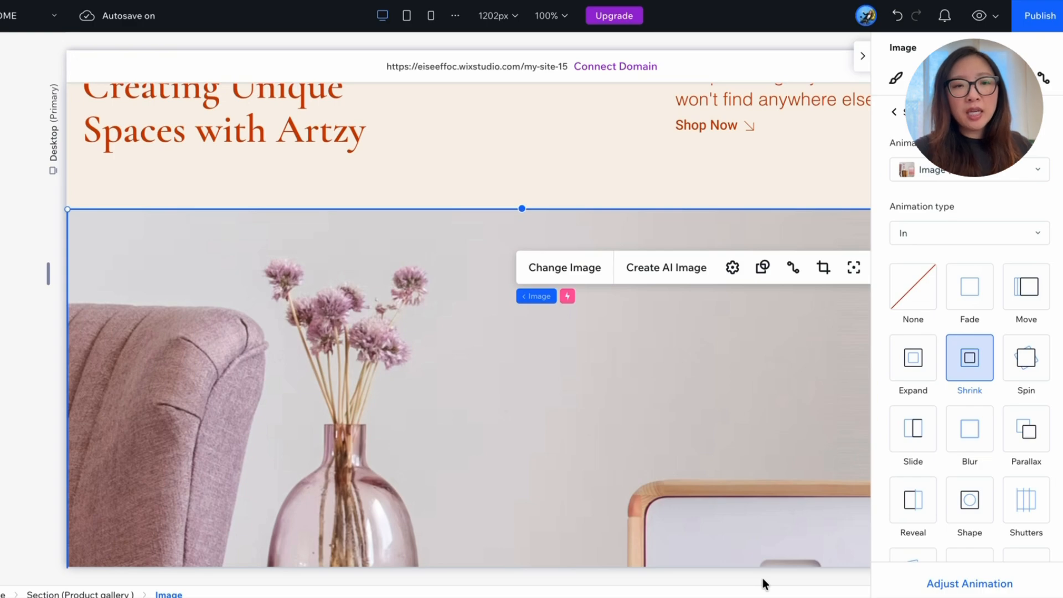
pyautogui.moveTo(968, 496)
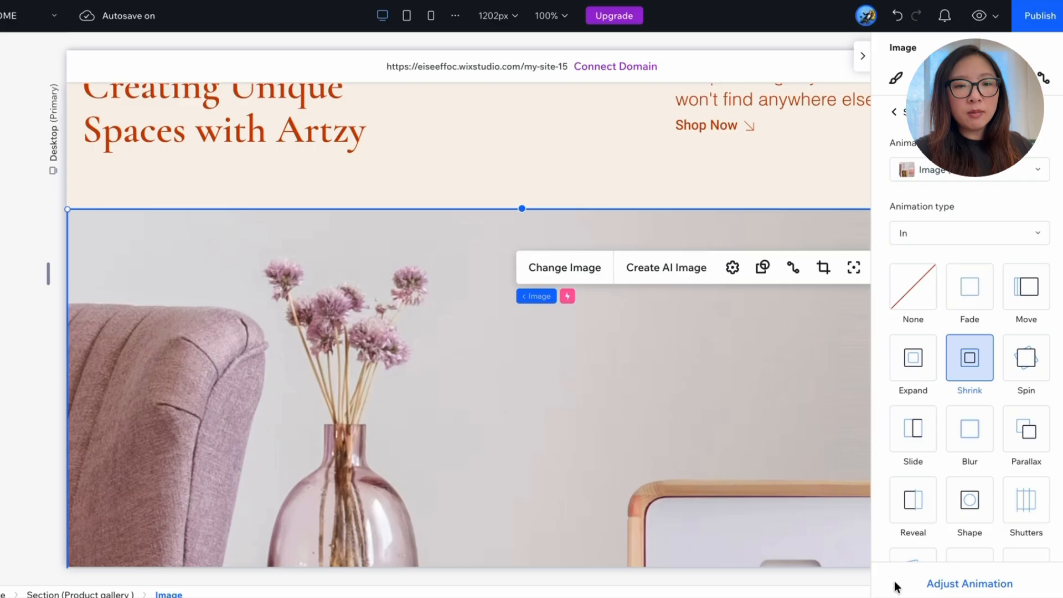
pyautogui.moveTo(954, 588)
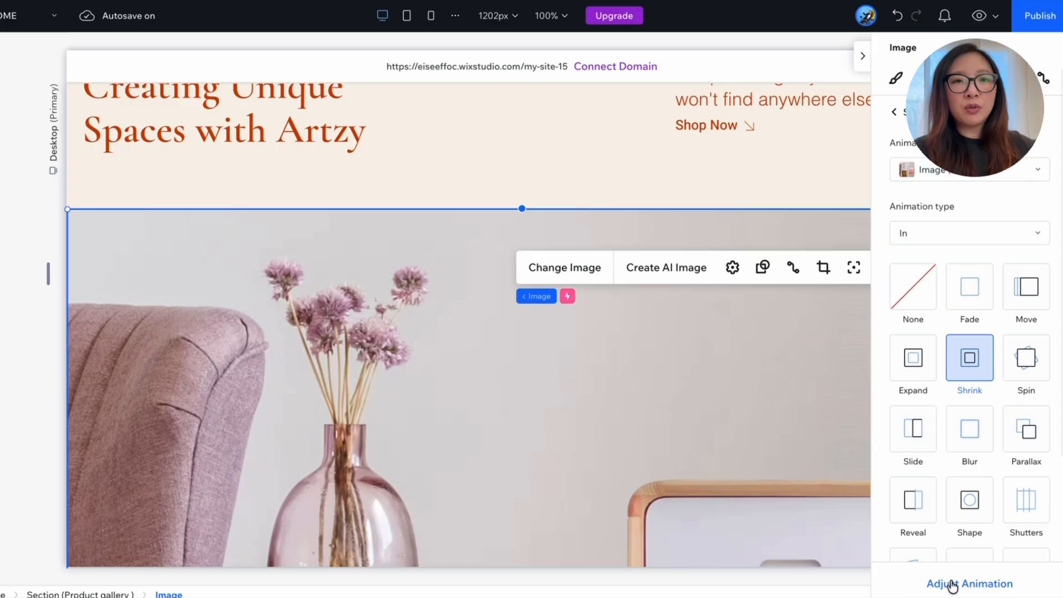
# Step: Adjust the Shrink animation's fine-tuning and set where its animation area ends
pyautogui.click(971, 584)
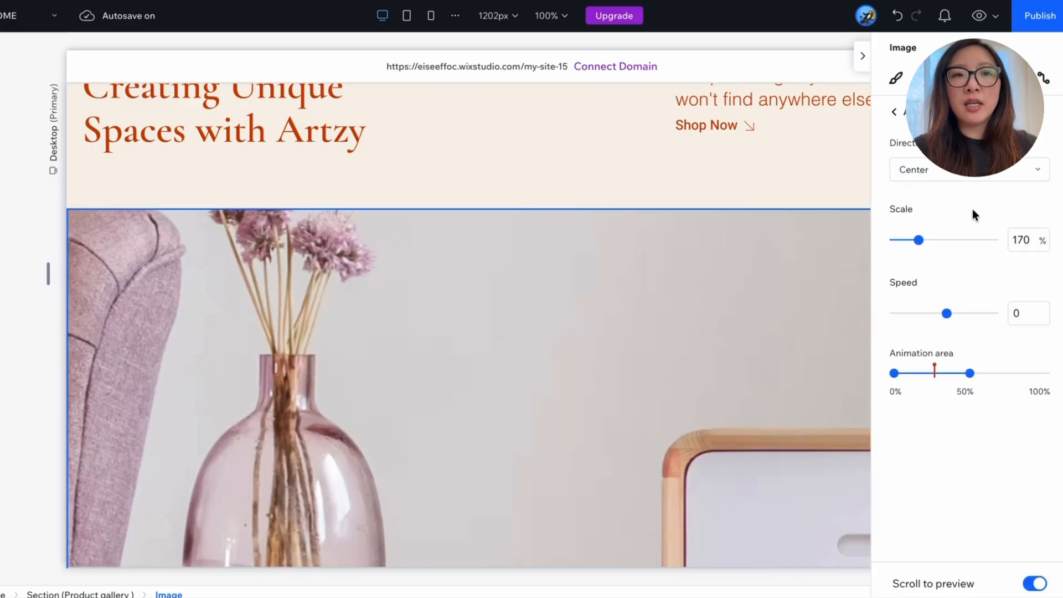
pyautogui.moveTo(959, 357)
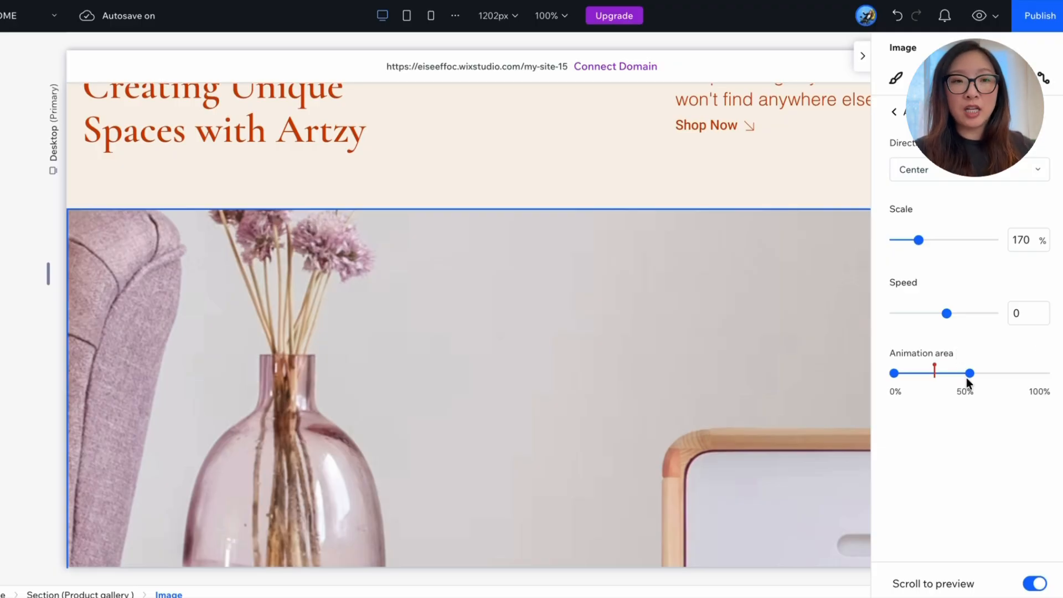
pyautogui.click(431, 15)
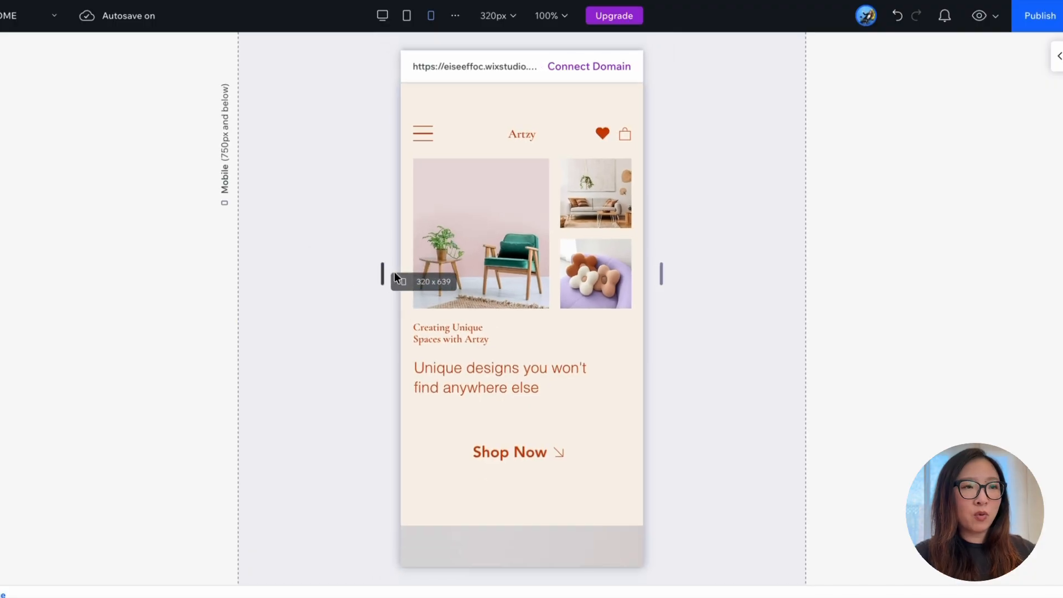
pyautogui.moveTo(400, 275)
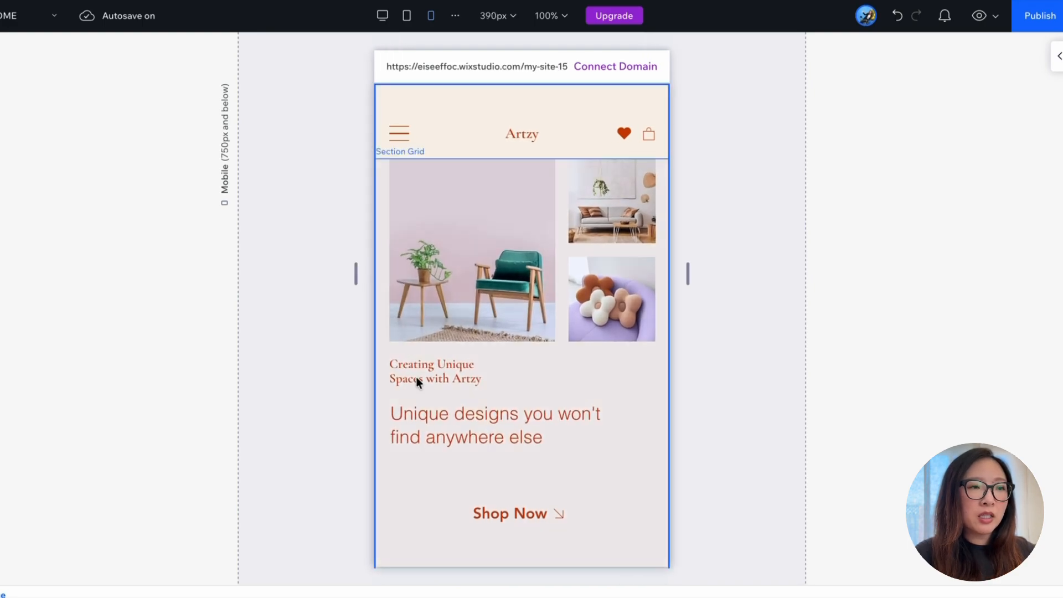
# Step: Select the hero Section Grid at 390px mobile width to inspect it, then deselect it
pyautogui.click(471, 252)
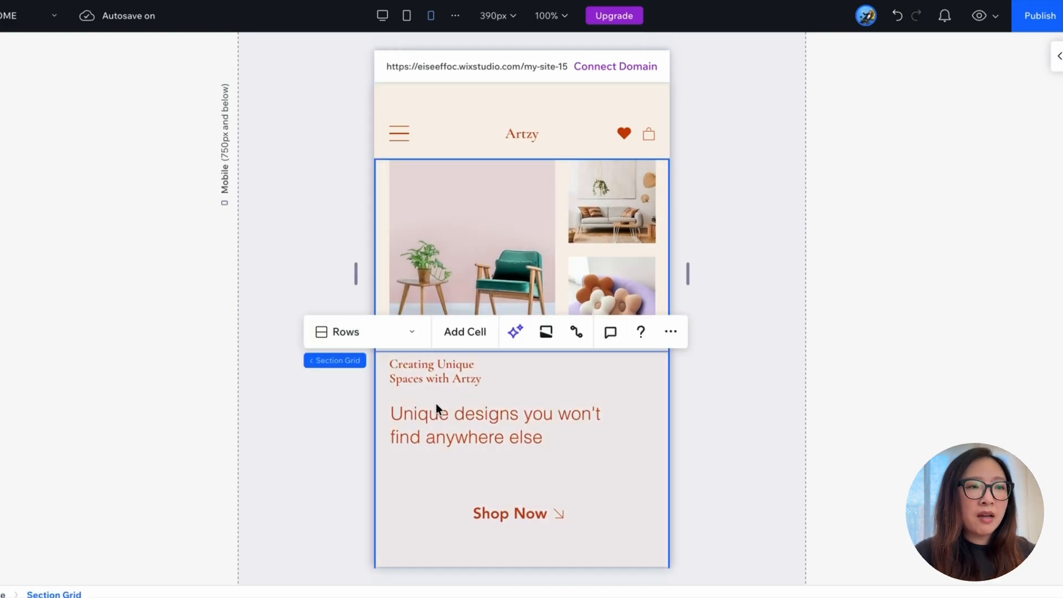
pyautogui.moveTo(460, 379)
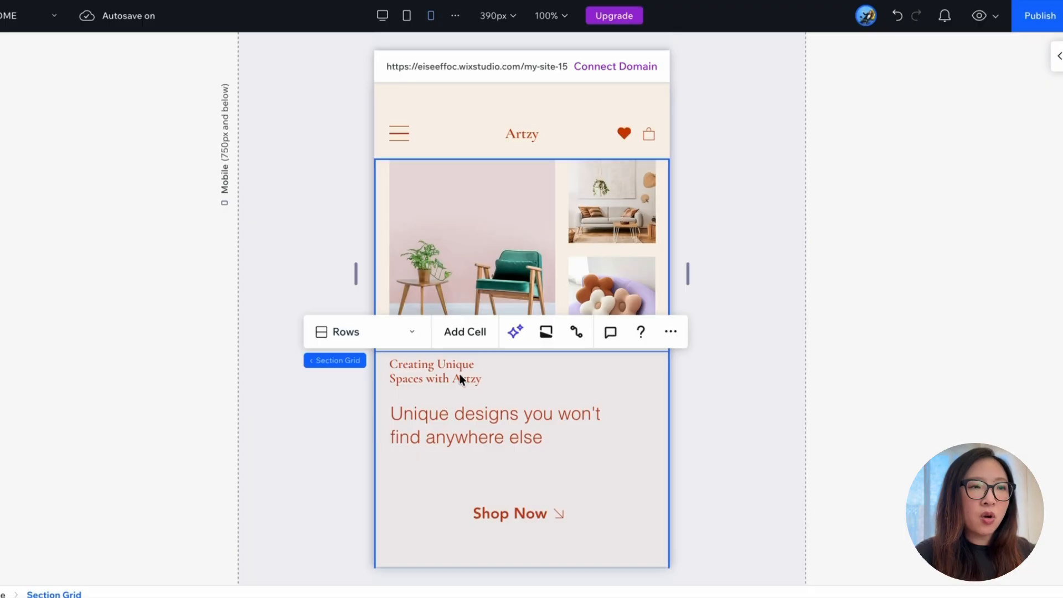
pyautogui.moveTo(424, 379)
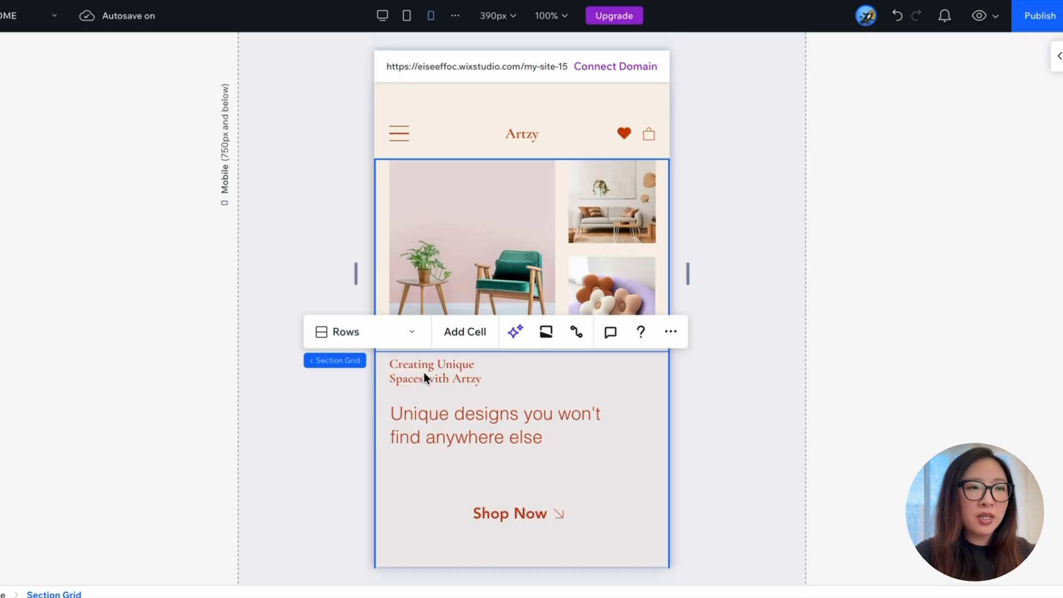
pyautogui.moveTo(510, 527)
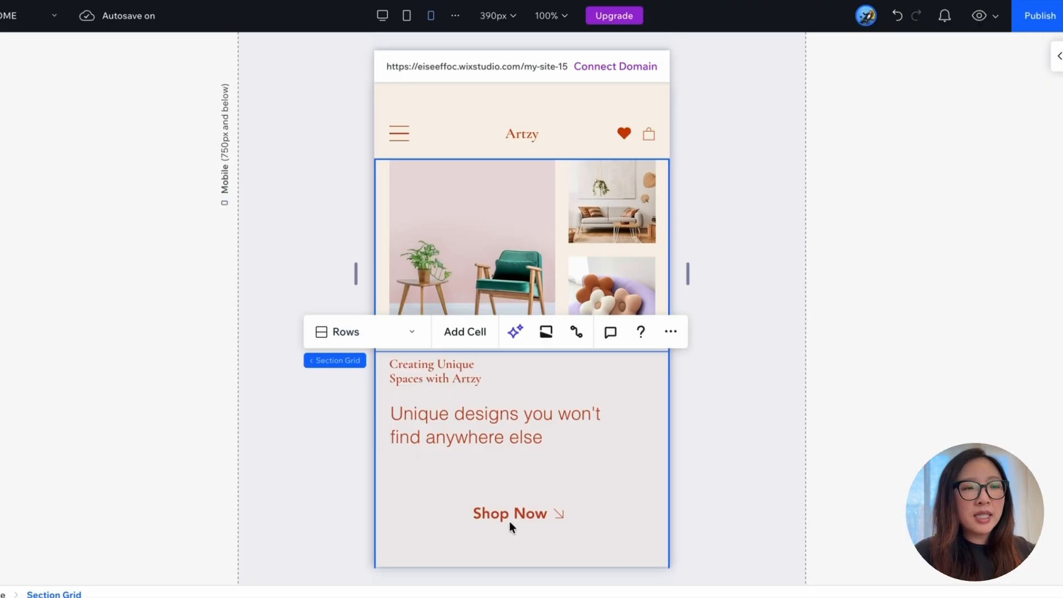
pyautogui.moveTo(522, 434)
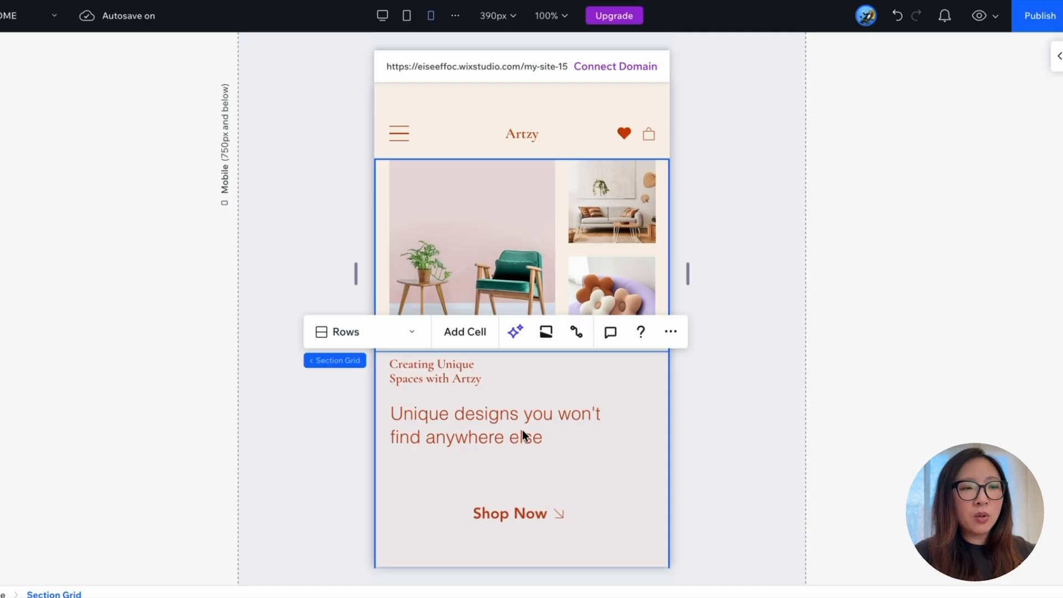
pyautogui.moveTo(505, 421)
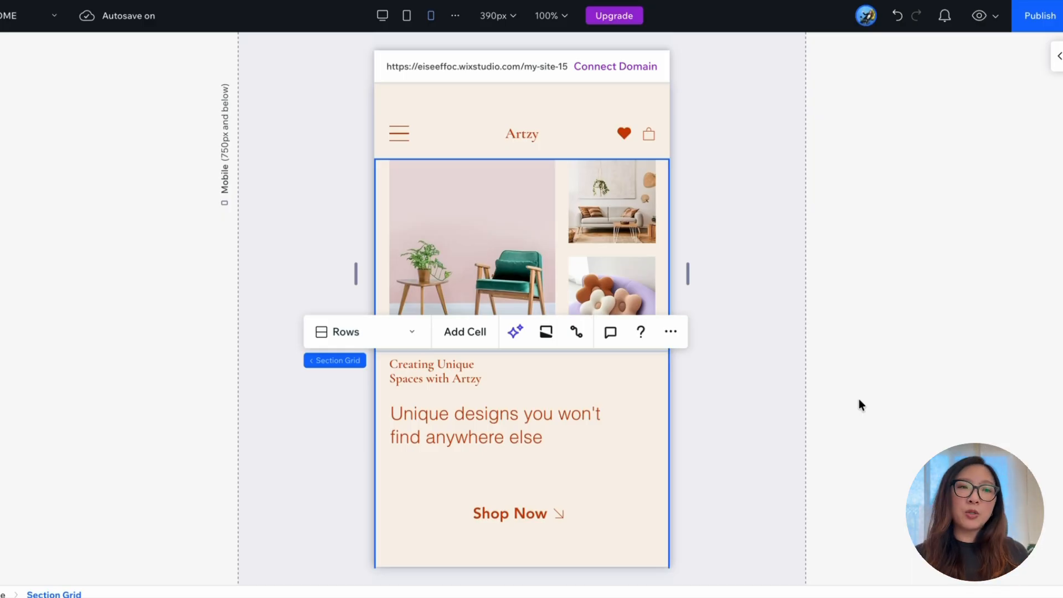
pyautogui.click(737, 357)
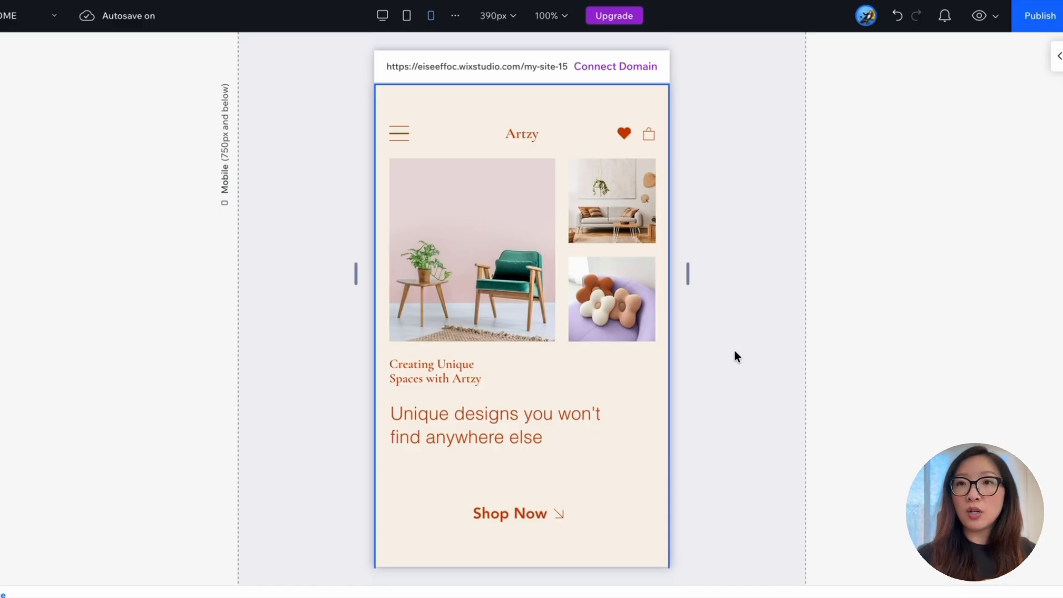
pyautogui.moveTo(734, 352)
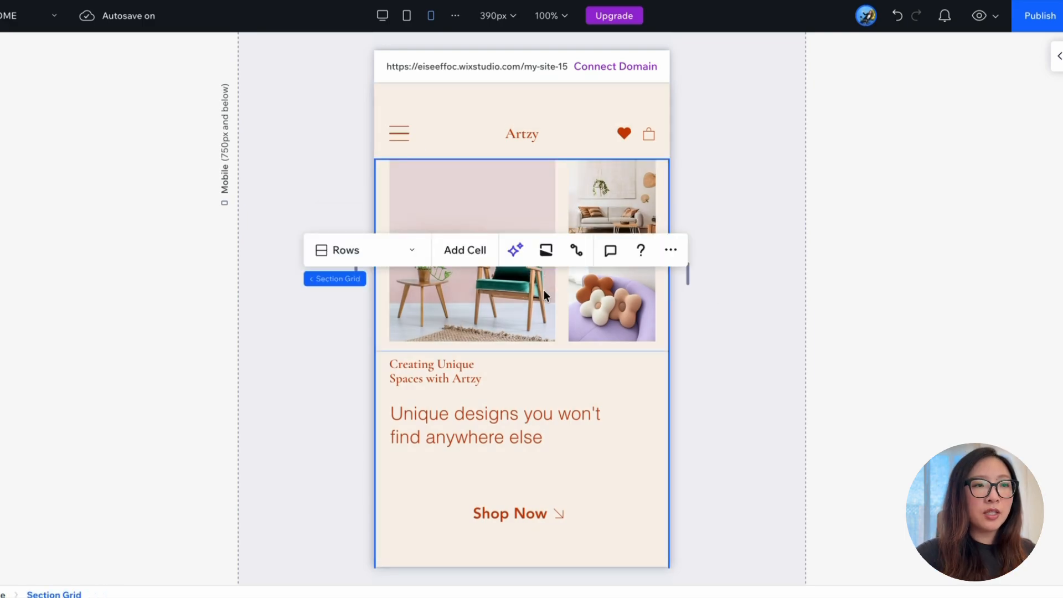
# Step: Launch Responsive AI for the hero section to offer a generated mobile design
pyautogui.scroll(-3)
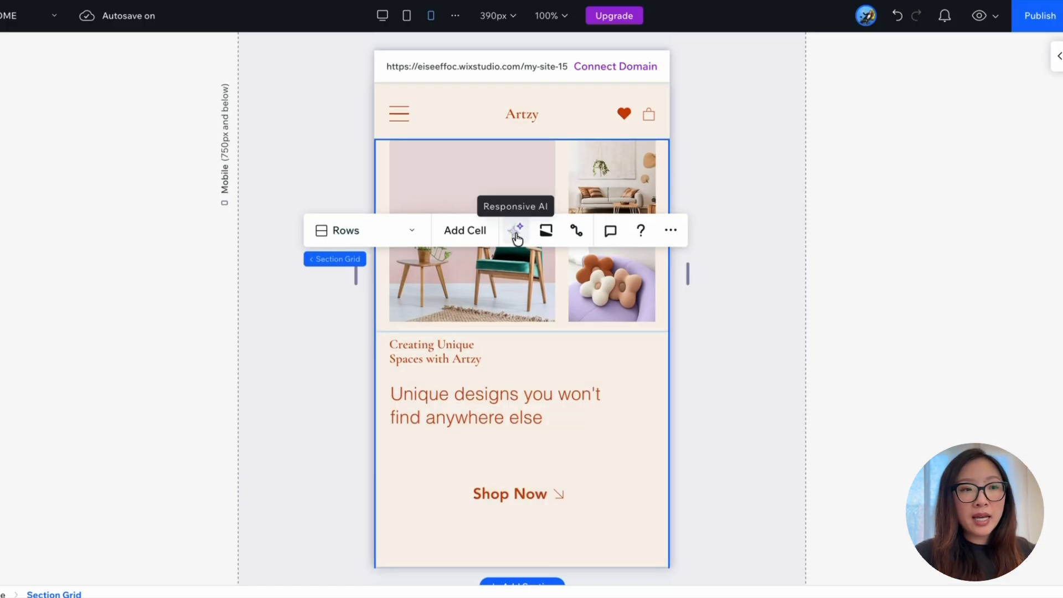
pyautogui.click(516, 230)
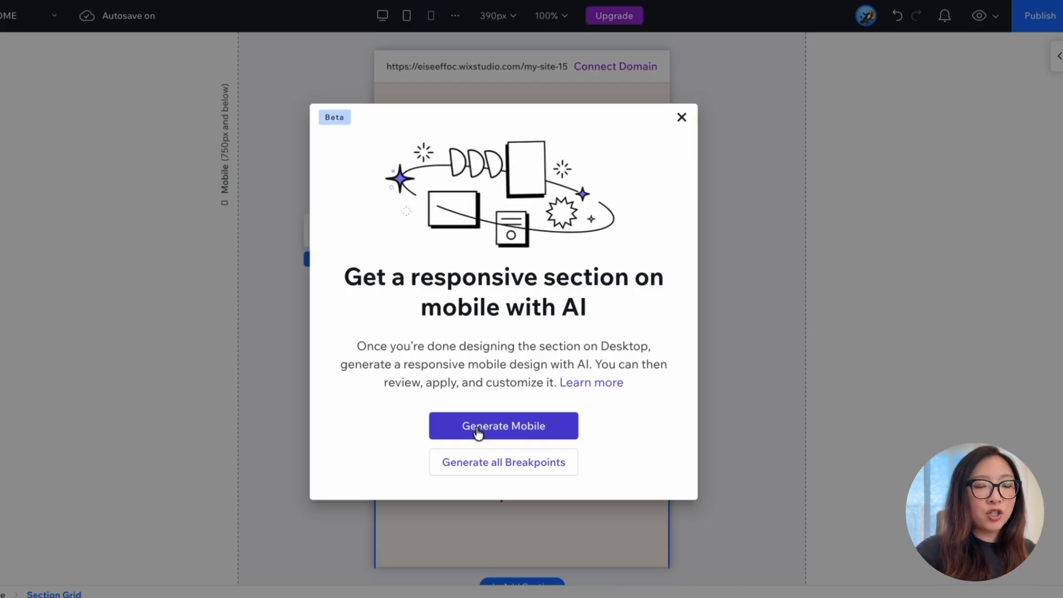
# Step: Generate the AI mobile layout for the hero section, review it and apply the design
pyautogui.click(503, 425)
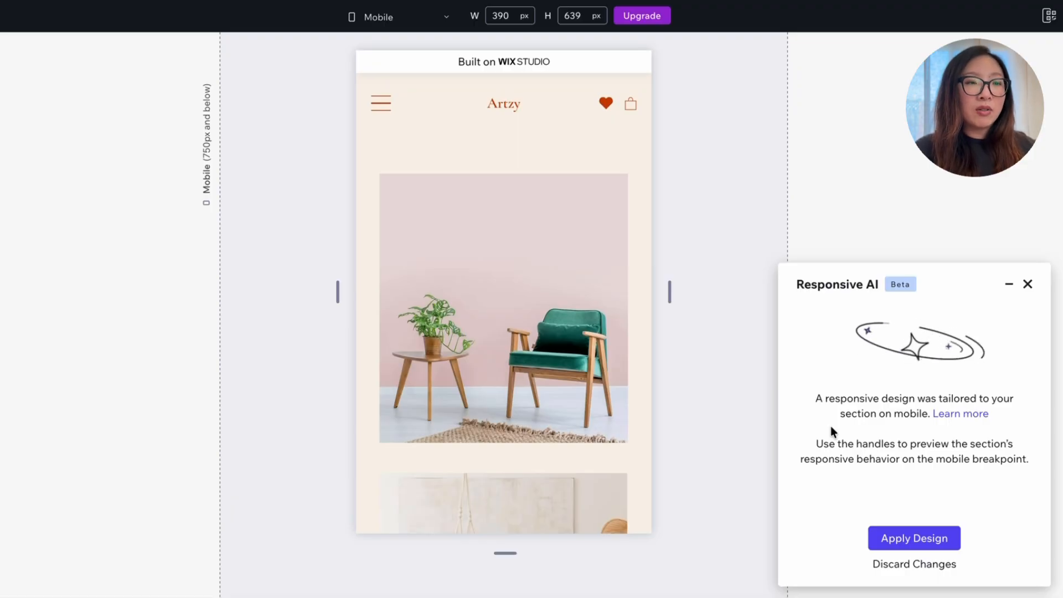
pyautogui.scroll(-3)
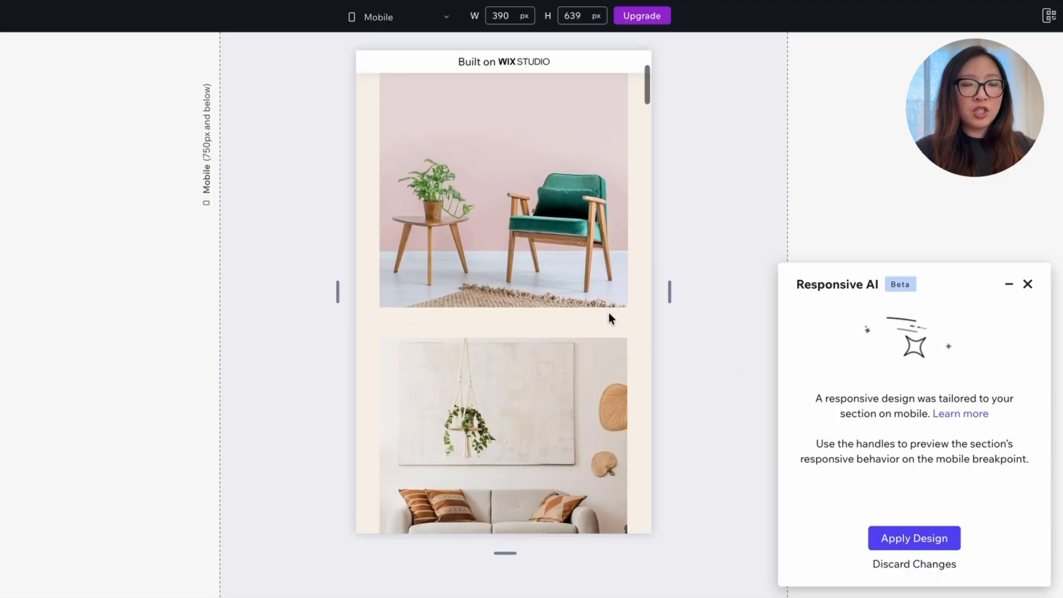
pyautogui.scroll(-3)
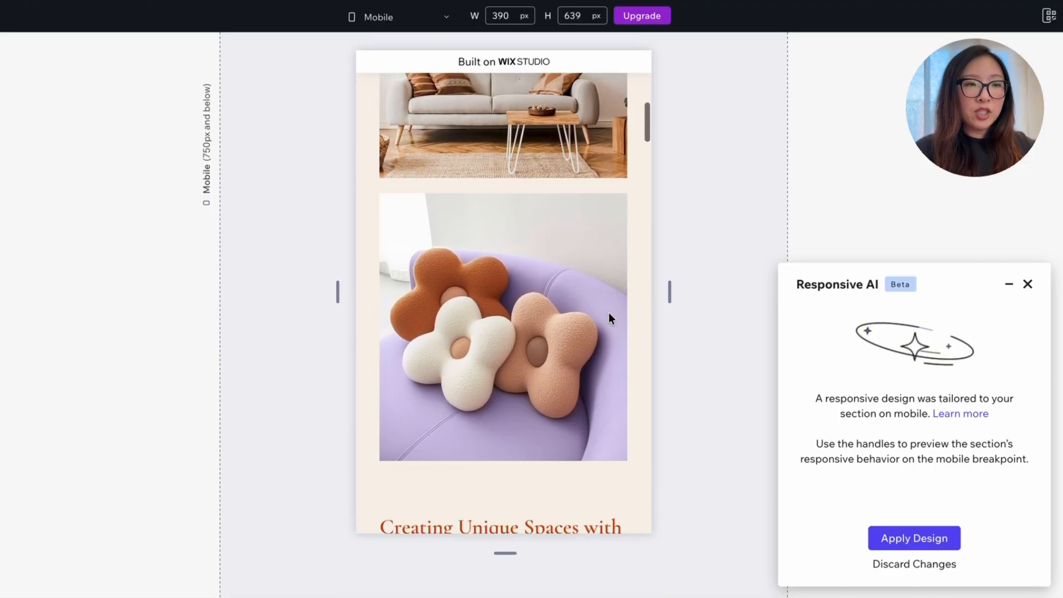
pyautogui.scroll(-3)
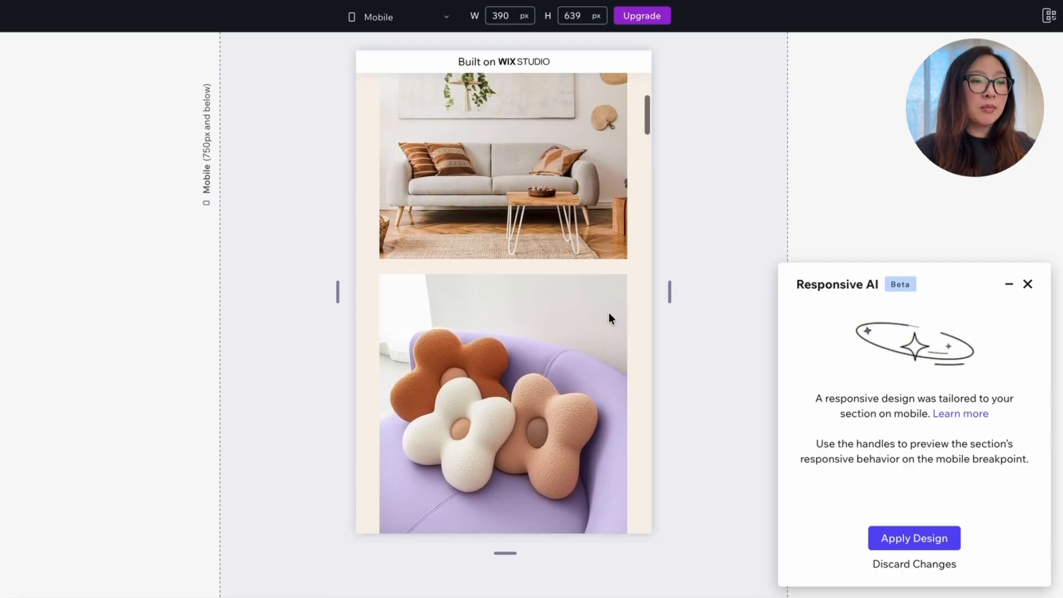
pyautogui.scroll(3)
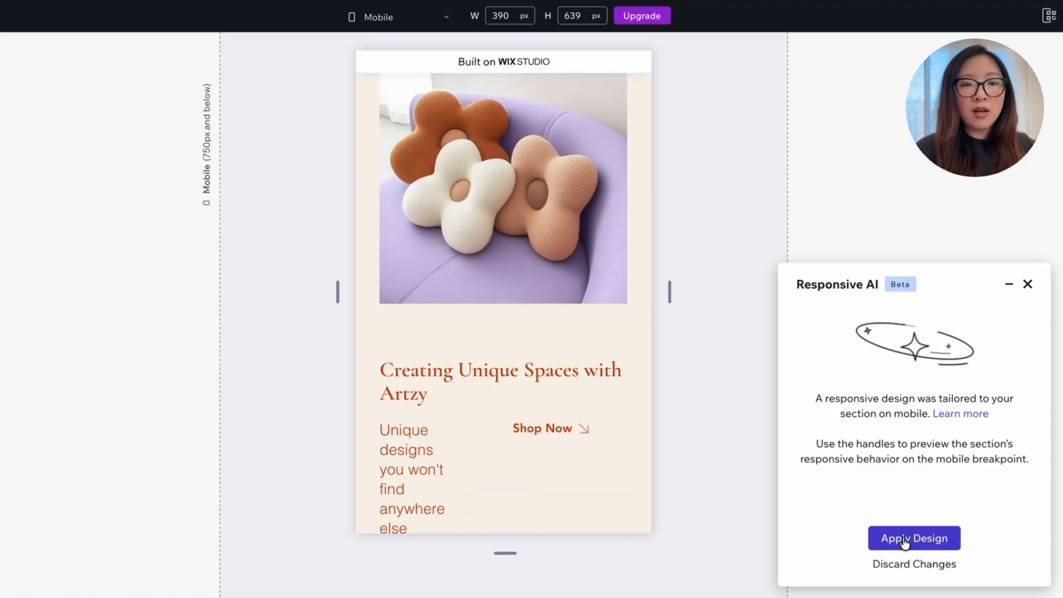
pyautogui.click(913, 538)
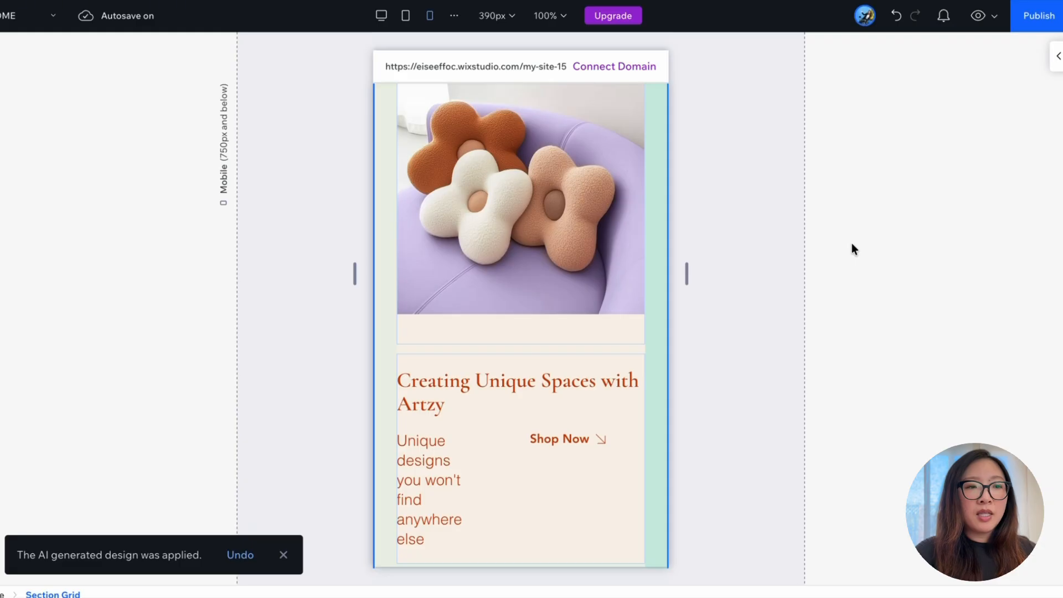
pyautogui.moveTo(978, 16)
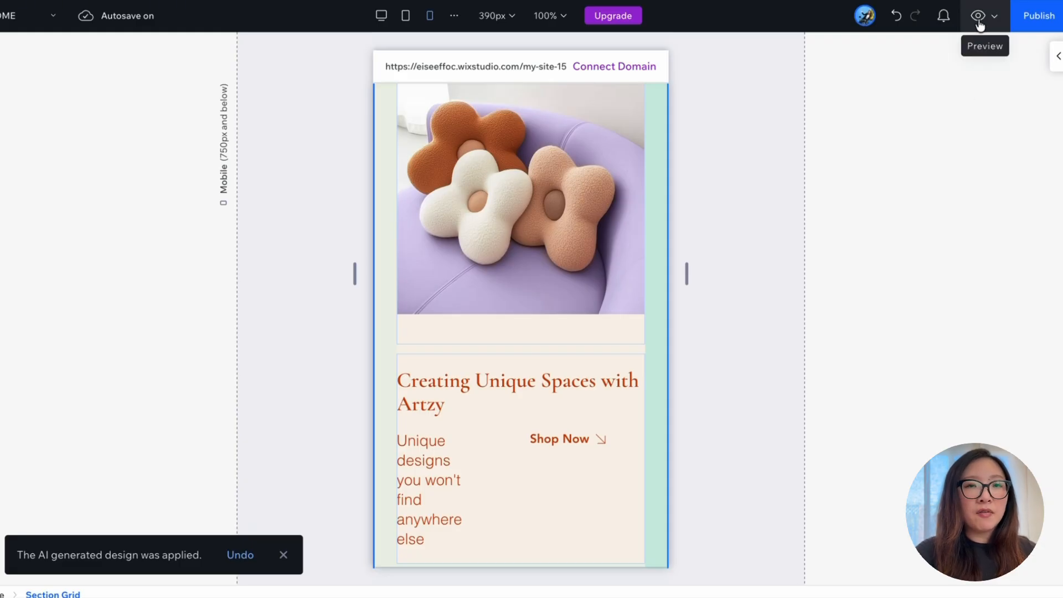
# Step: Preview the site with the new stacked mobile hero and scroll through it
pyautogui.click(978, 16)
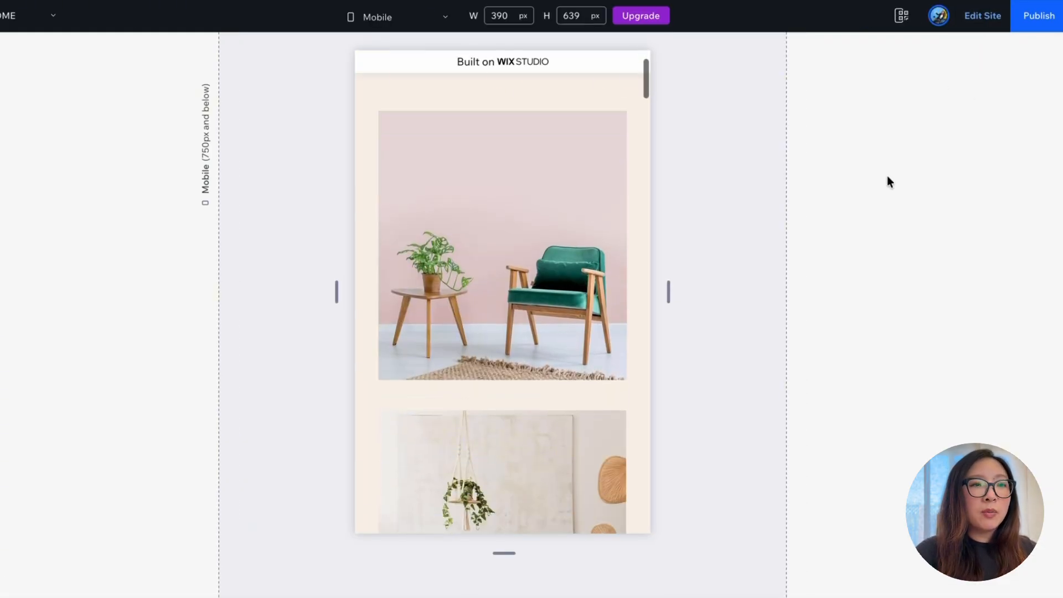
pyautogui.scroll(-3)
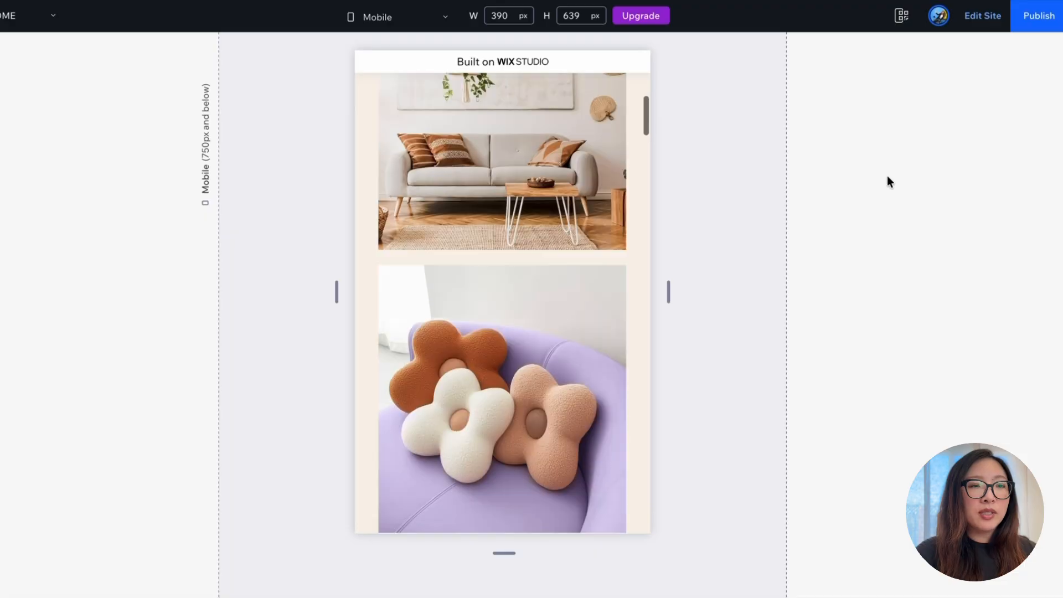
pyautogui.scroll(-3)
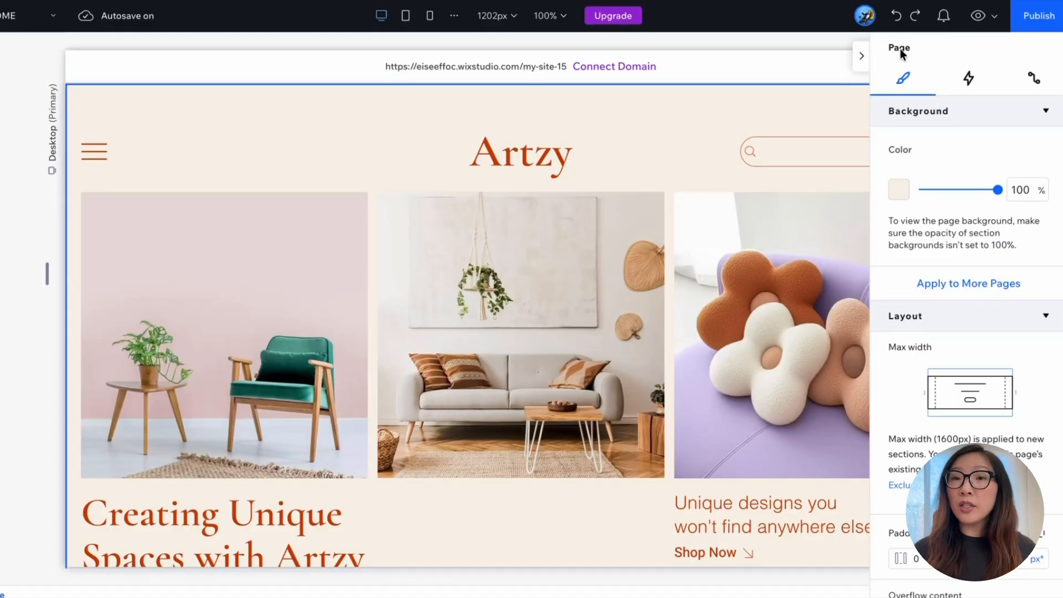
# Step: Close the page settings panel and preview the Artzy site at desktop width
pyautogui.click(862, 55)
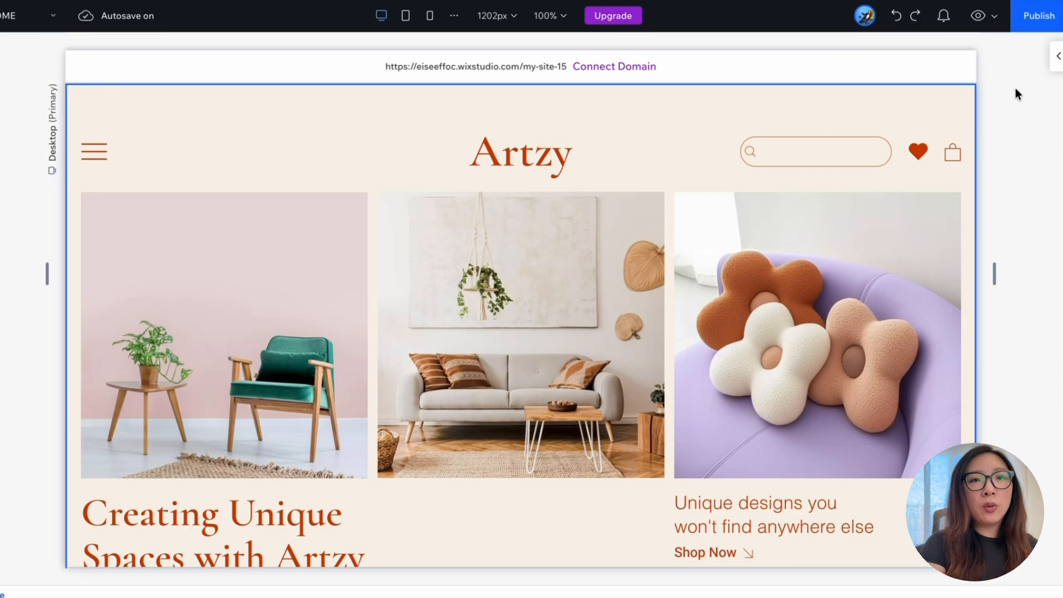
pyautogui.moveTo(977, 16)
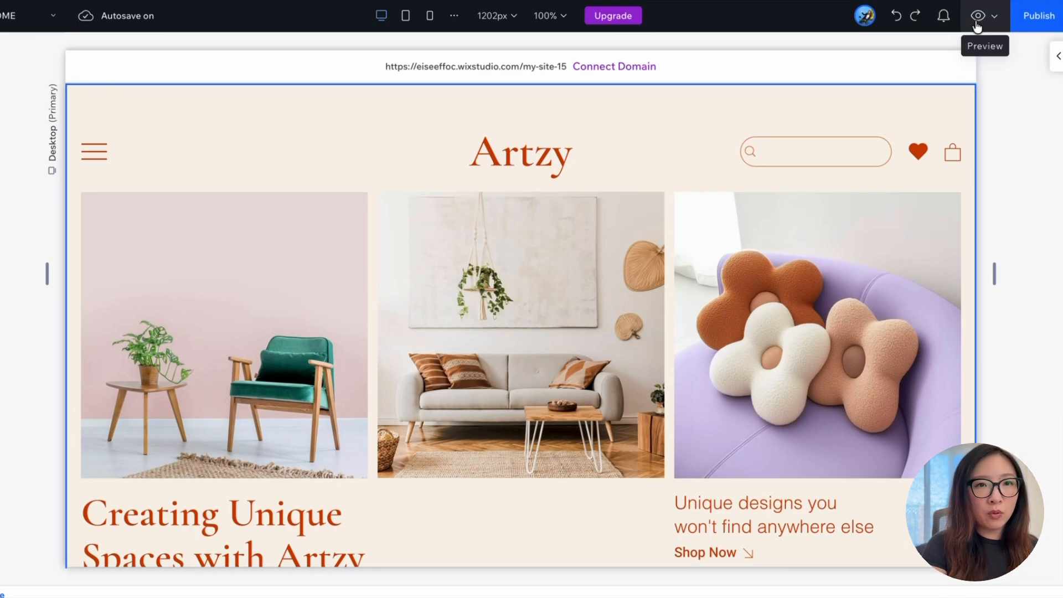
pyautogui.click(974, 15)
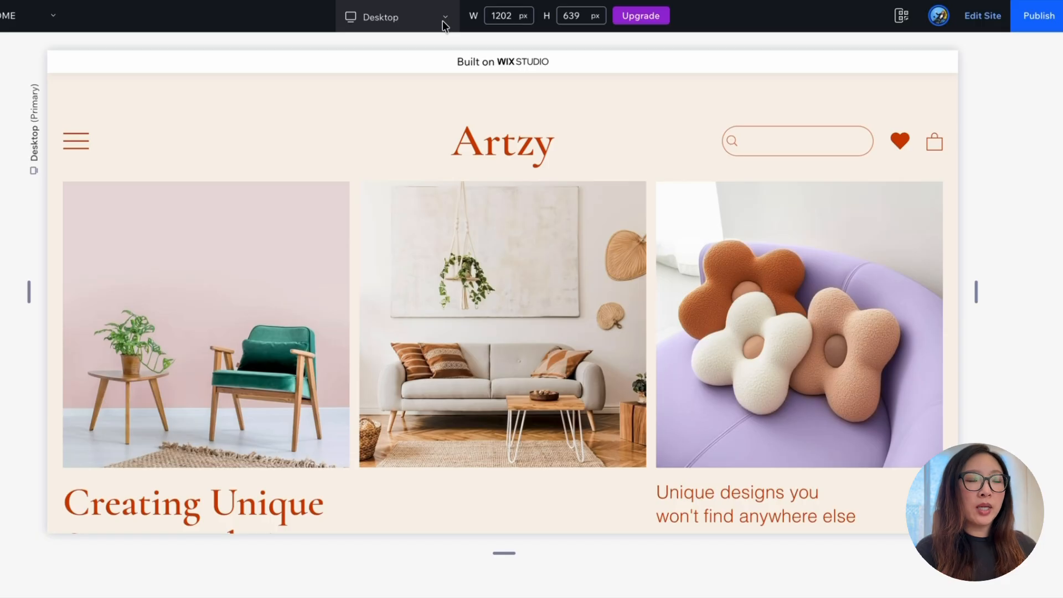
# Step: Switch the preview device to iPhone 14 to see the hero images stacked in one column
pyautogui.click(445, 17)
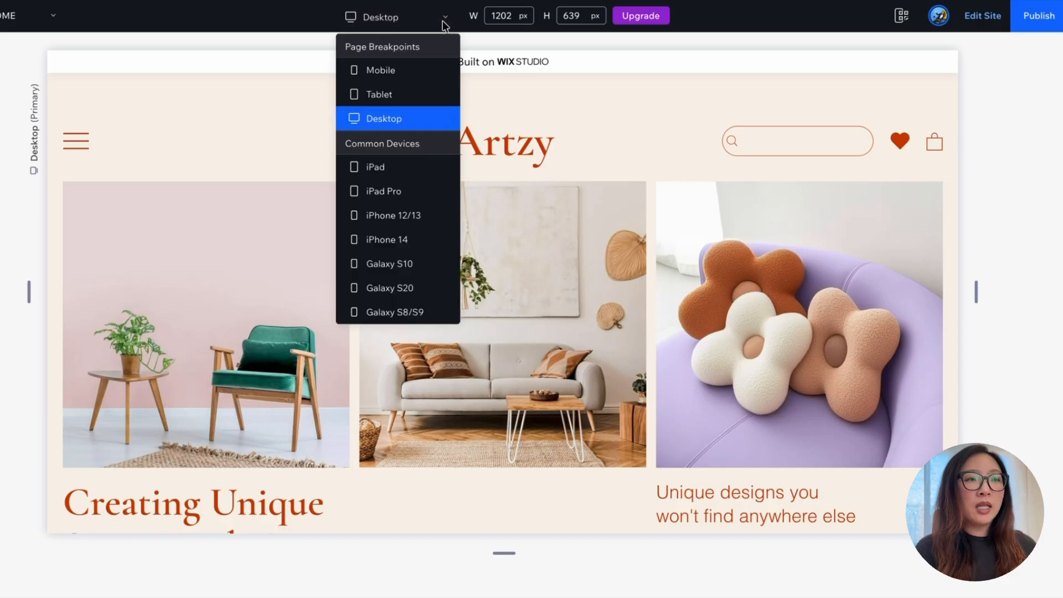
pyautogui.moveTo(407, 71)
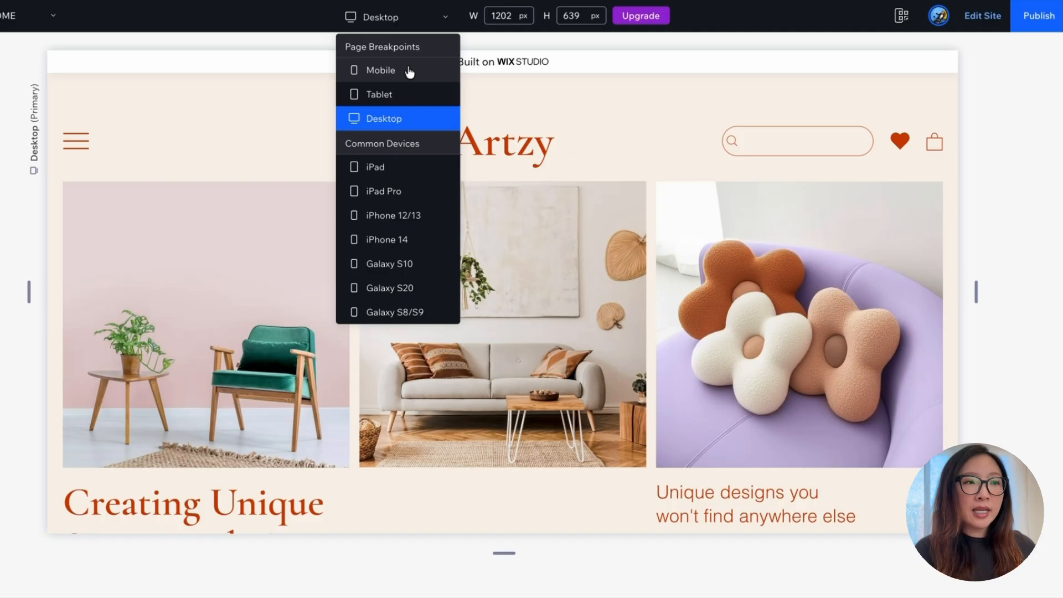
pyautogui.moveTo(395, 167)
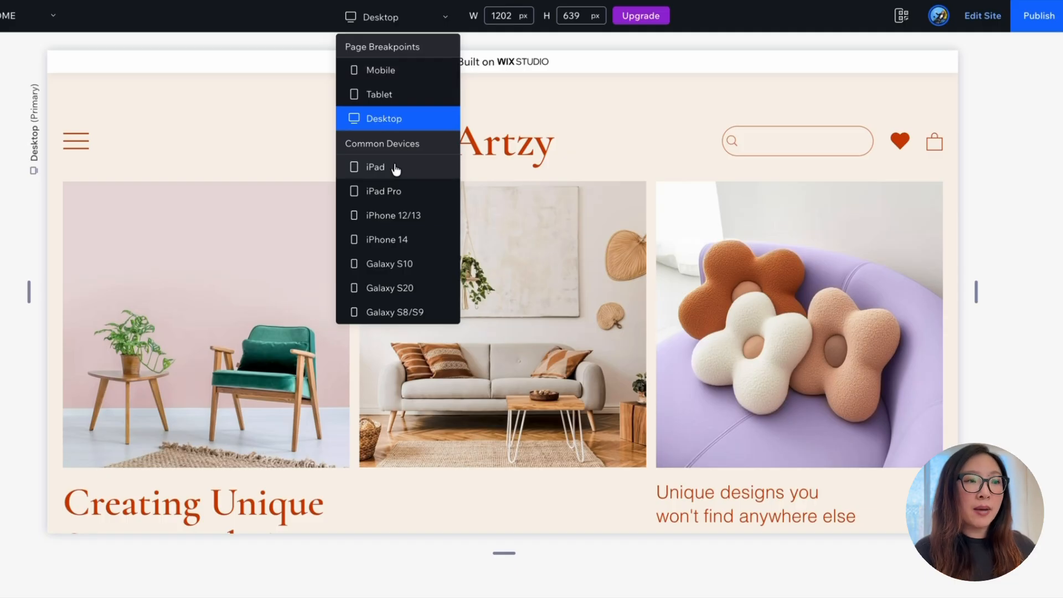
pyautogui.click(387, 239)
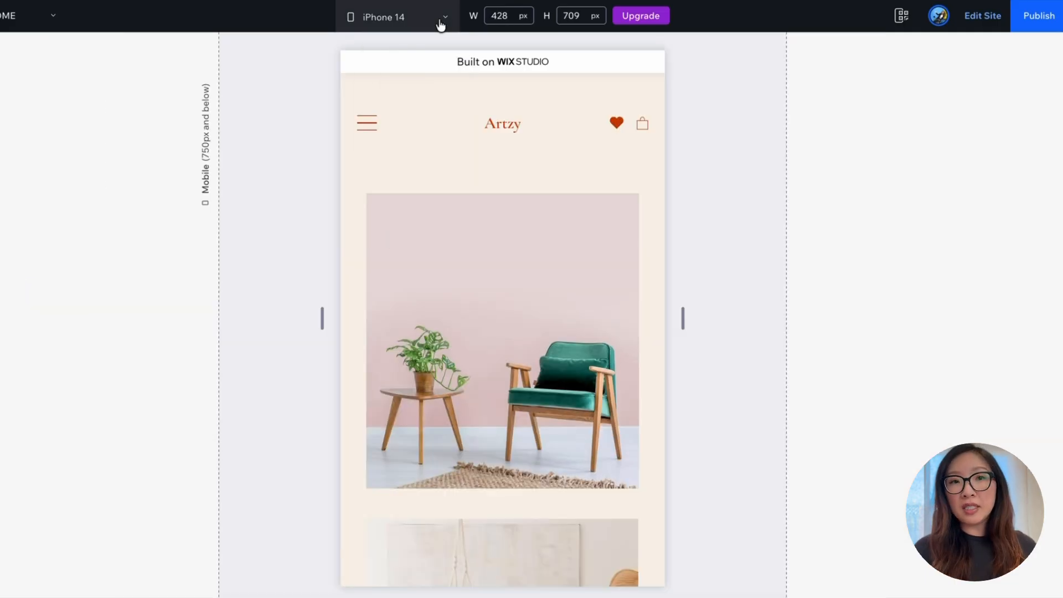